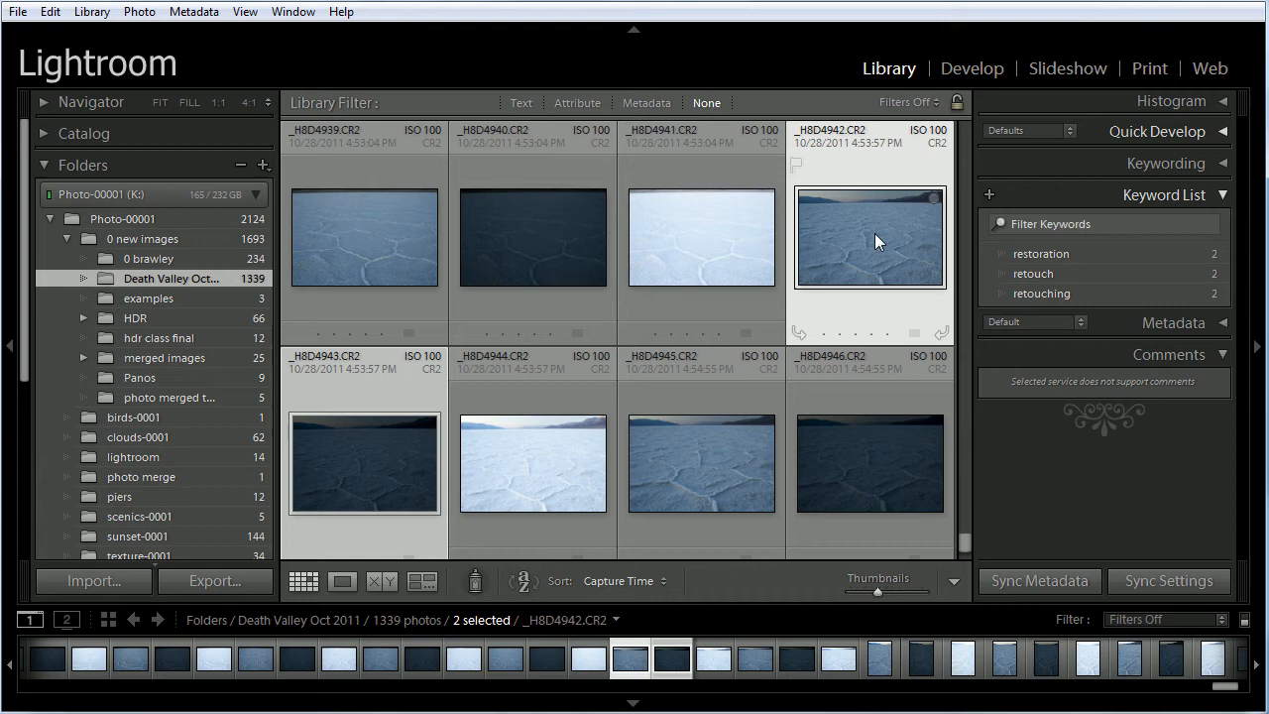
Cycle the Before/After layouts back to side-by-side and pick the Adjustment Brush.
left_click(972, 68)
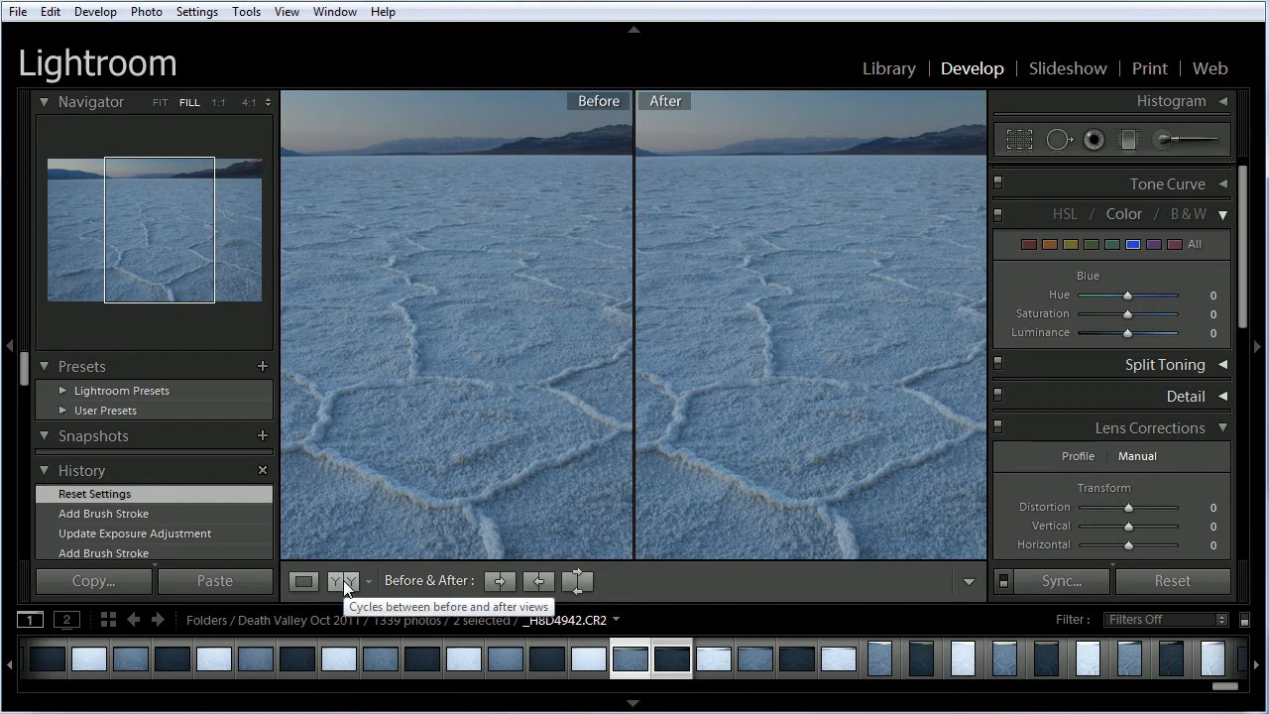
left_click(341, 581)
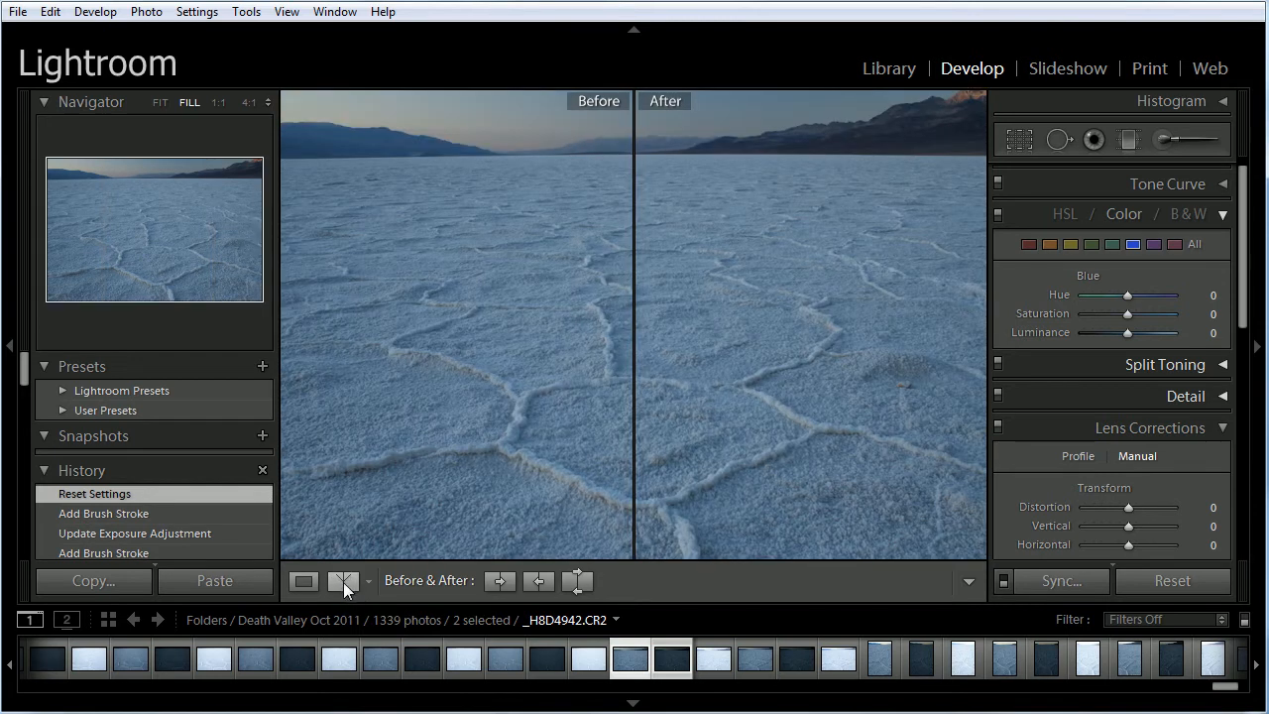
left_click(341, 579)
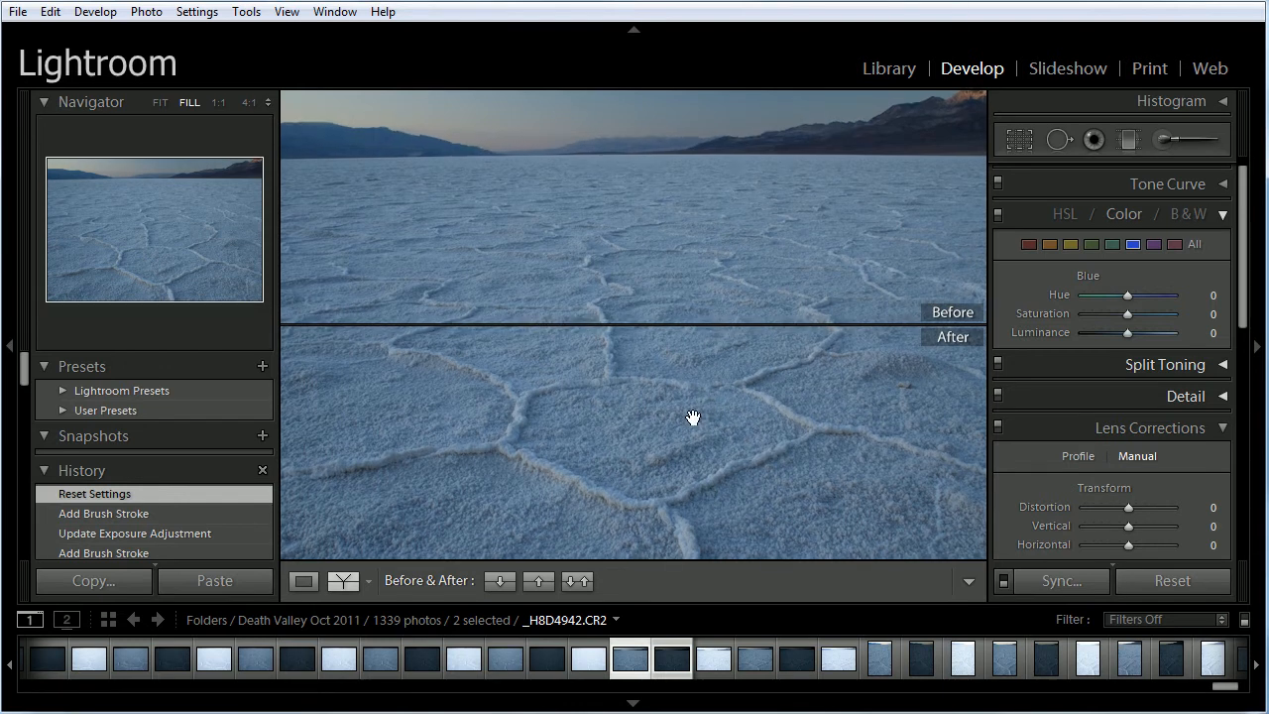
left_click(339, 580)
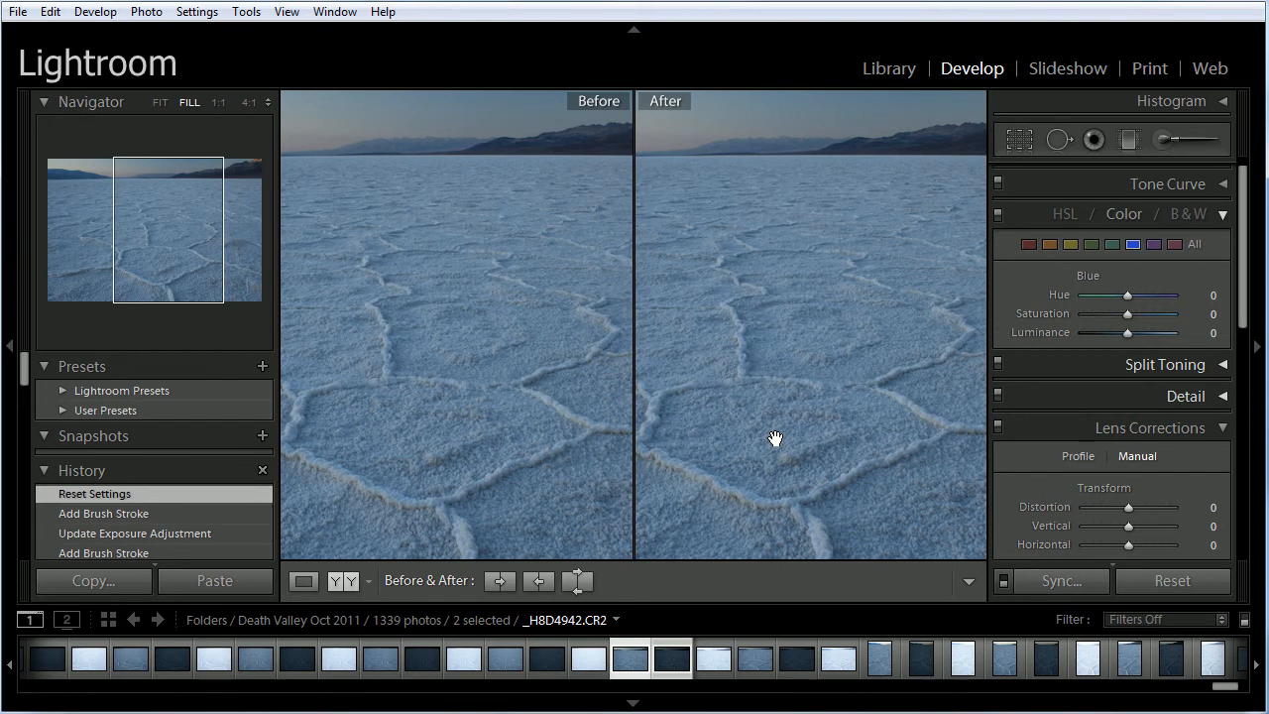
left_click(1162, 139)
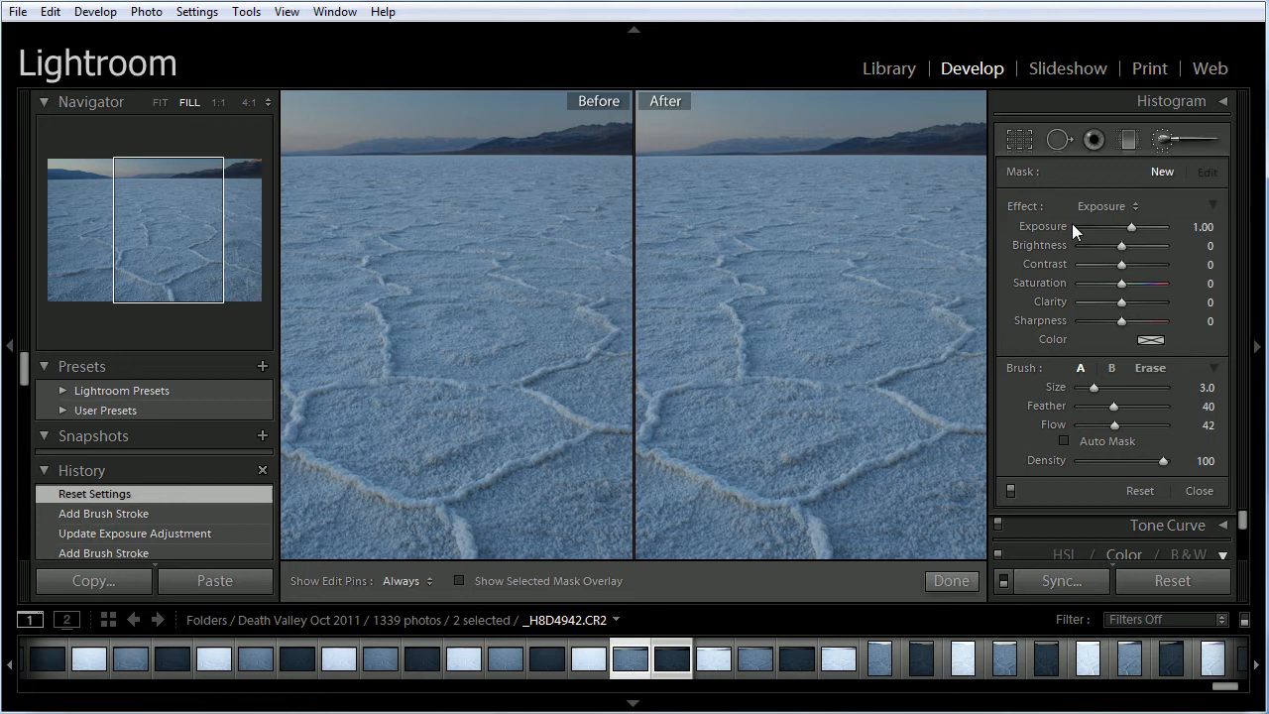
mouse_move(1061, 301)
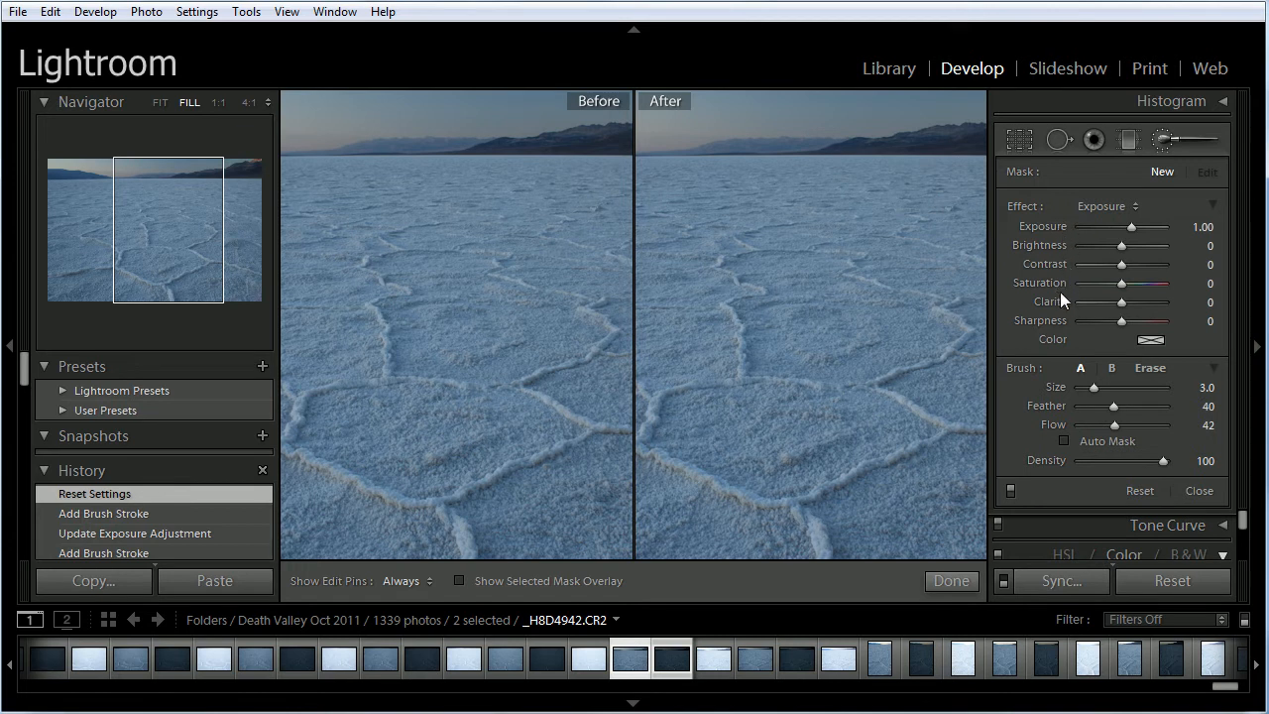
mouse_move(1067, 367)
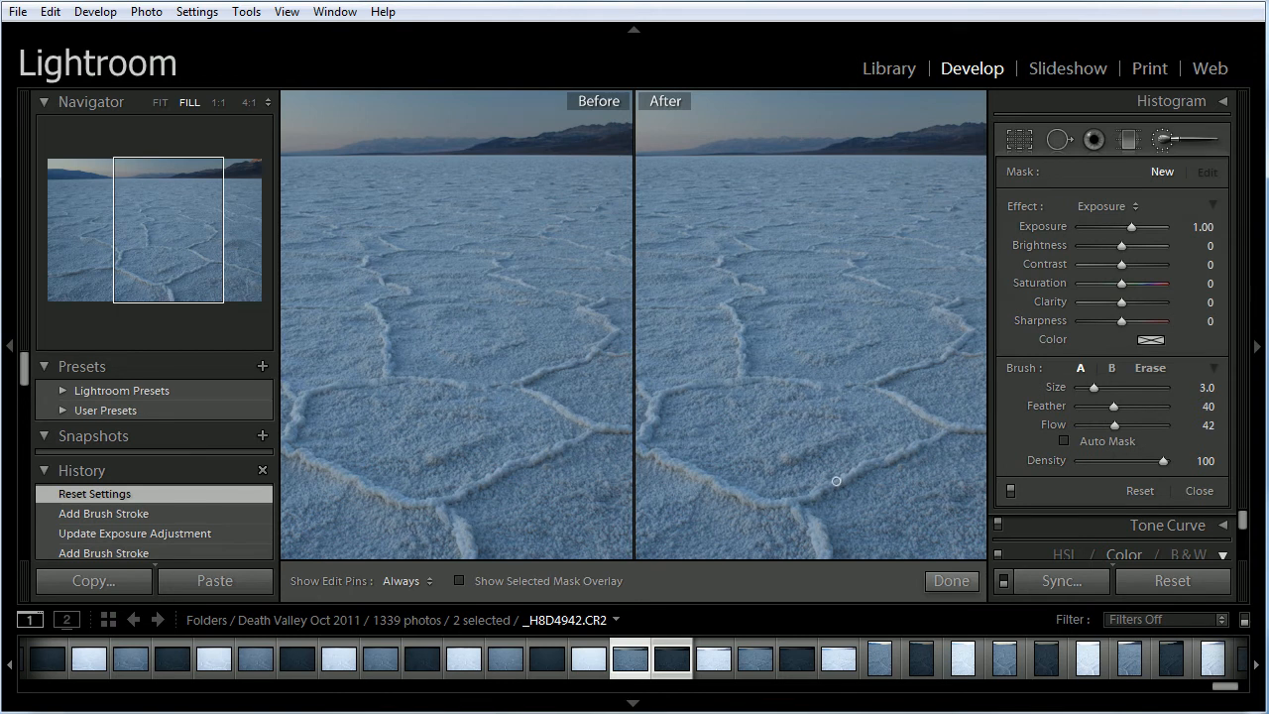
mouse_move(966, 311)
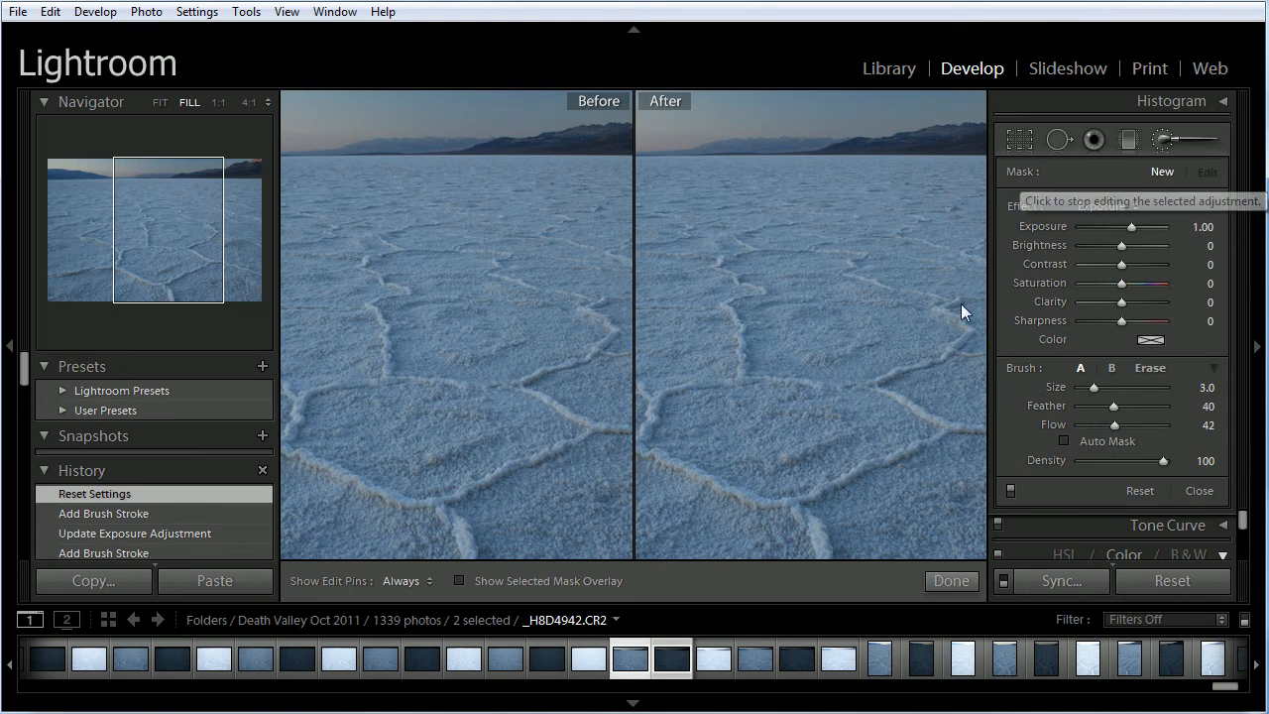
Place a +1.00 exposure brush pin on the lower salt polygon.
left_click(790, 426)
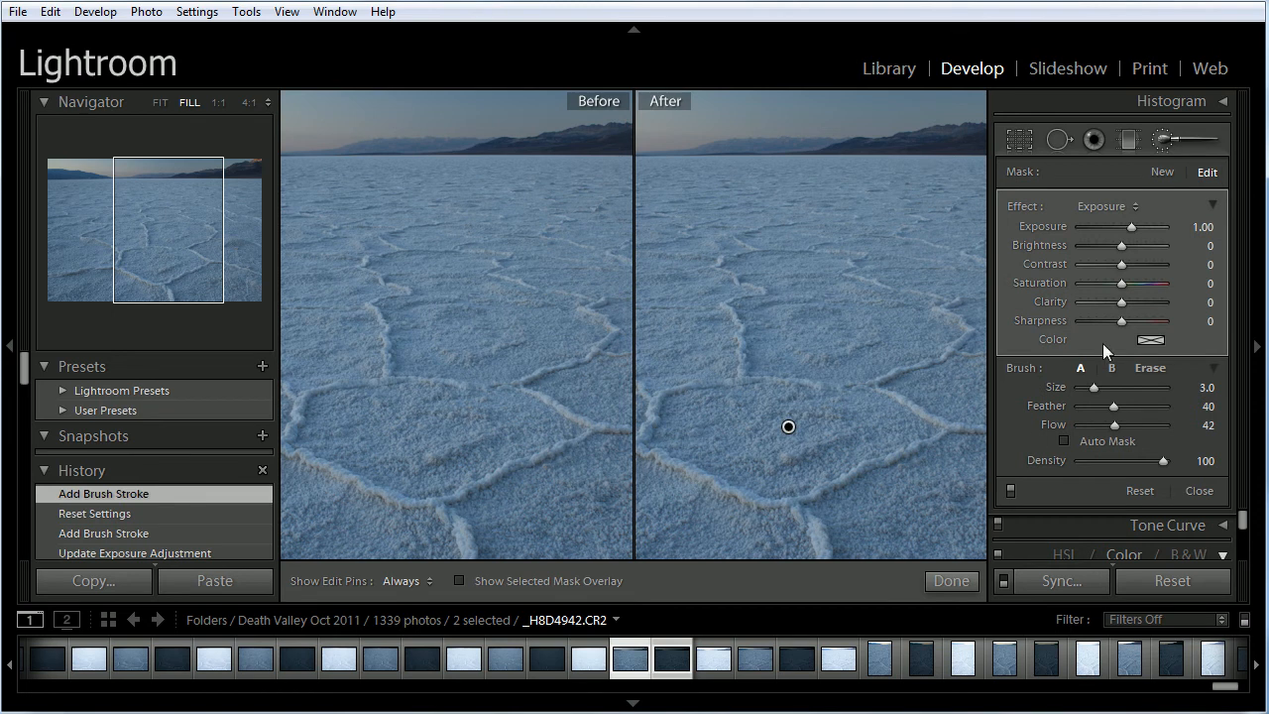
mouse_move(837, 416)
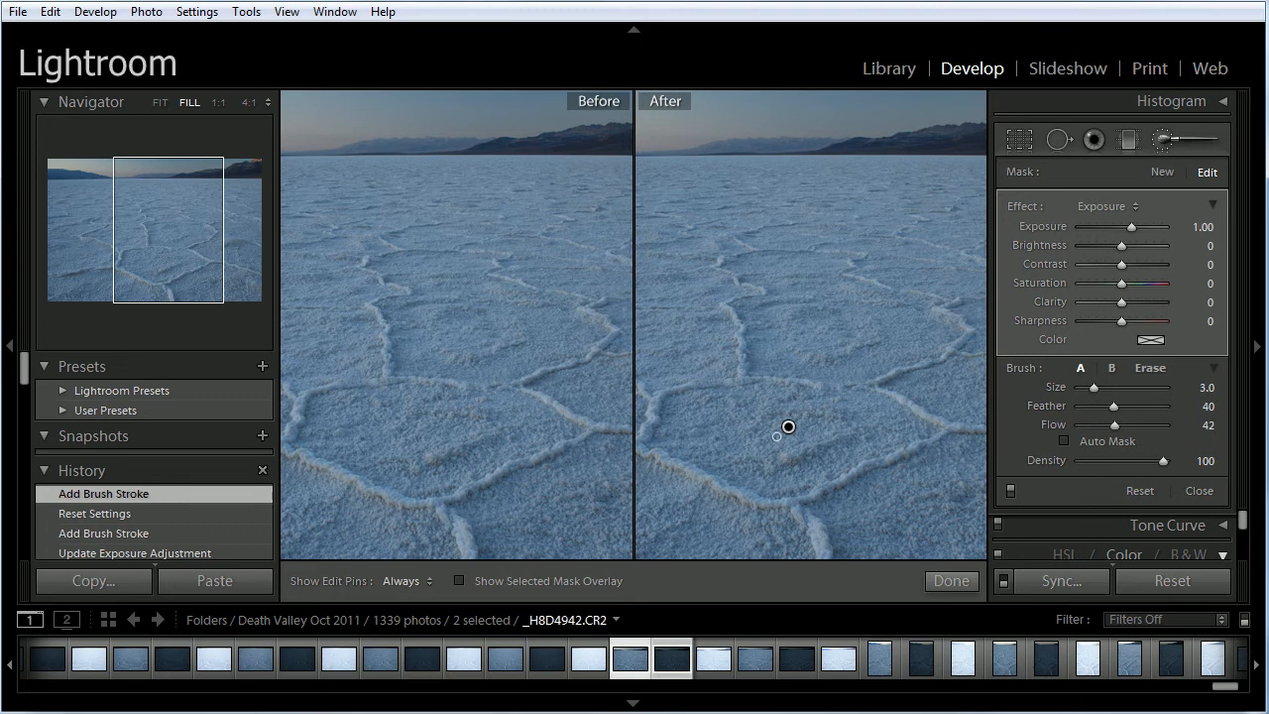
mouse_move(786, 433)
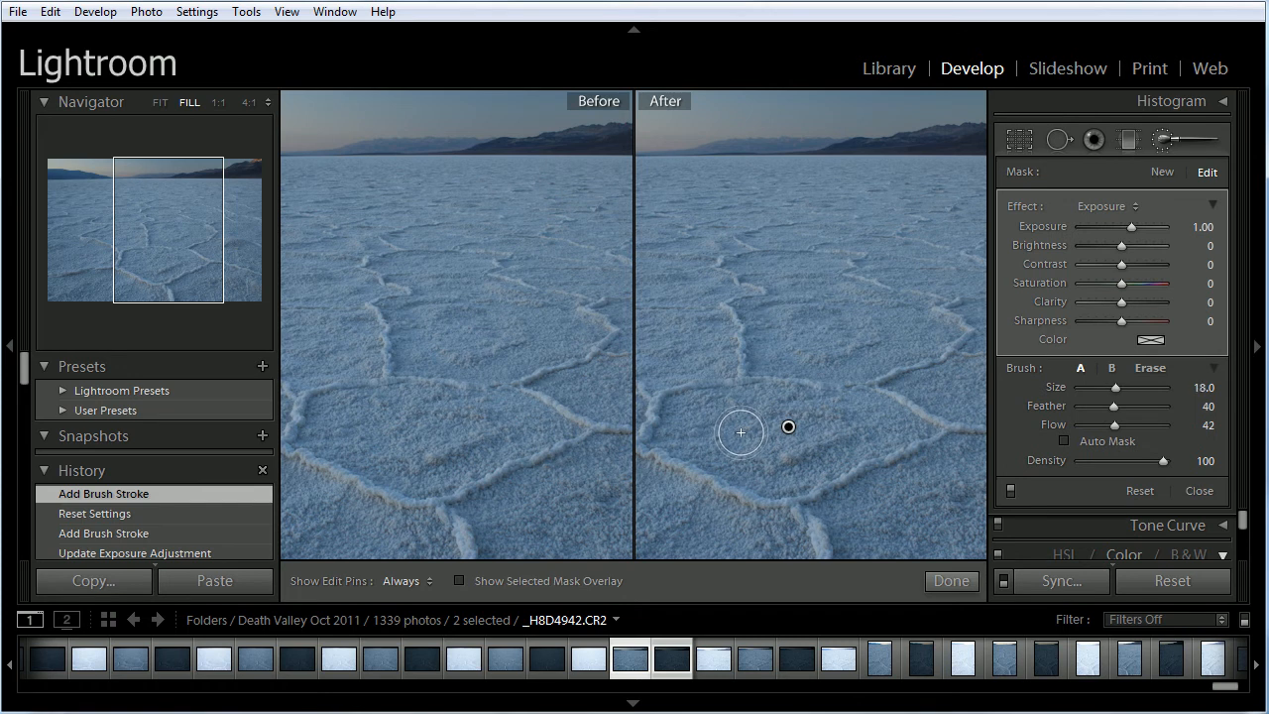
mouse_move(766, 450)
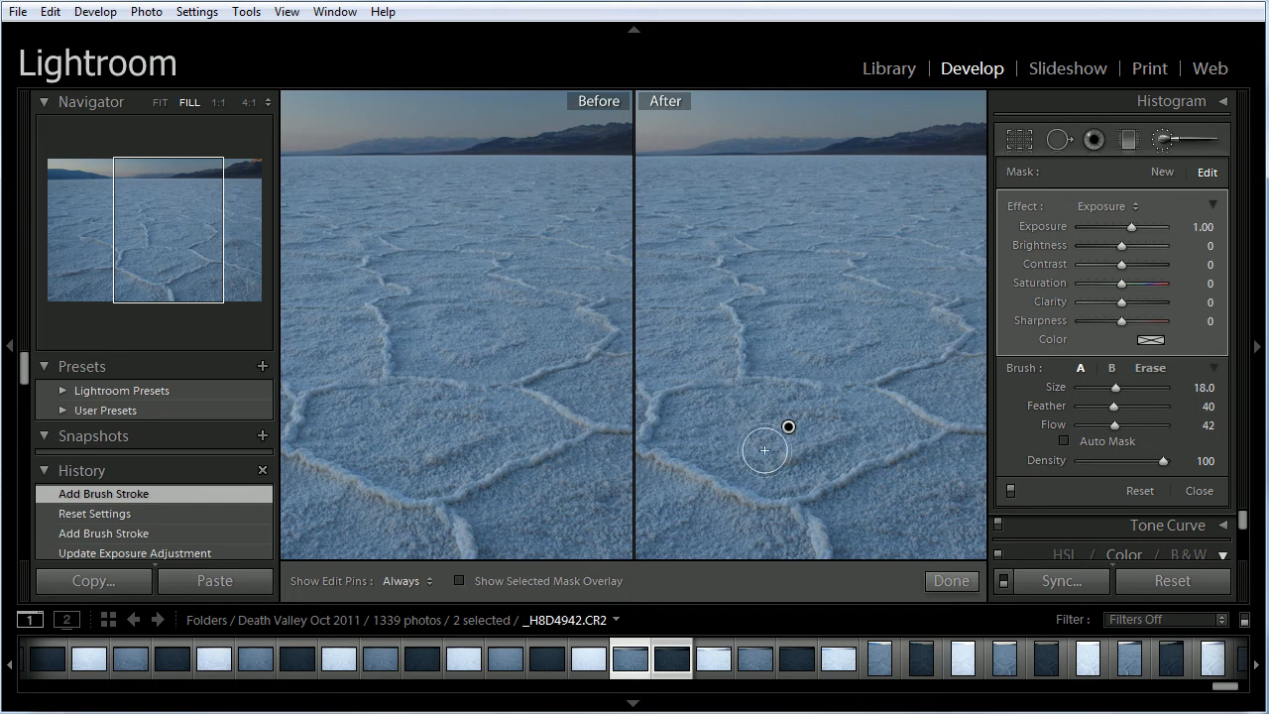
mouse_move(1146, 512)
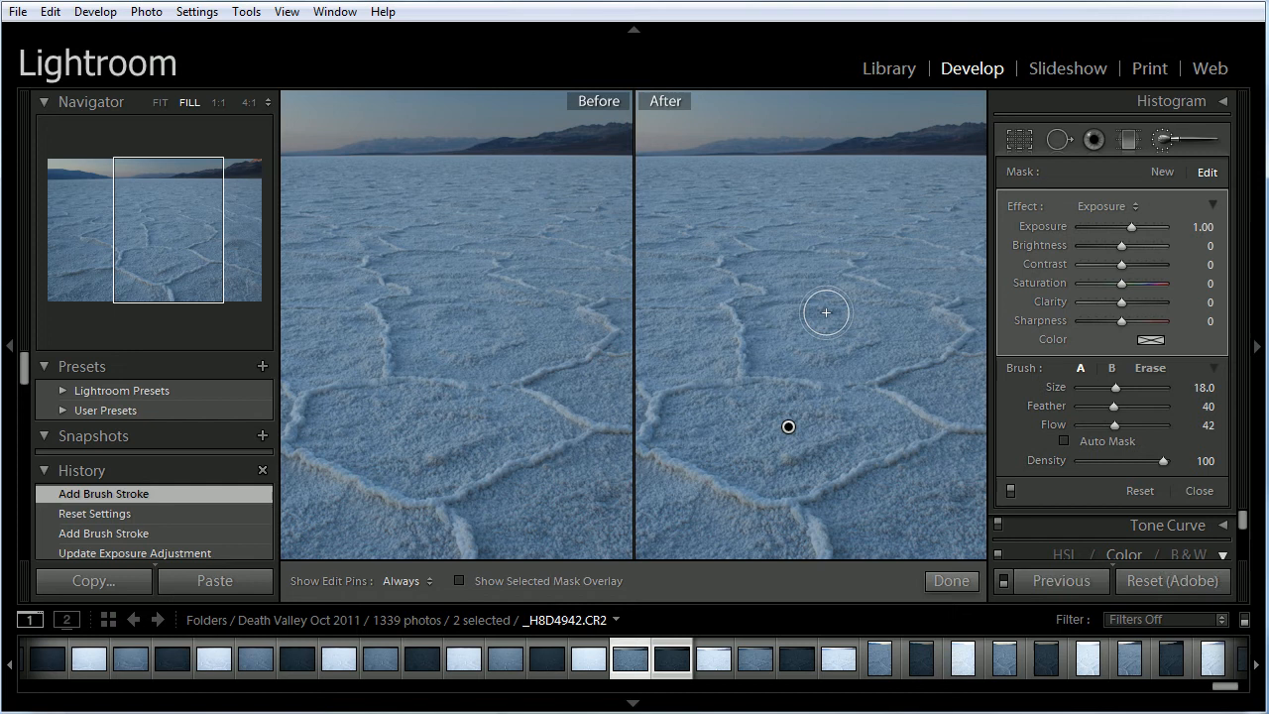
Adjust the brush feather up and back down, ending at 40.
left_click_drag(1115, 405, 1139, 405)
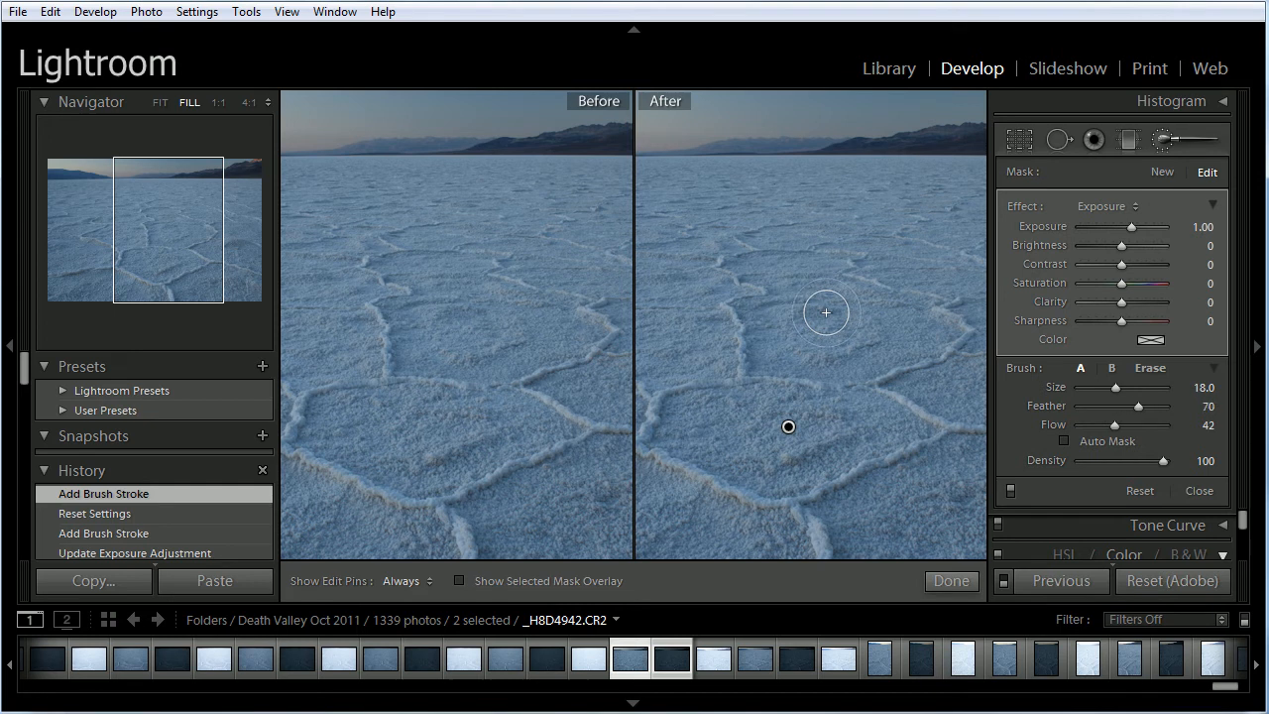
left_click_drag(1141, 407, 1162, 406)
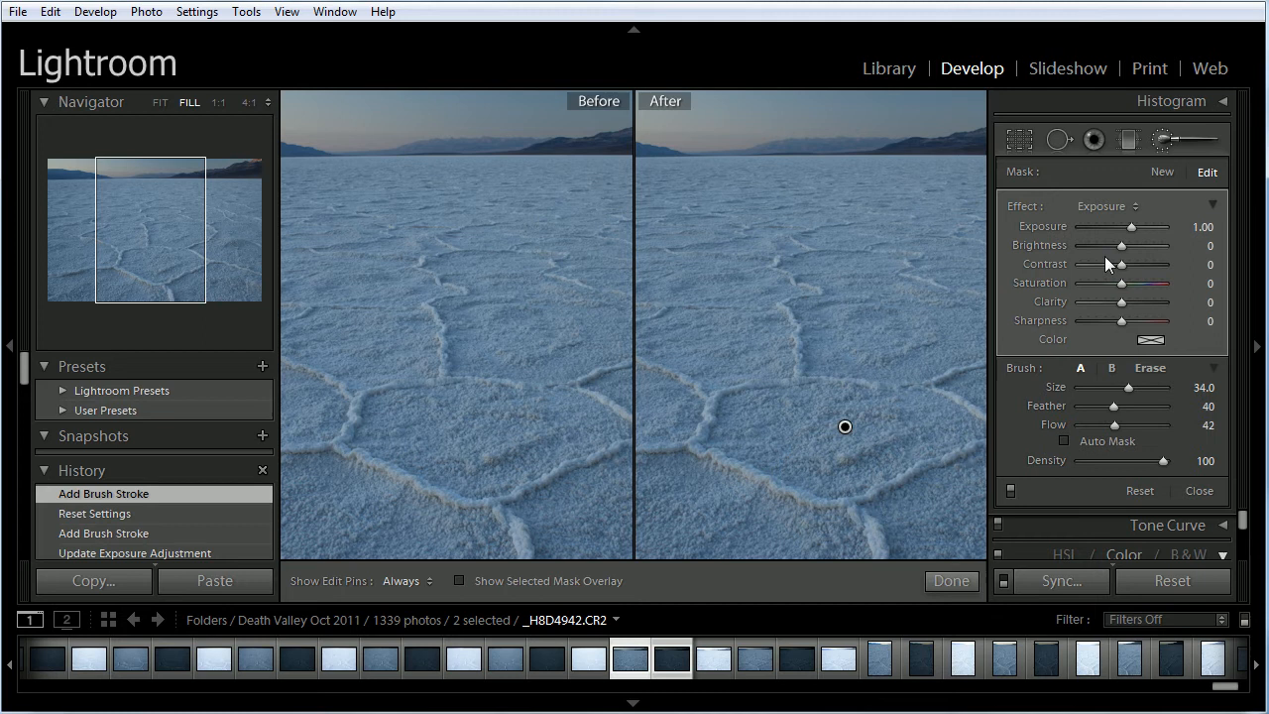
mouse_move(844, 428)
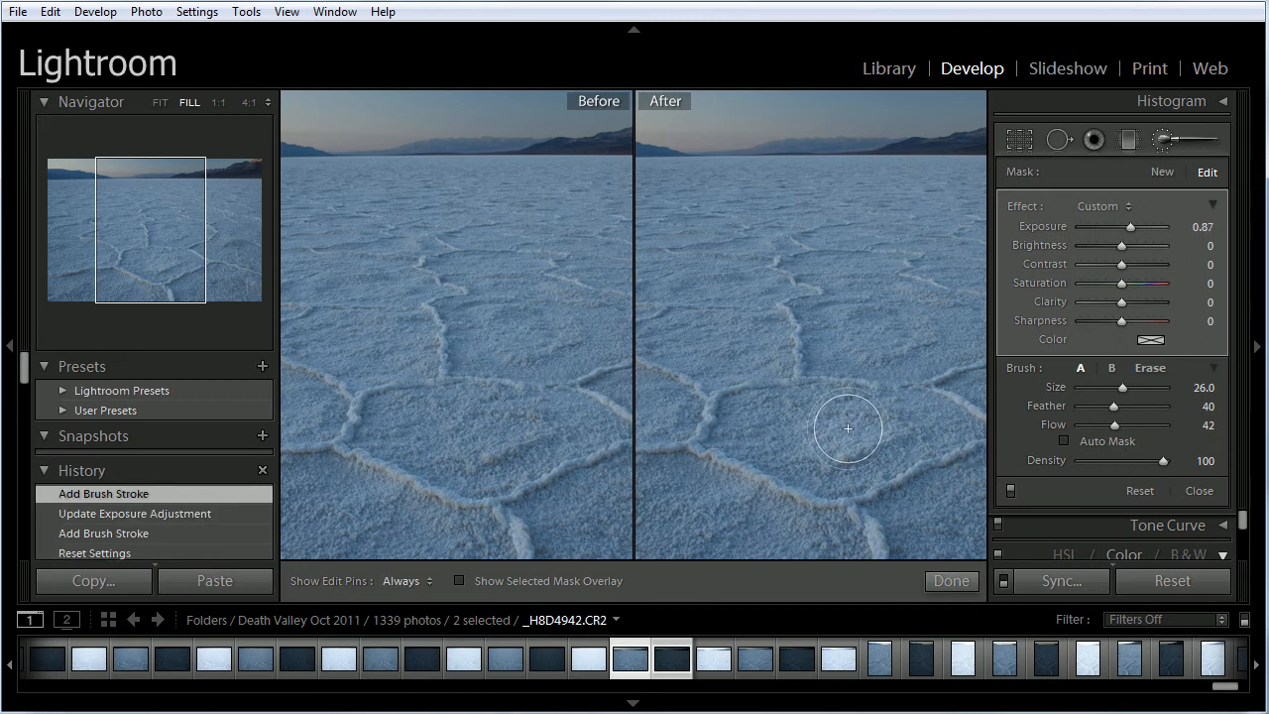
Dab the lower polygon and drag its exposure down to −3.51.
left_click(845, 428)
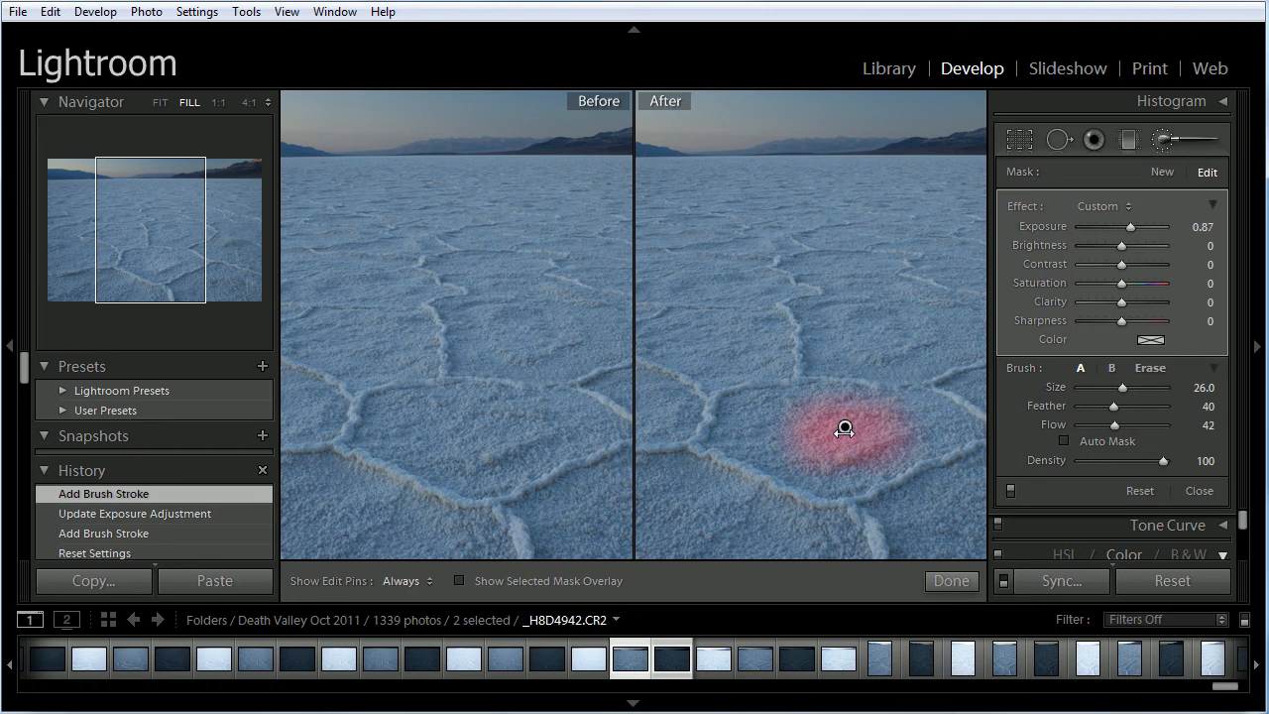
left_click_drag(1120, 226, 1124, 226)
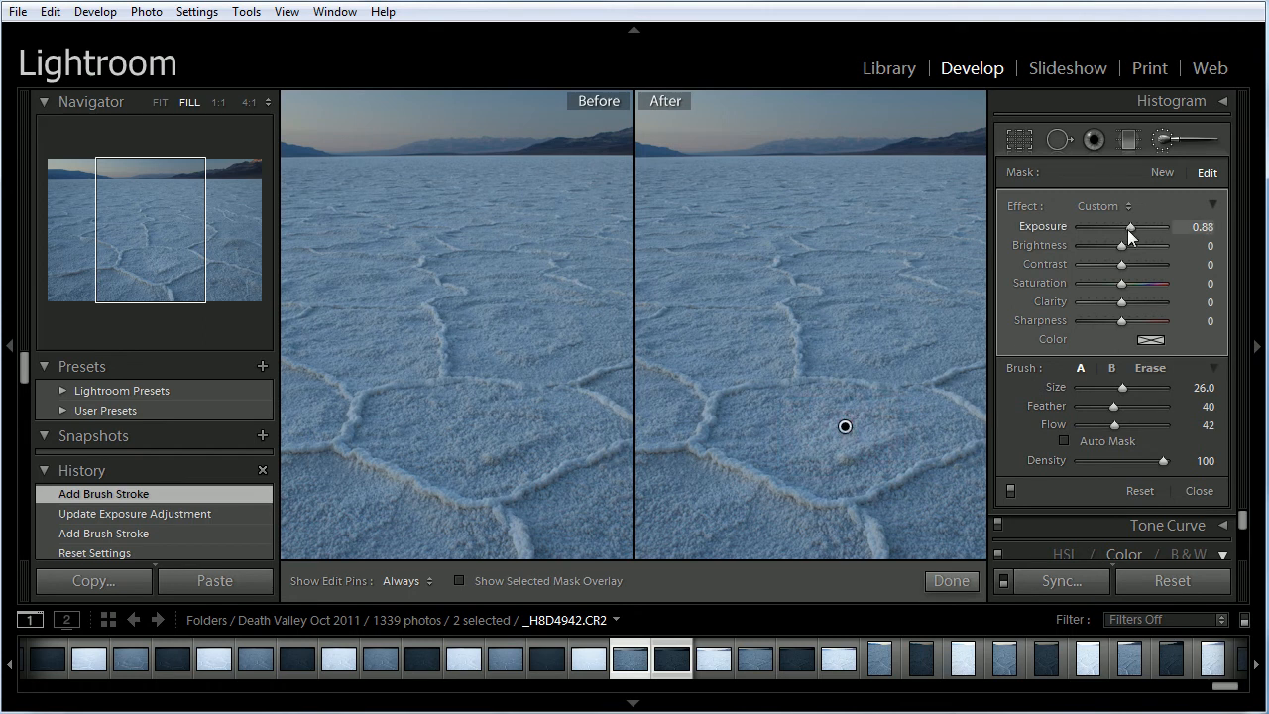
left_click_drag(1130, 226, 1159, 226)
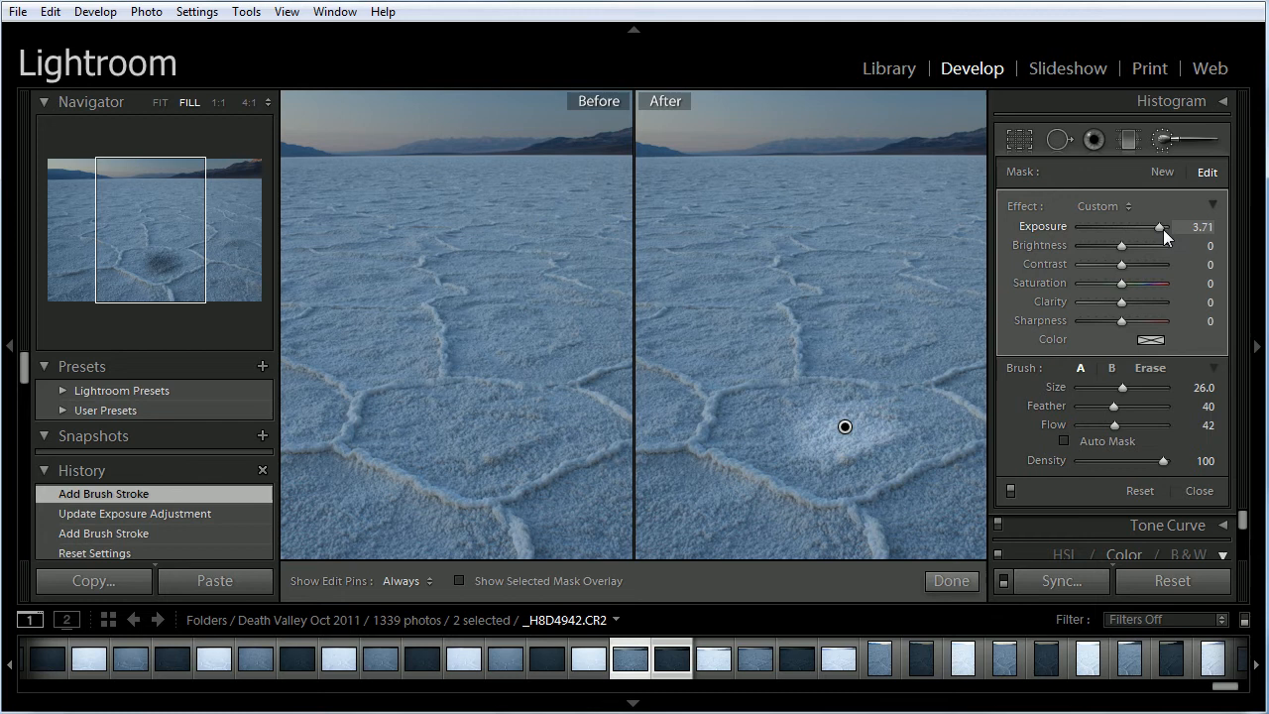
left_click_drag(1158, 226, 1115, 226)
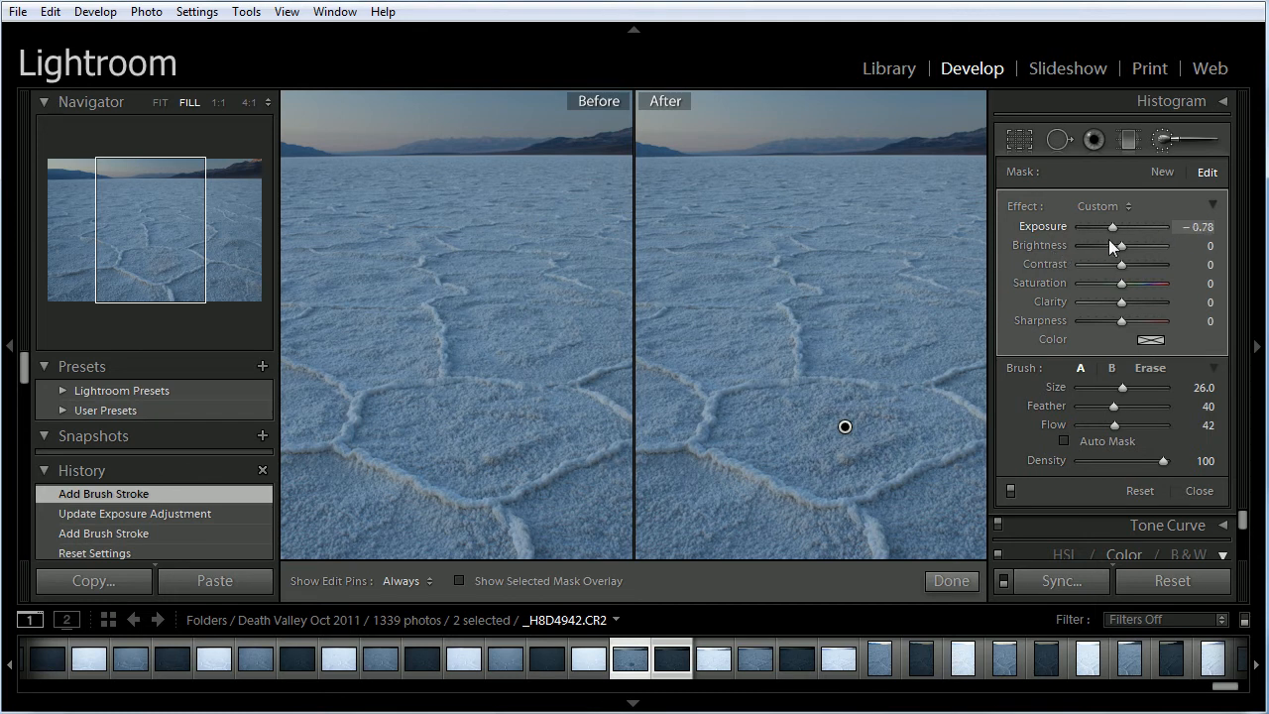
left_click_drag(1113, 227, 1087, 226)
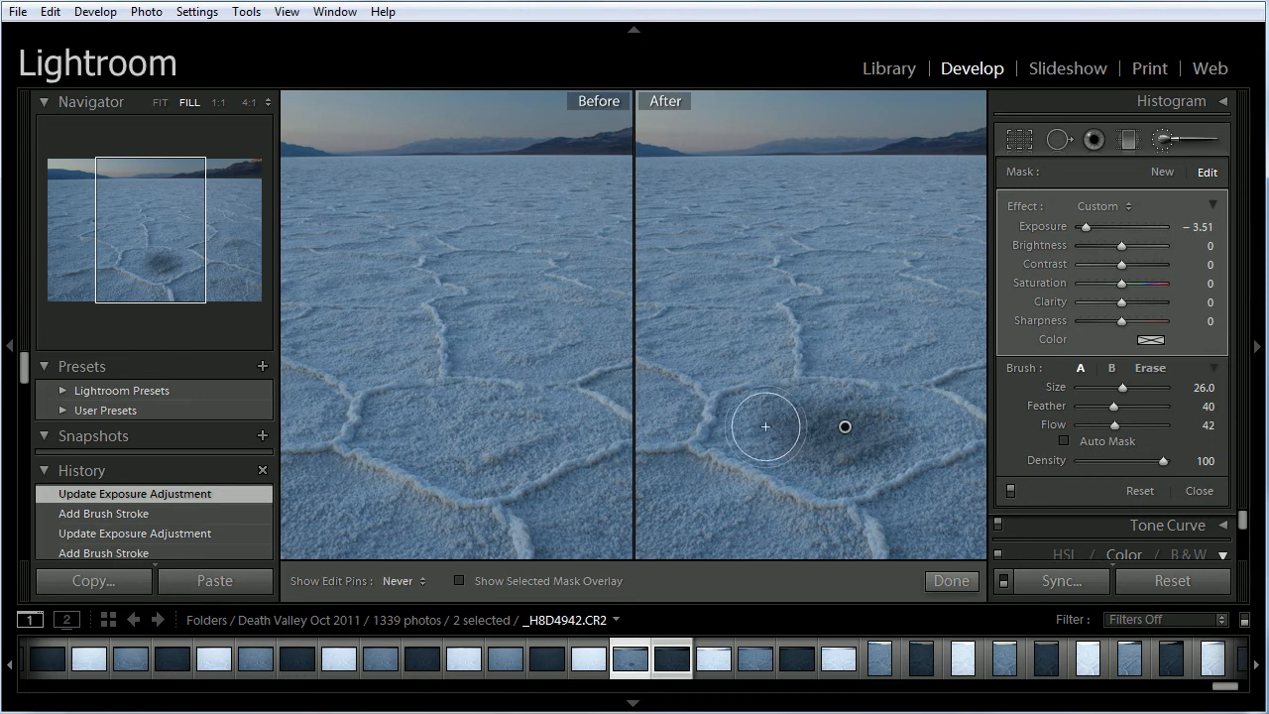
Paint the darkening across the rest of the polygon and lower the brush flow to 21.
left_click_drag(766, 426, 839, 416)
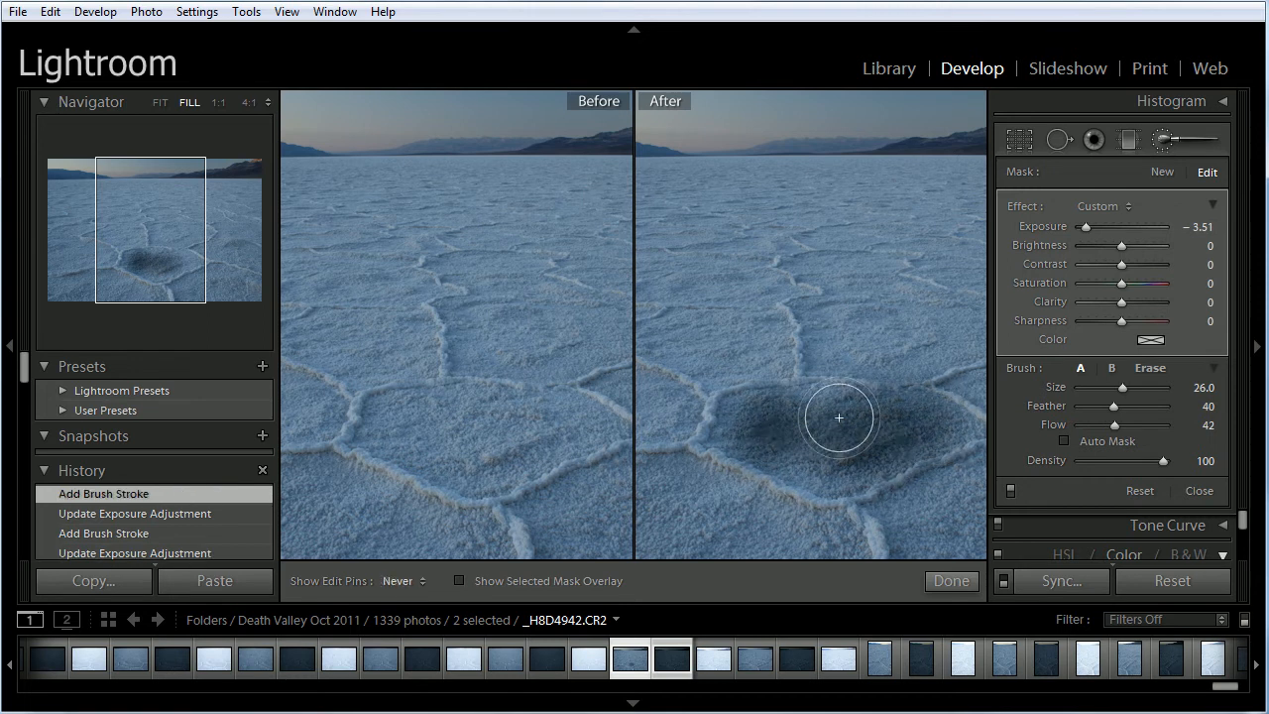
left_click_drag(837, 417, 853, 421)
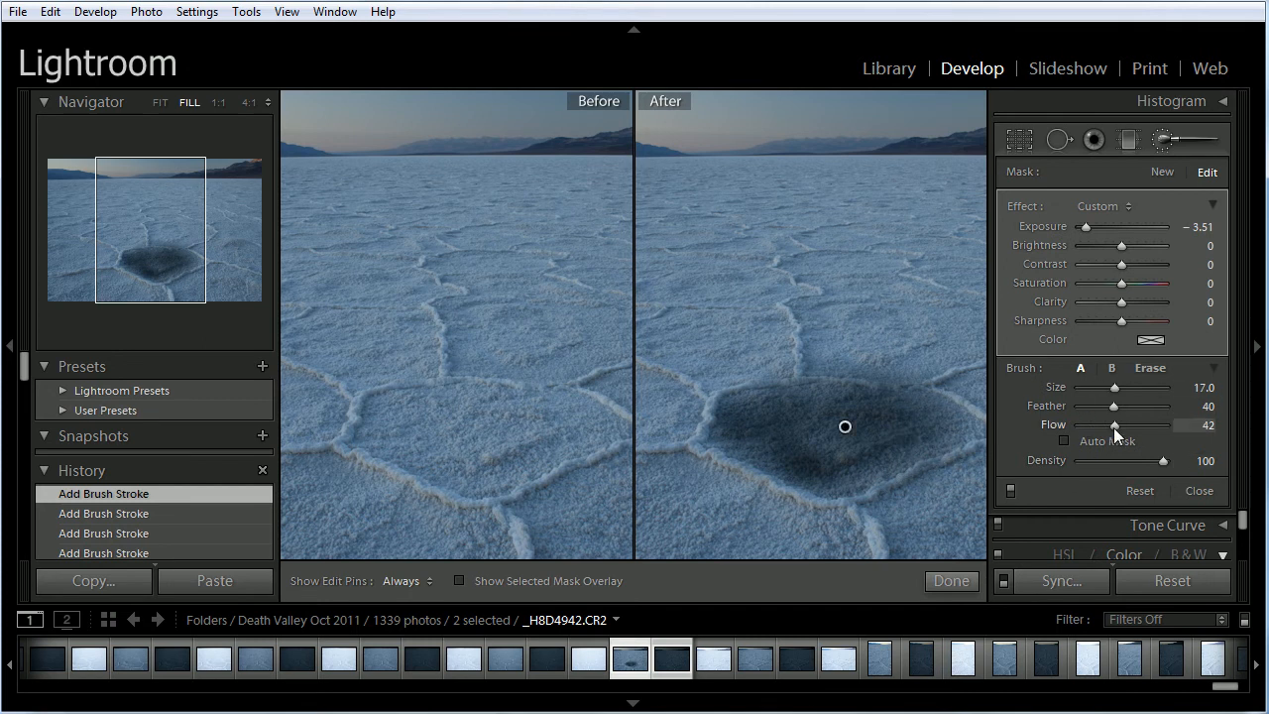
left_click_drag(1114, 425, 1095, 425)
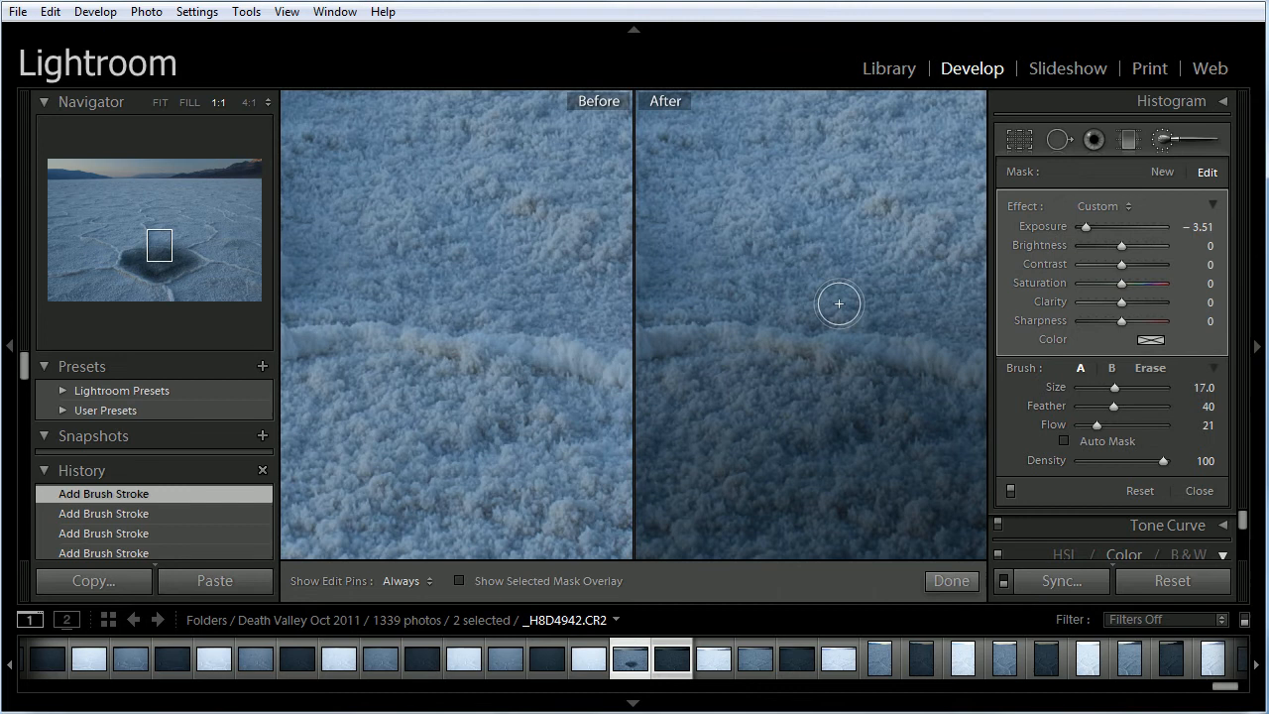
mouse_move(849, 314)
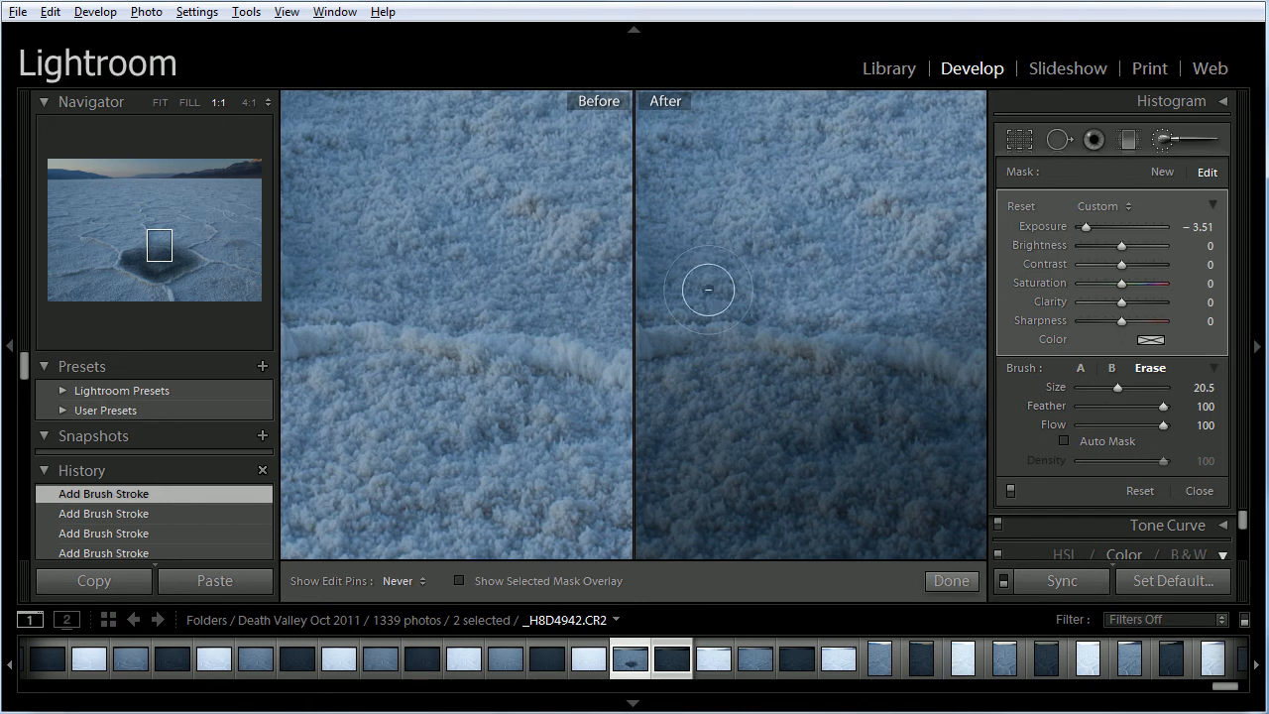
mouse_move(964, 314)
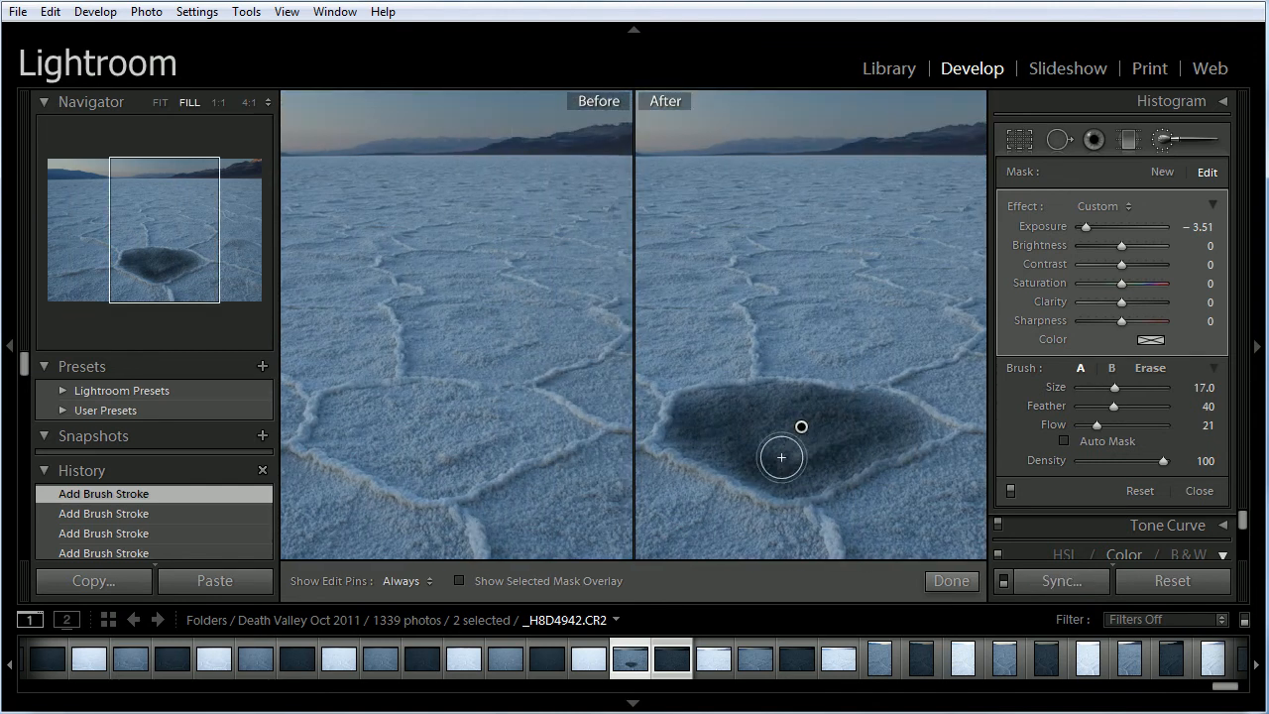
mouse_move(751, 432)
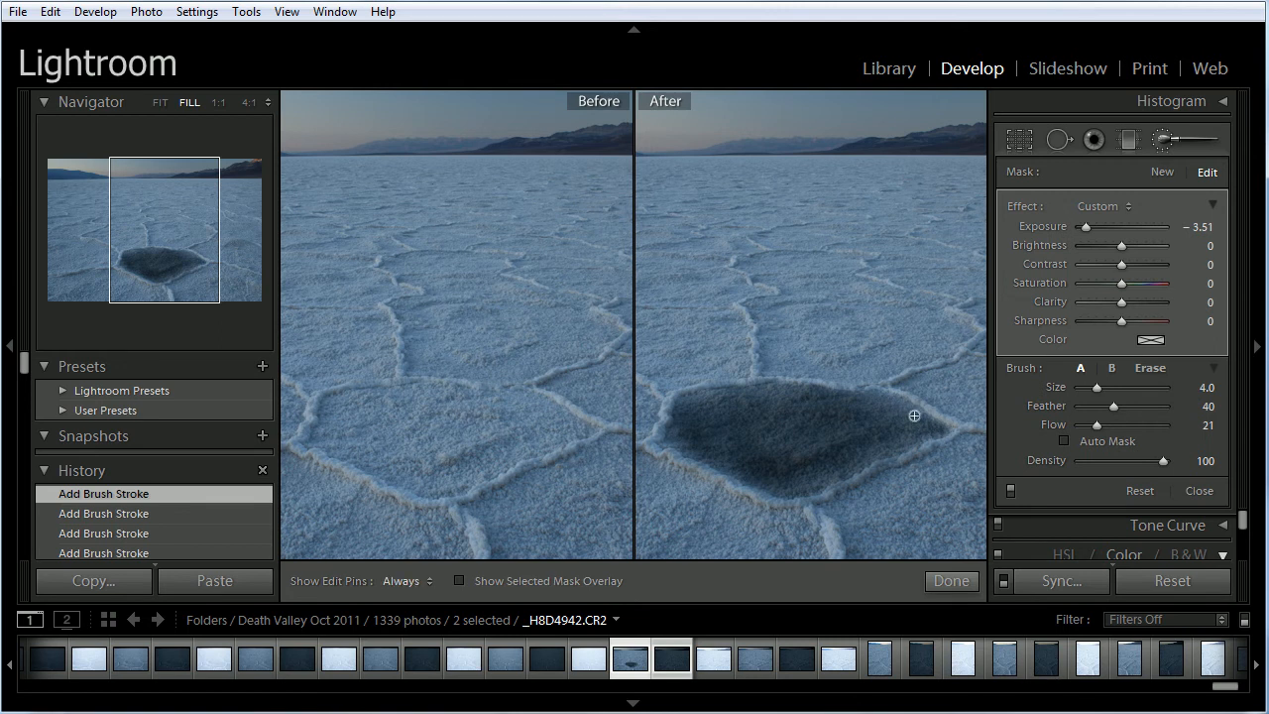
Toggle the edit pins and select the dark patch's brush pin.
left_click(405, 579)
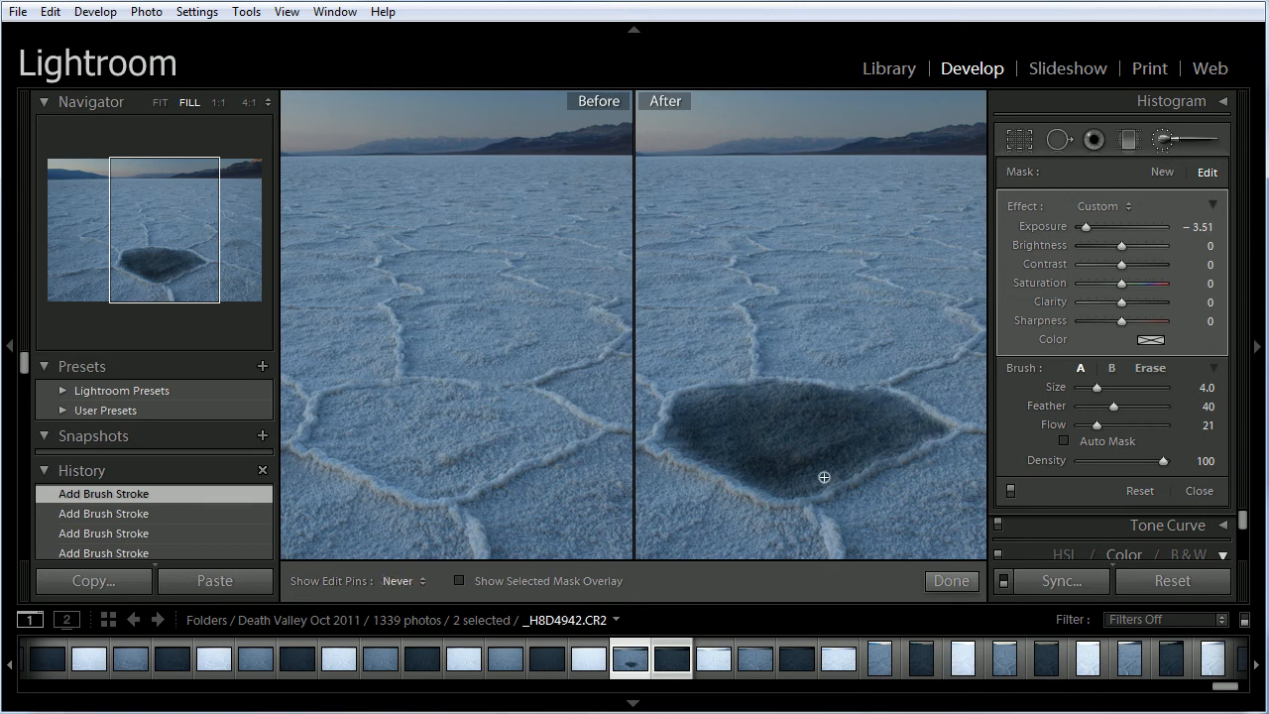
left_click(405, 579)
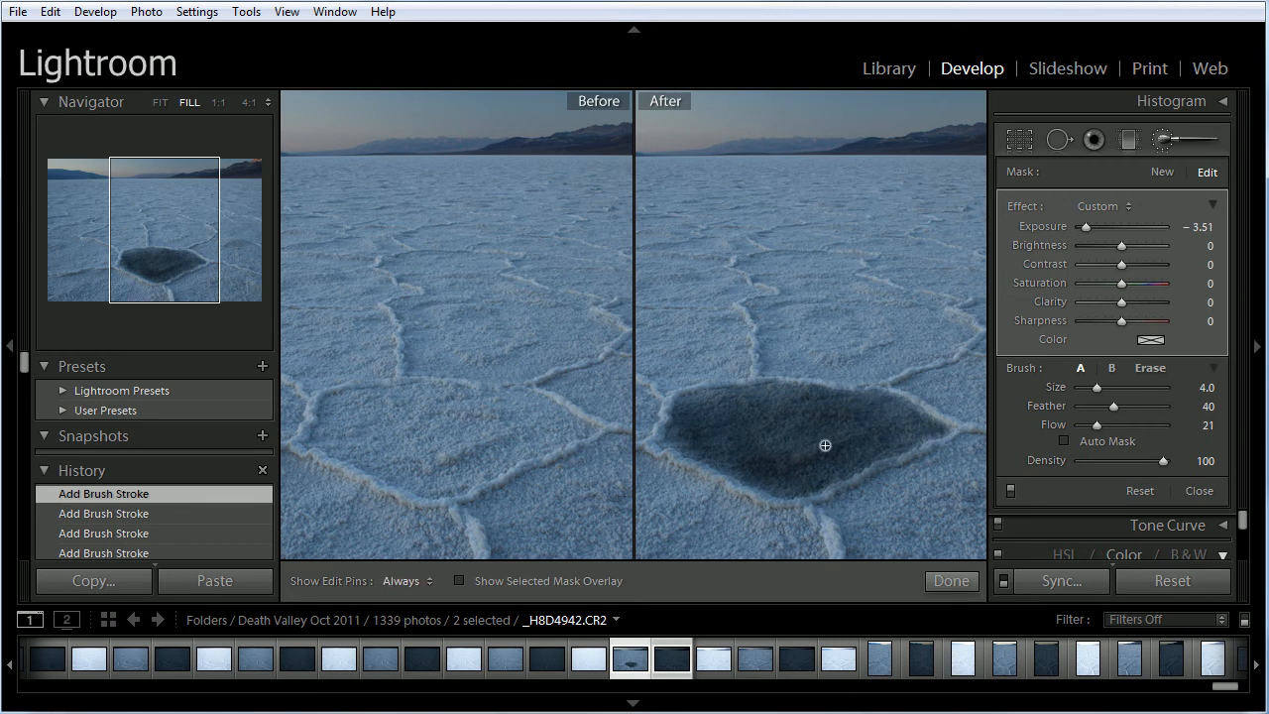
left_click(405, 579)
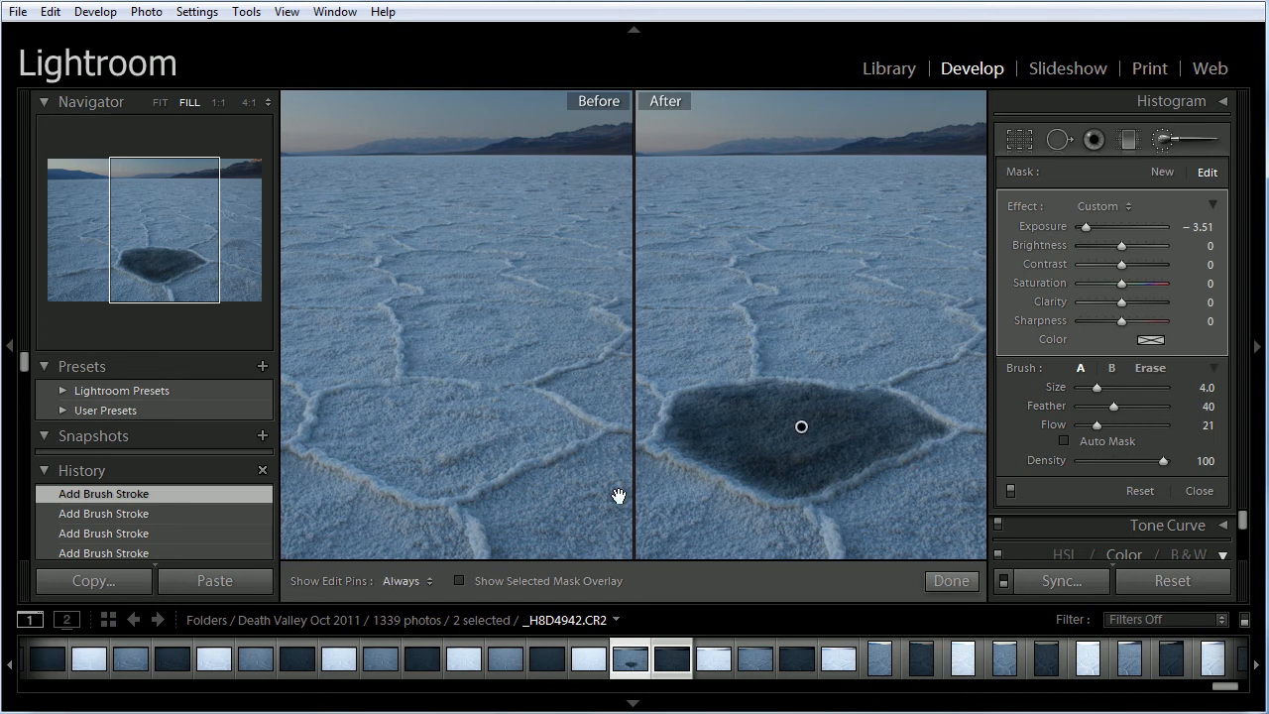
mouse_move(841, 429)
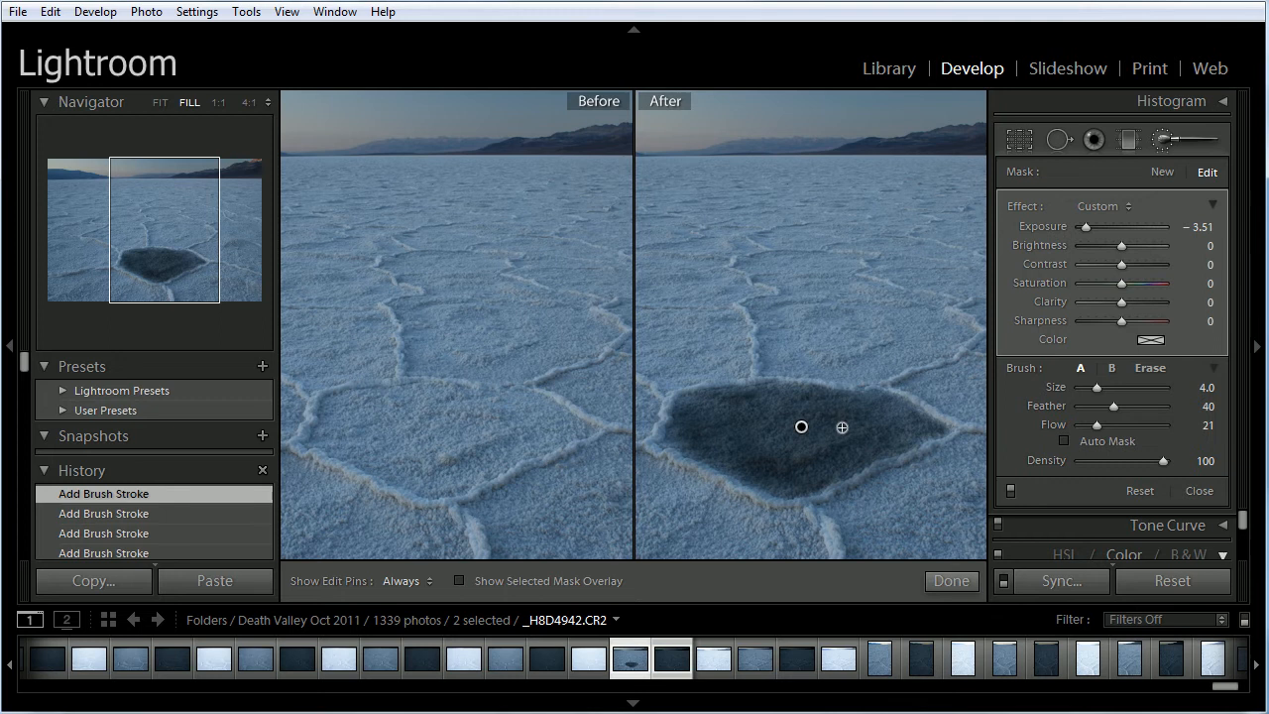
mouse_move(749, 433)
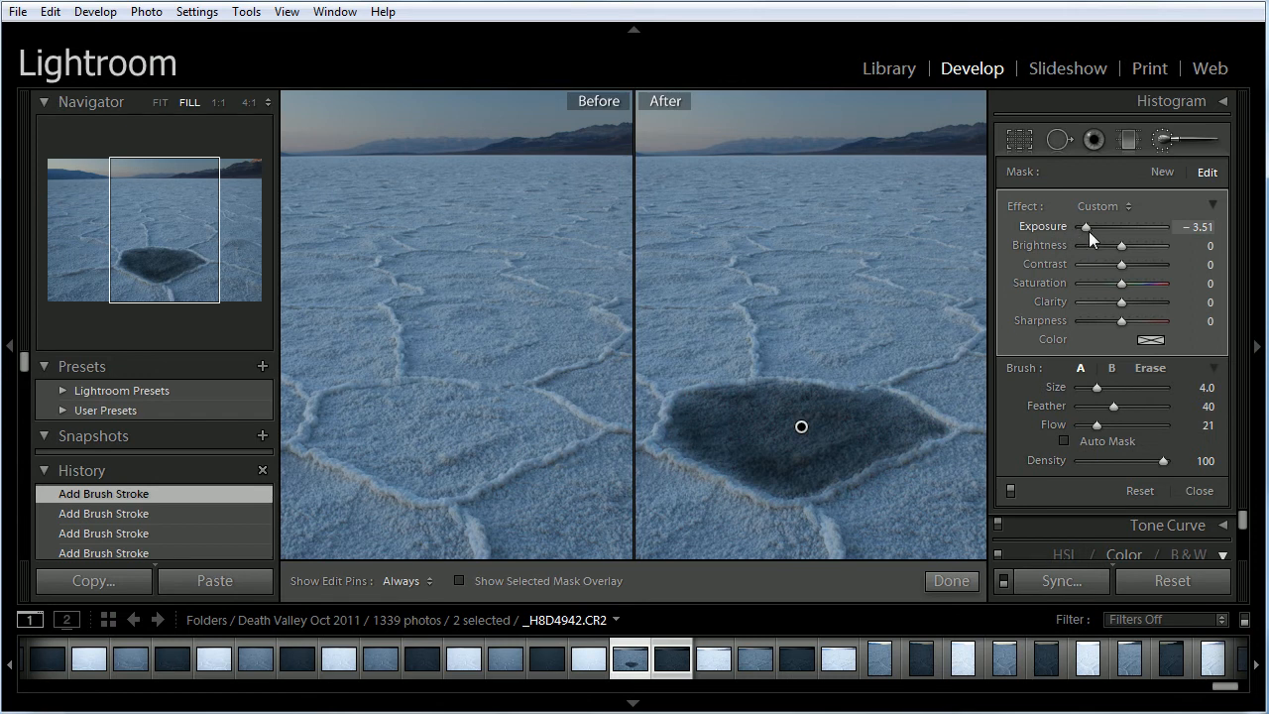
Ease the patch's exposure from −3.51 to −1.95.
left_click_drag(1086, 226, 1106, 226)
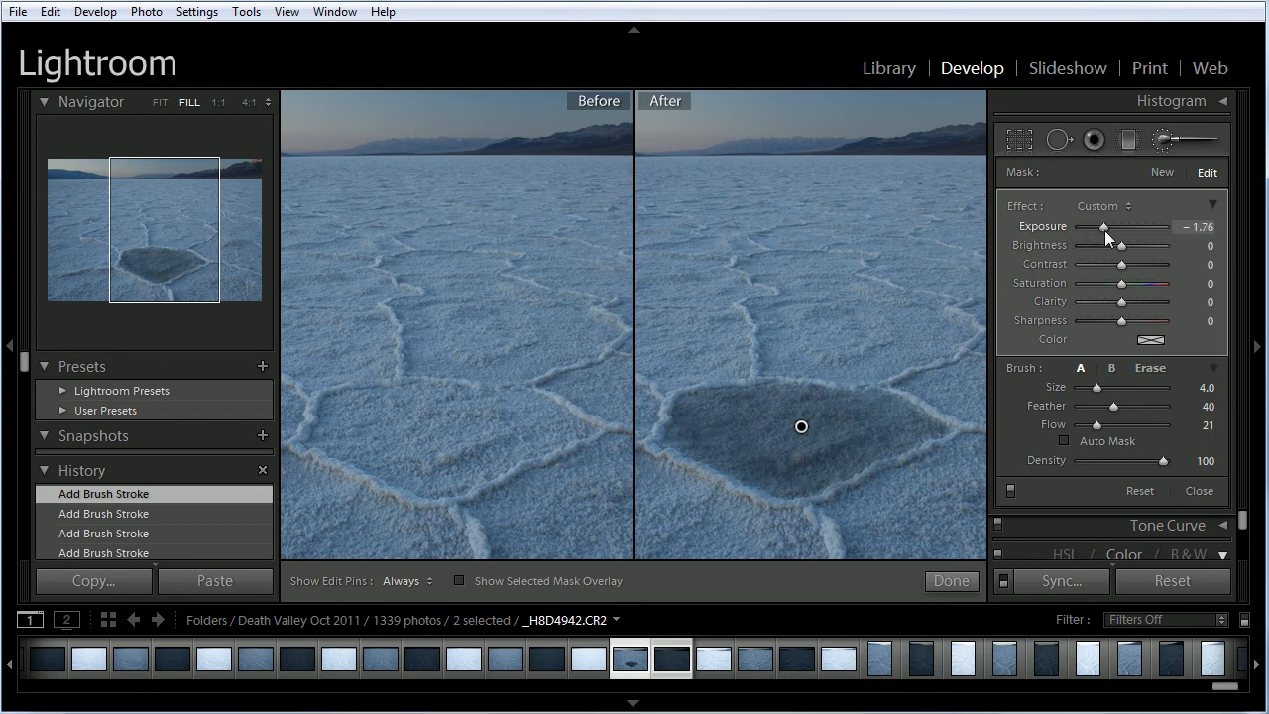
left_click_drag(1106, 226, 1101, 226)
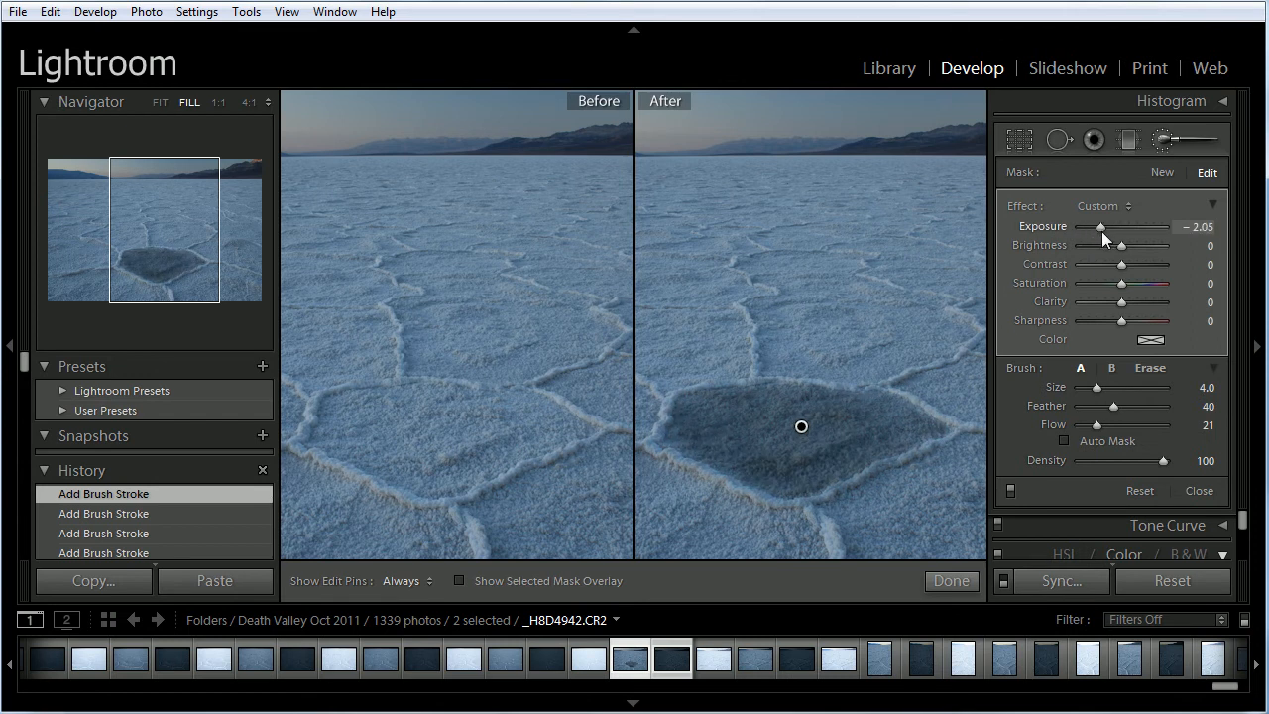
left_click_drag(1101, 226, 1107, 227)
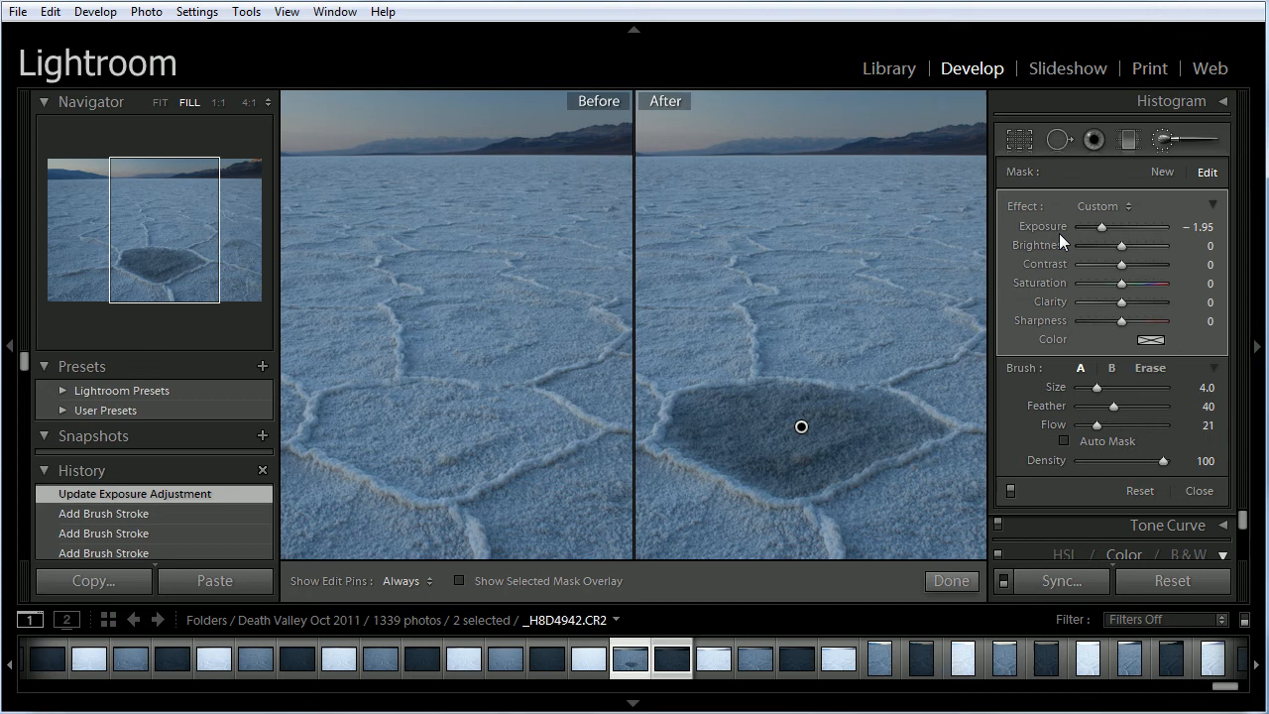
mouse_move(783, 371)
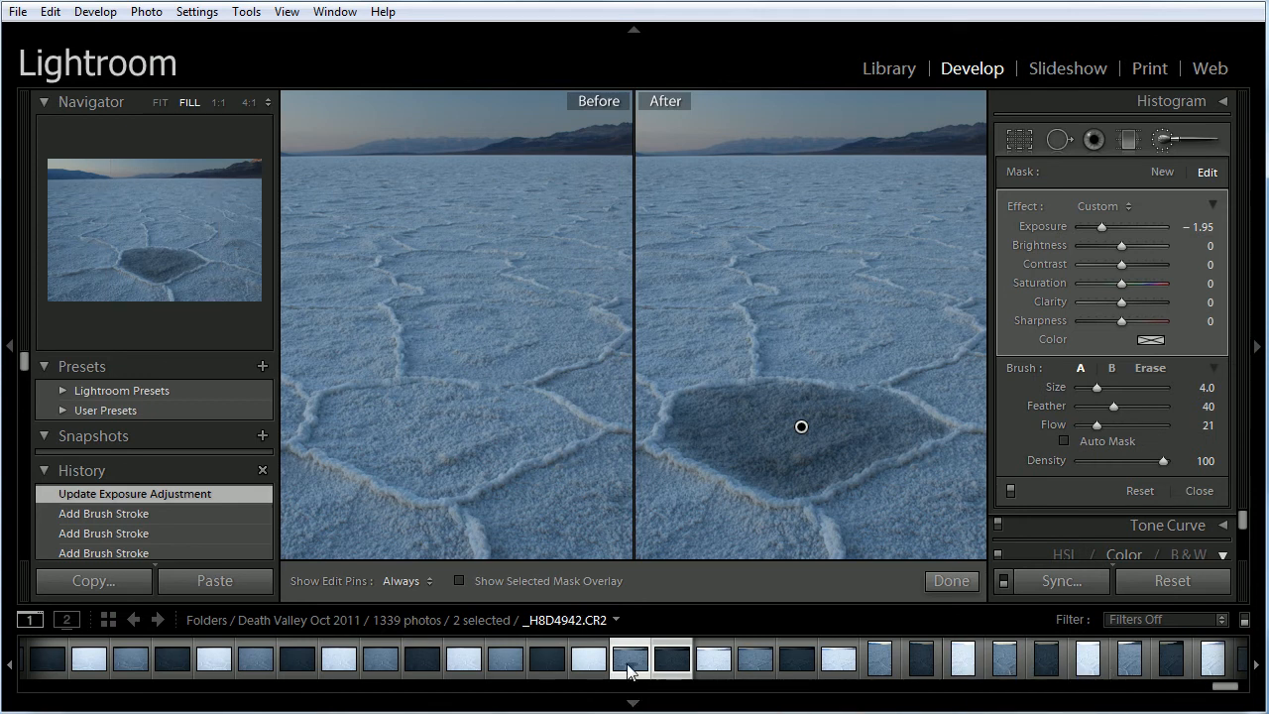
mouse_move(631, 658)
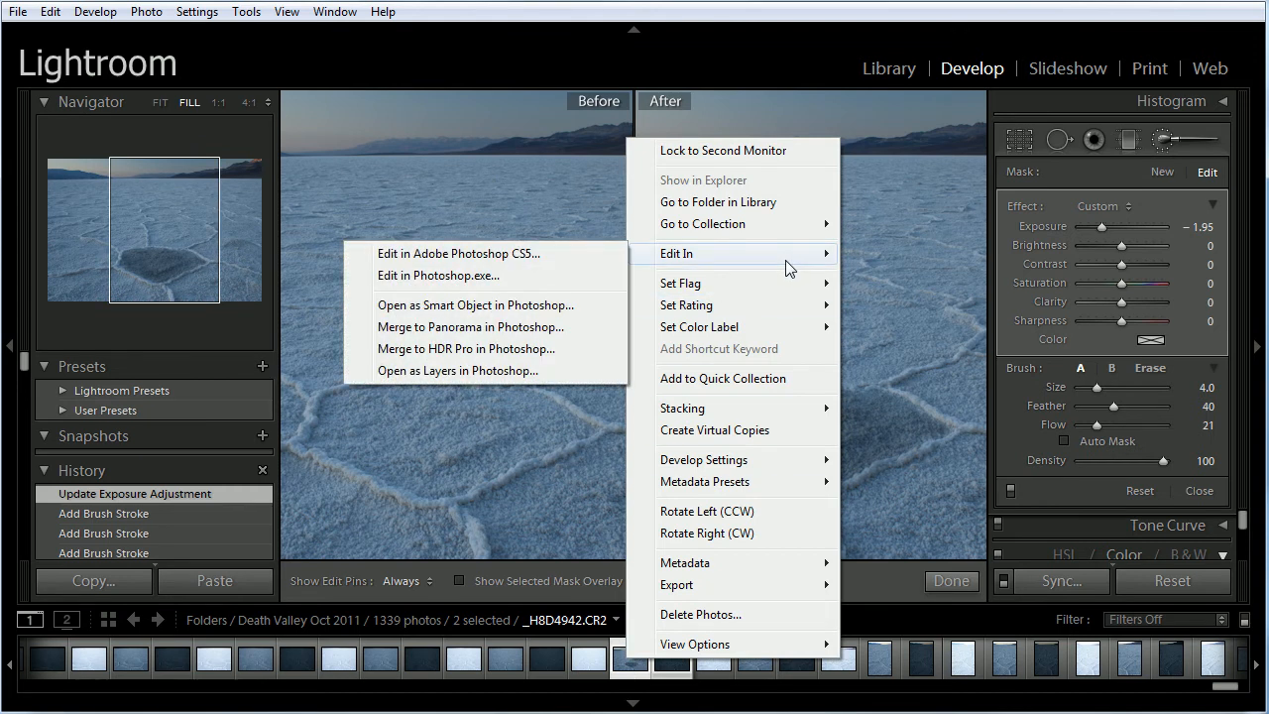
mouse_move(486, 276)
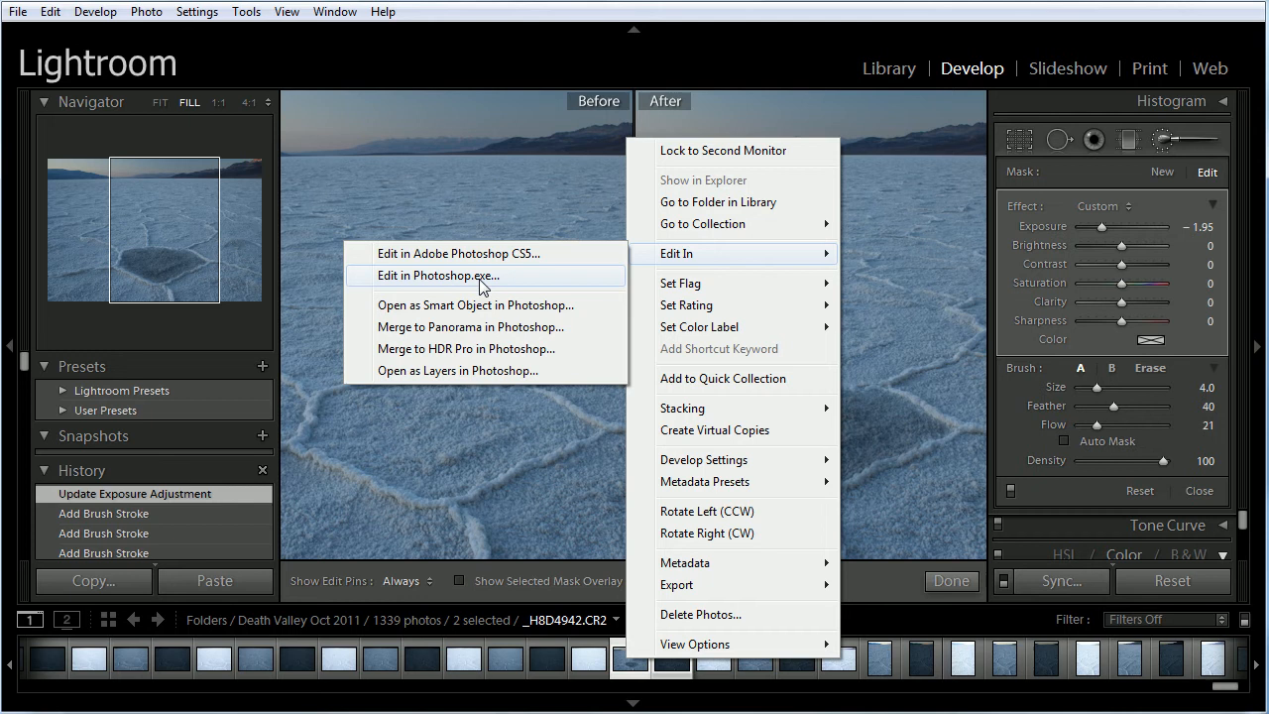
Send the photo to Photoshop as a copy with Lightroom adjustments.
left_click(438, 274)
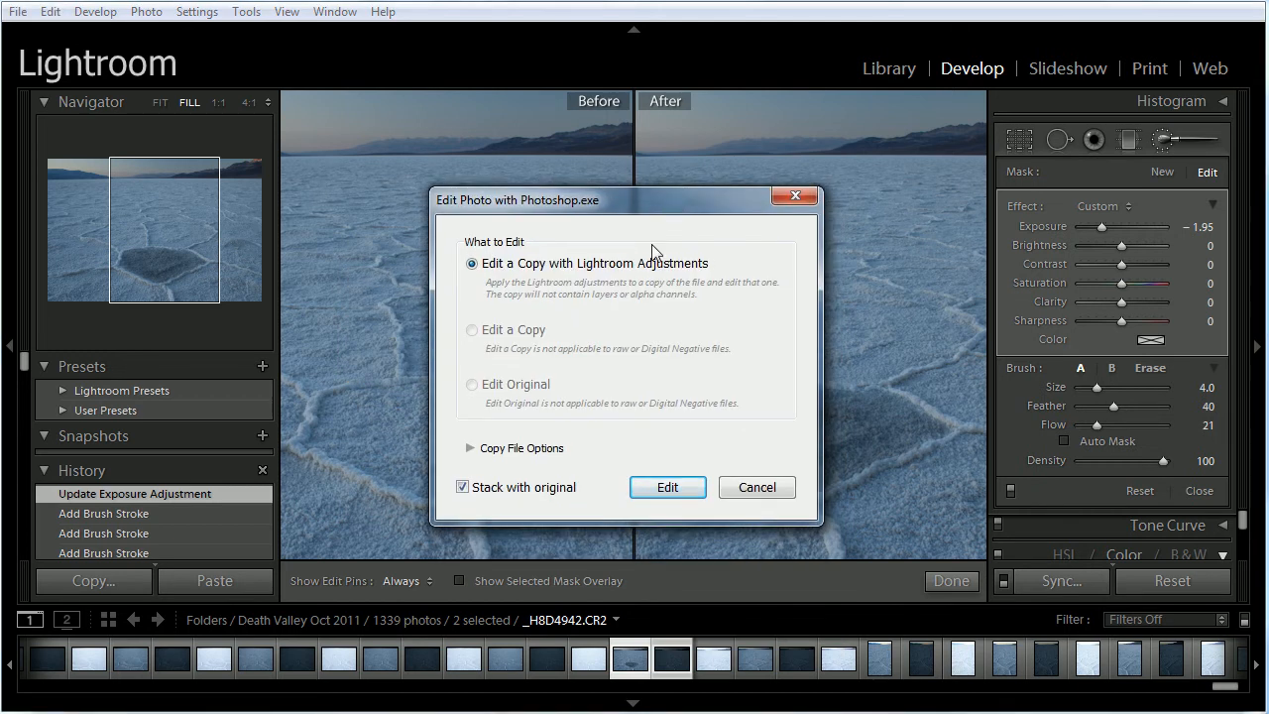
mouse_move(486, 282)
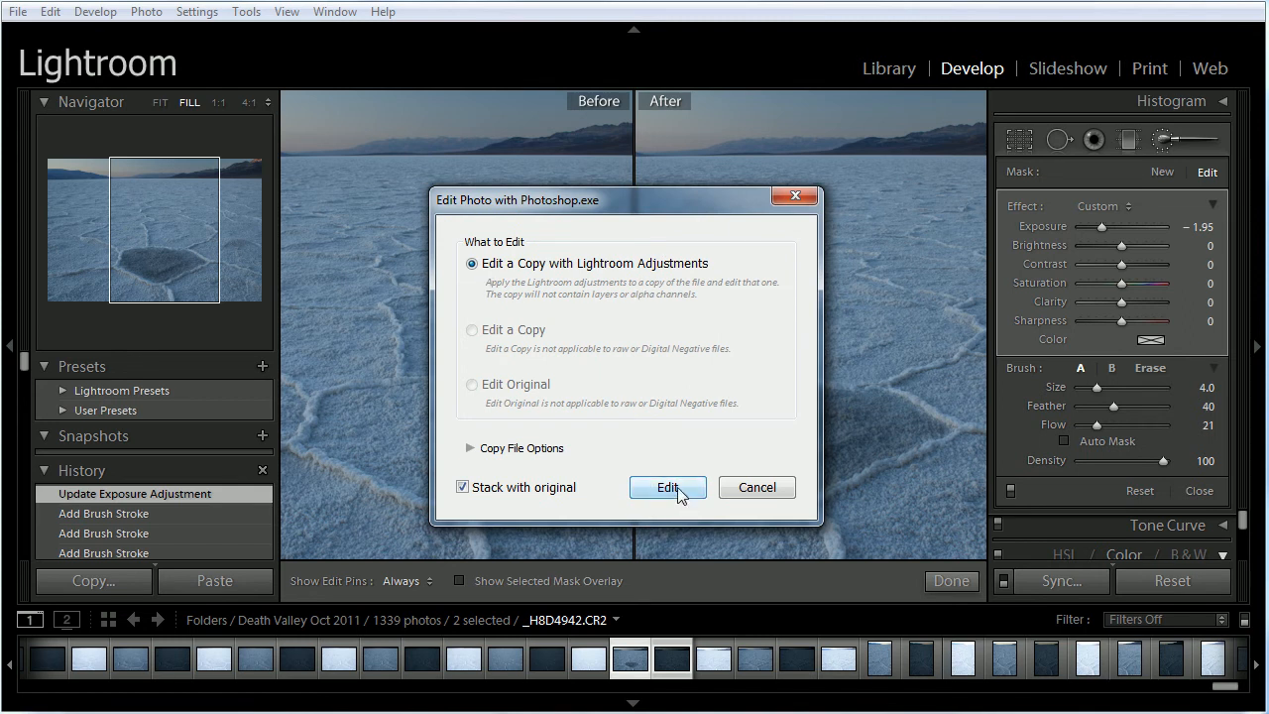
left_click(667, 488)
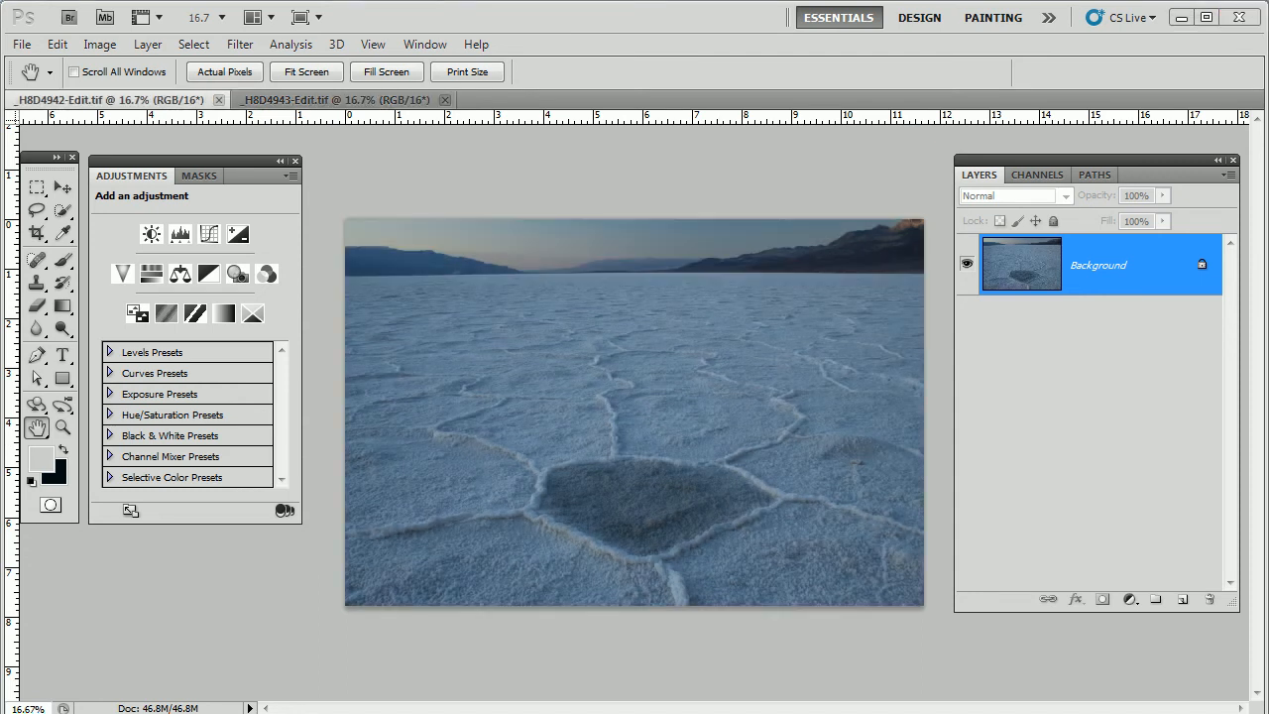
Close the extra document so only the salt flat edit copy stays open.
left_click(334, 99)
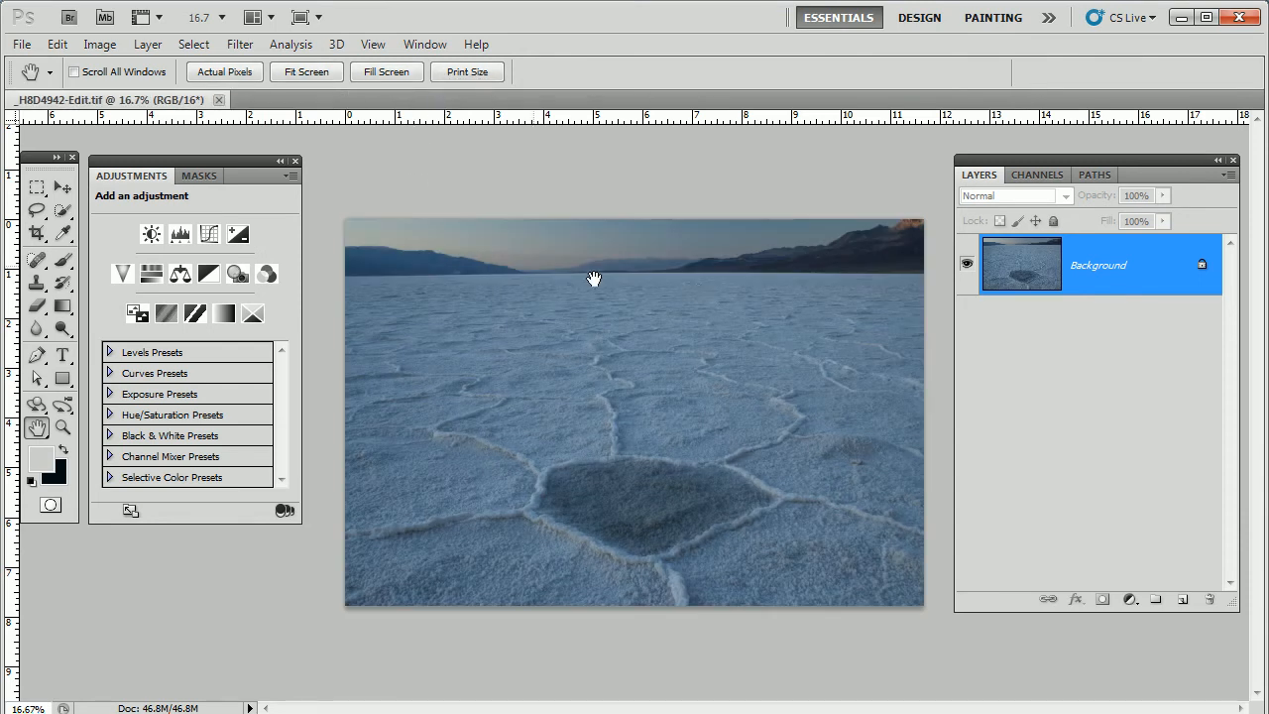
mouse_move(1031, 674)
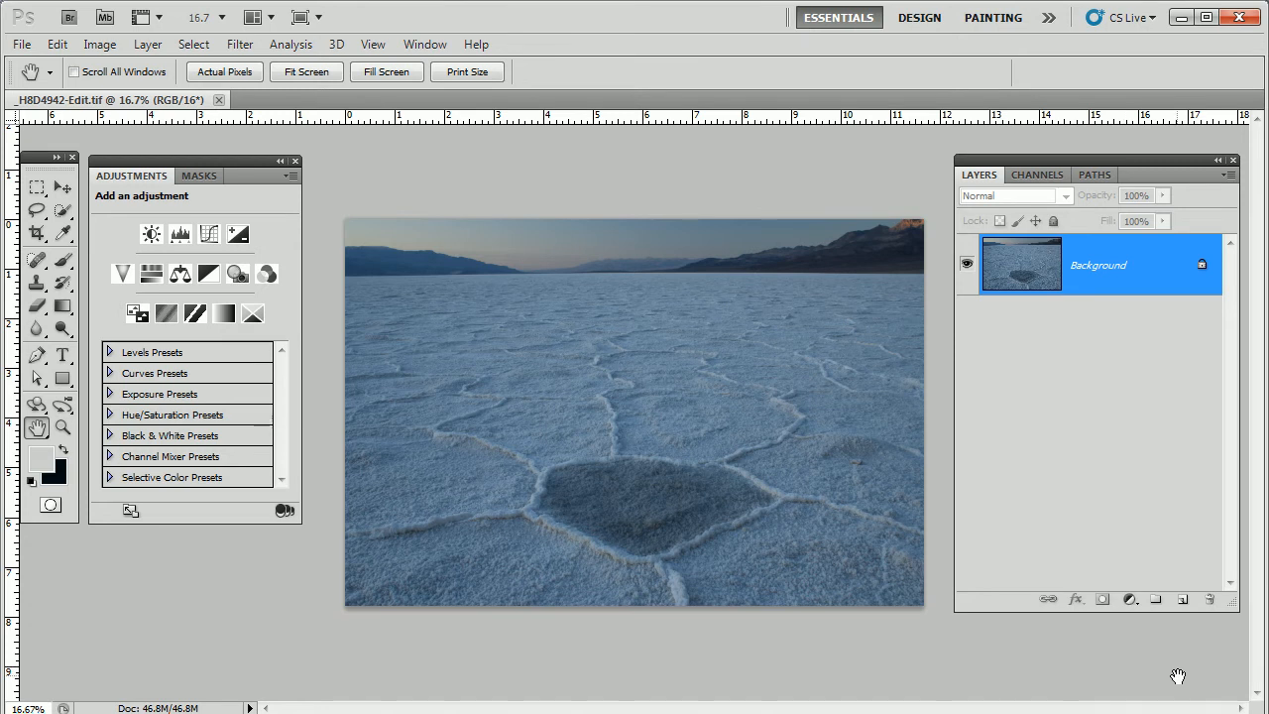
mouse_move(688, 595)
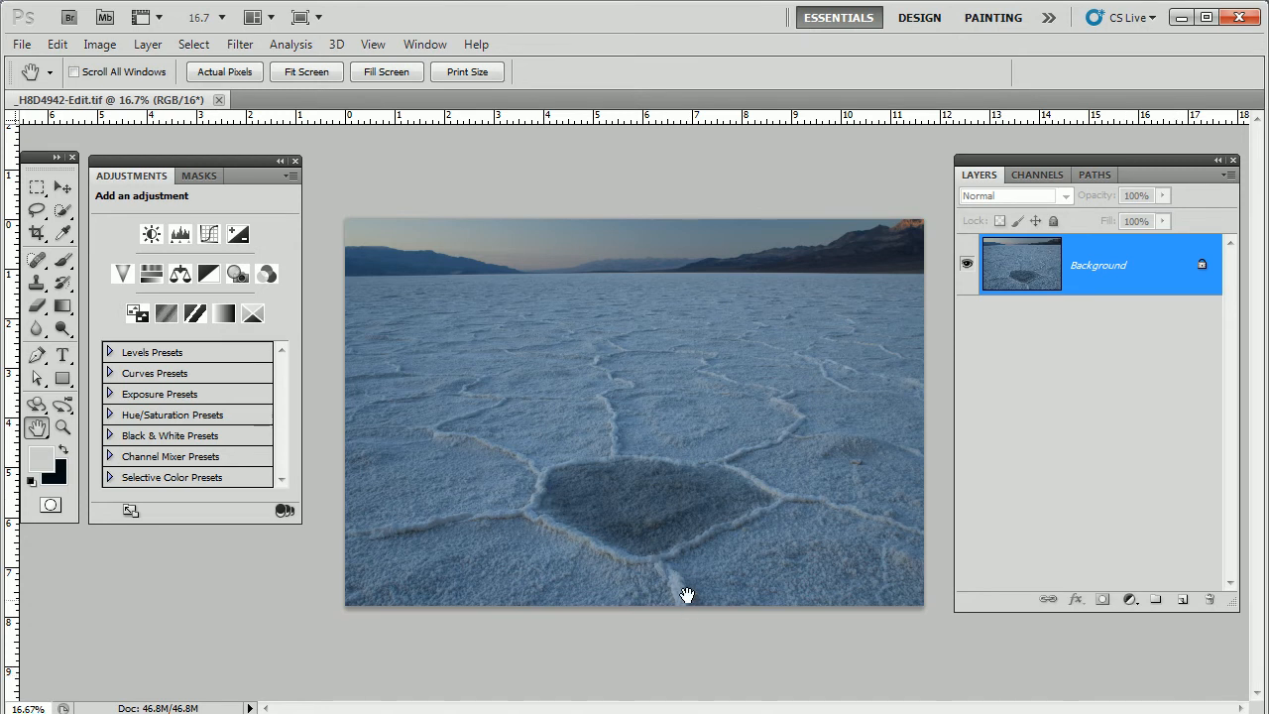
mouse_move(472, 518)
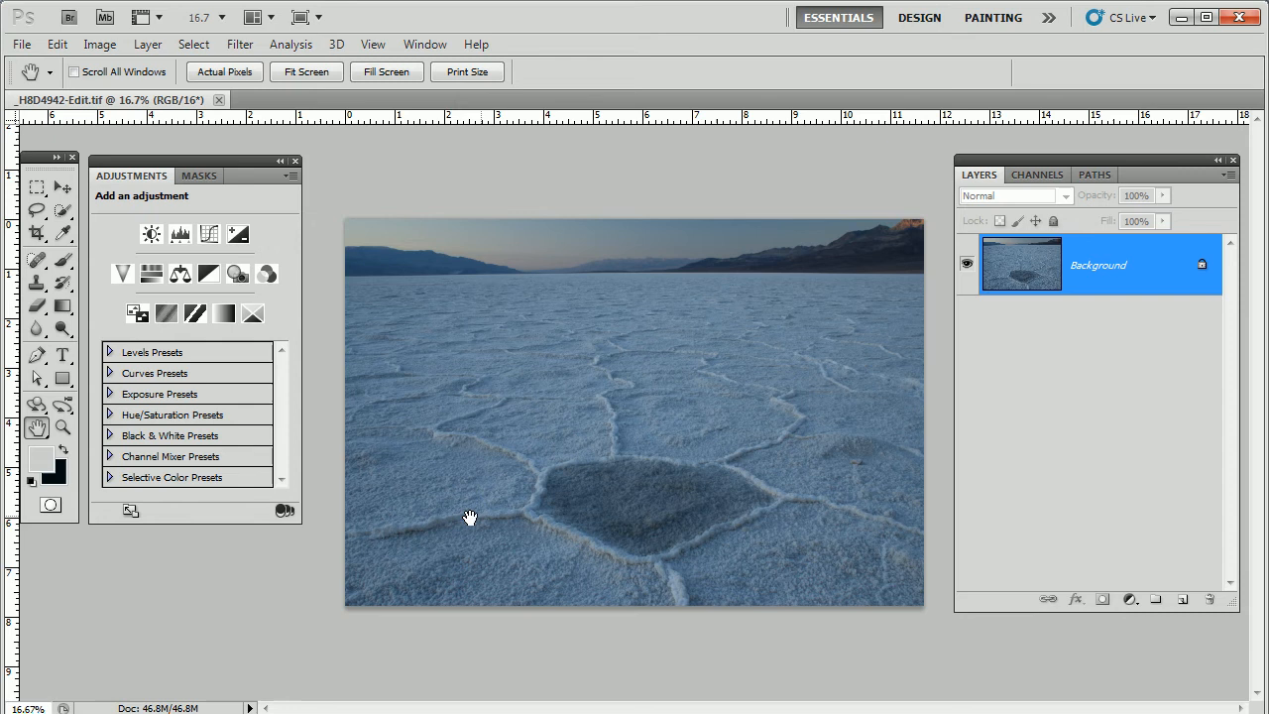
mouse_move(1186, 531)
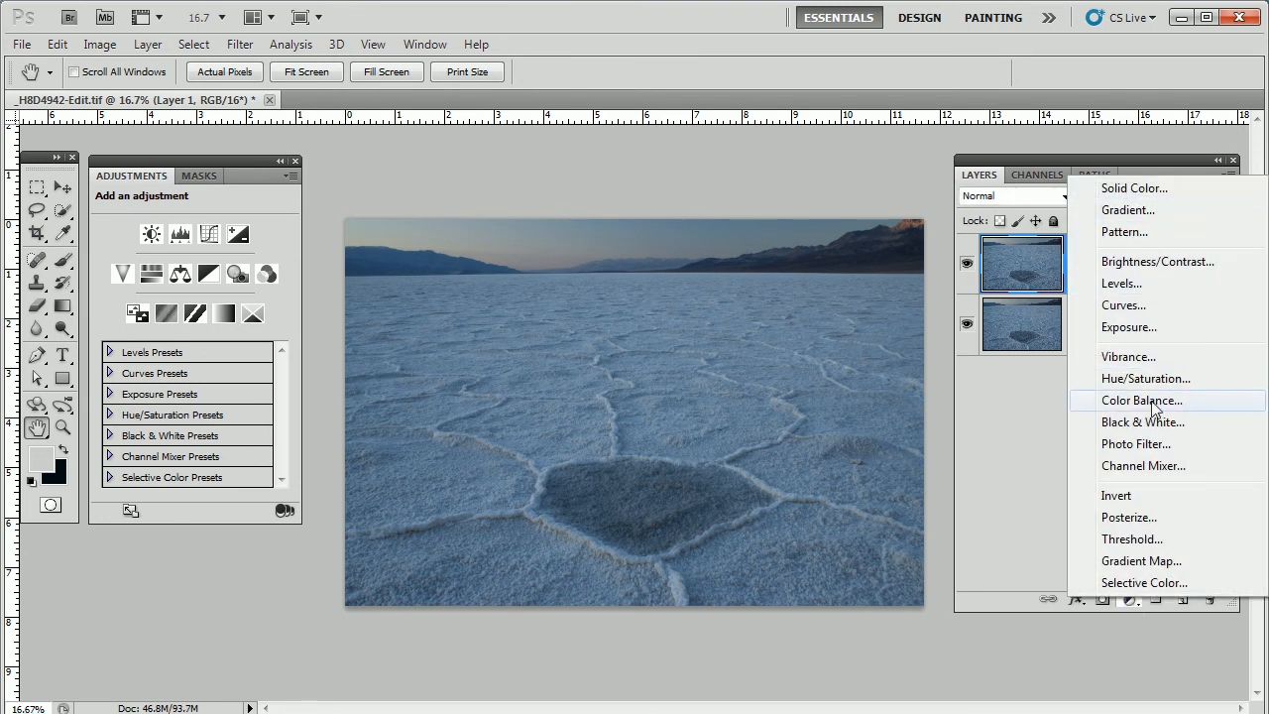
Add a Curves 1 adjustment layer with an upward brightening curve.
left_click(1123, 306)
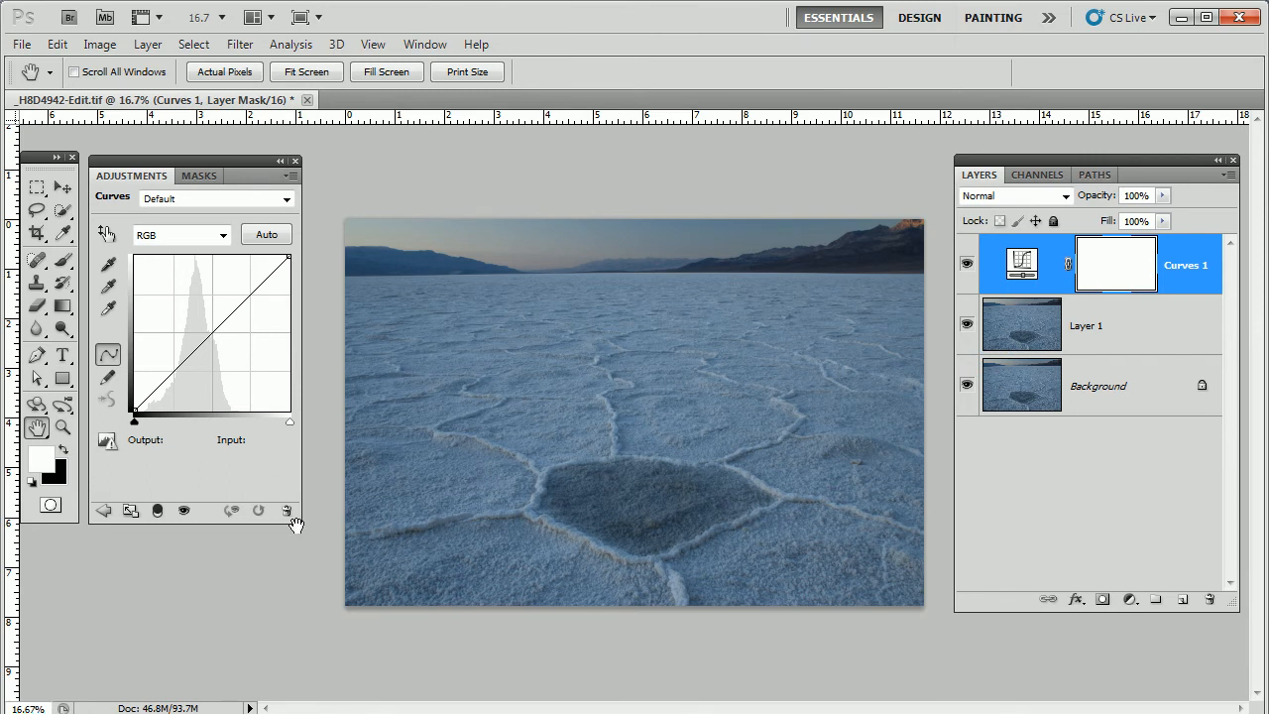
mouse_move(292, 183)
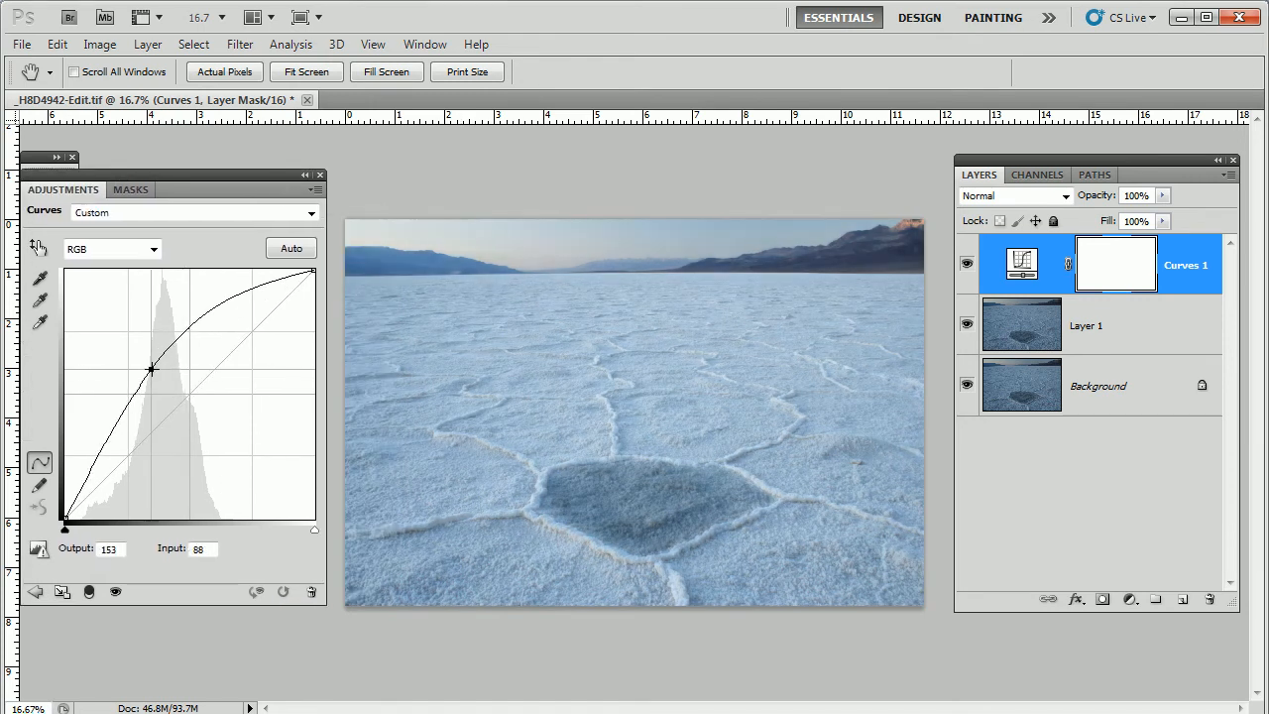
left_click_drag(151, 369, 139, 377)
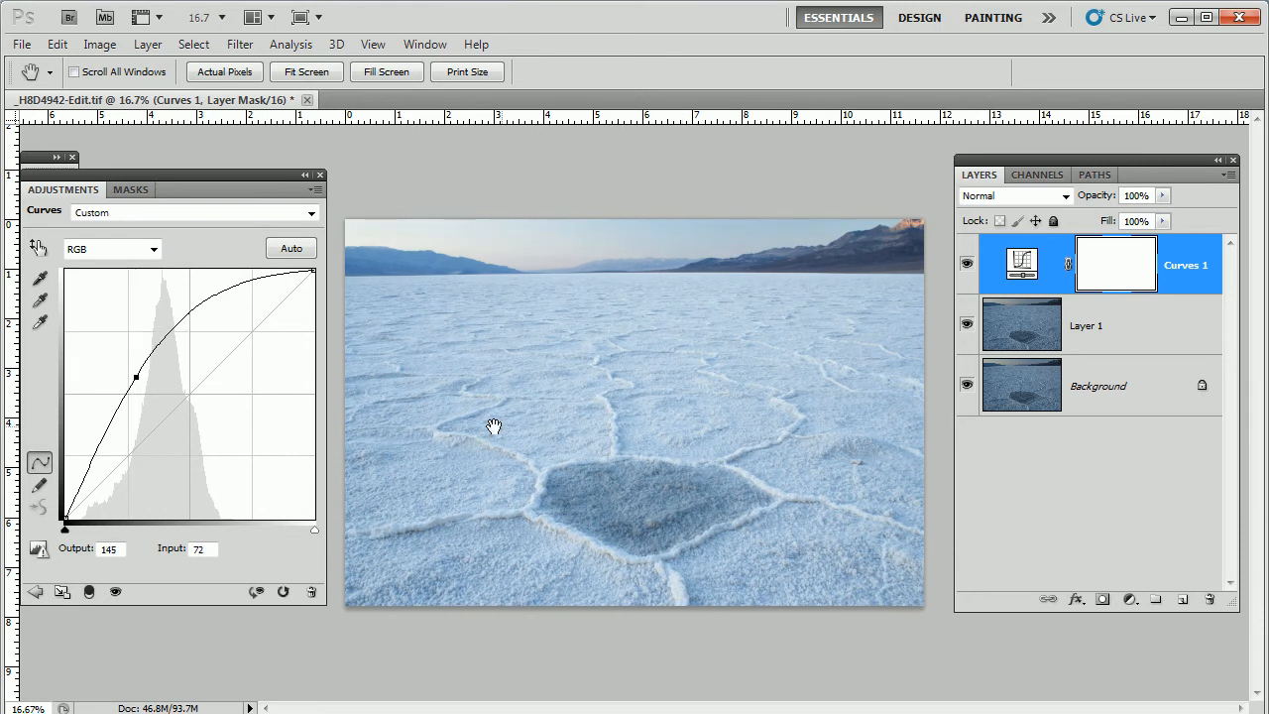
mouse_move(589, 548)
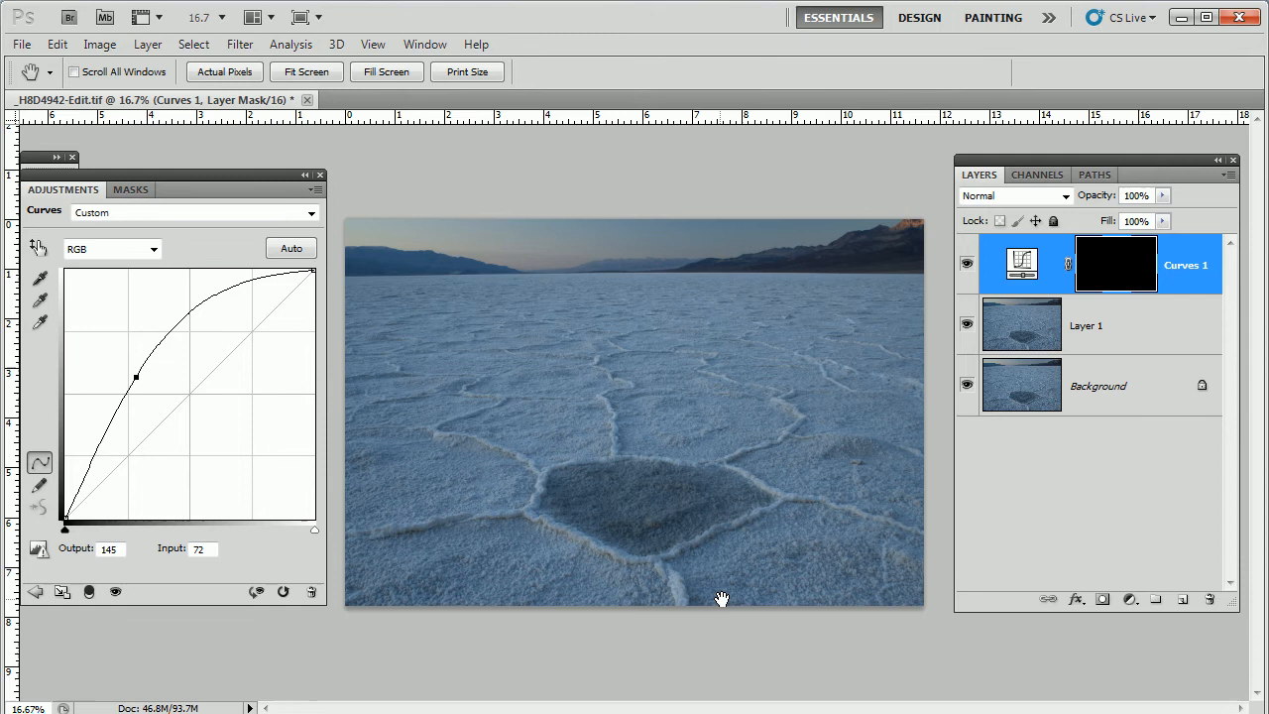
mouse_move(734, 532)
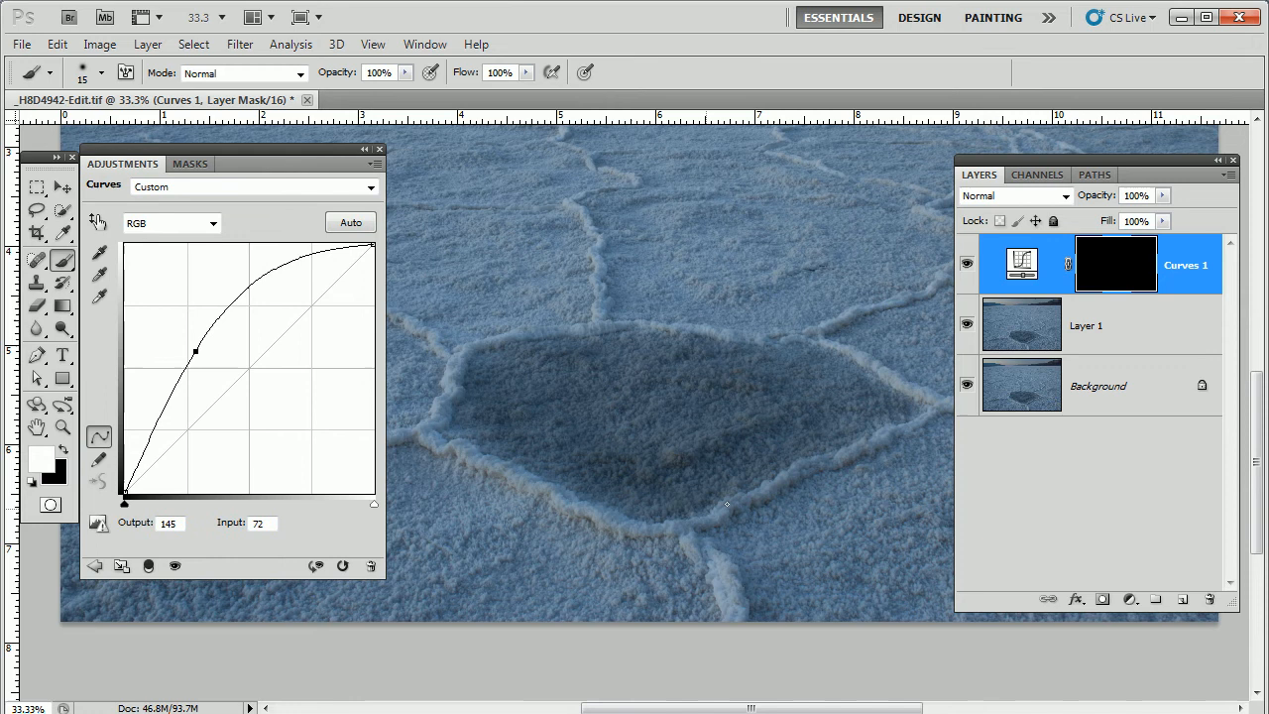
mouse_move(579, 466)
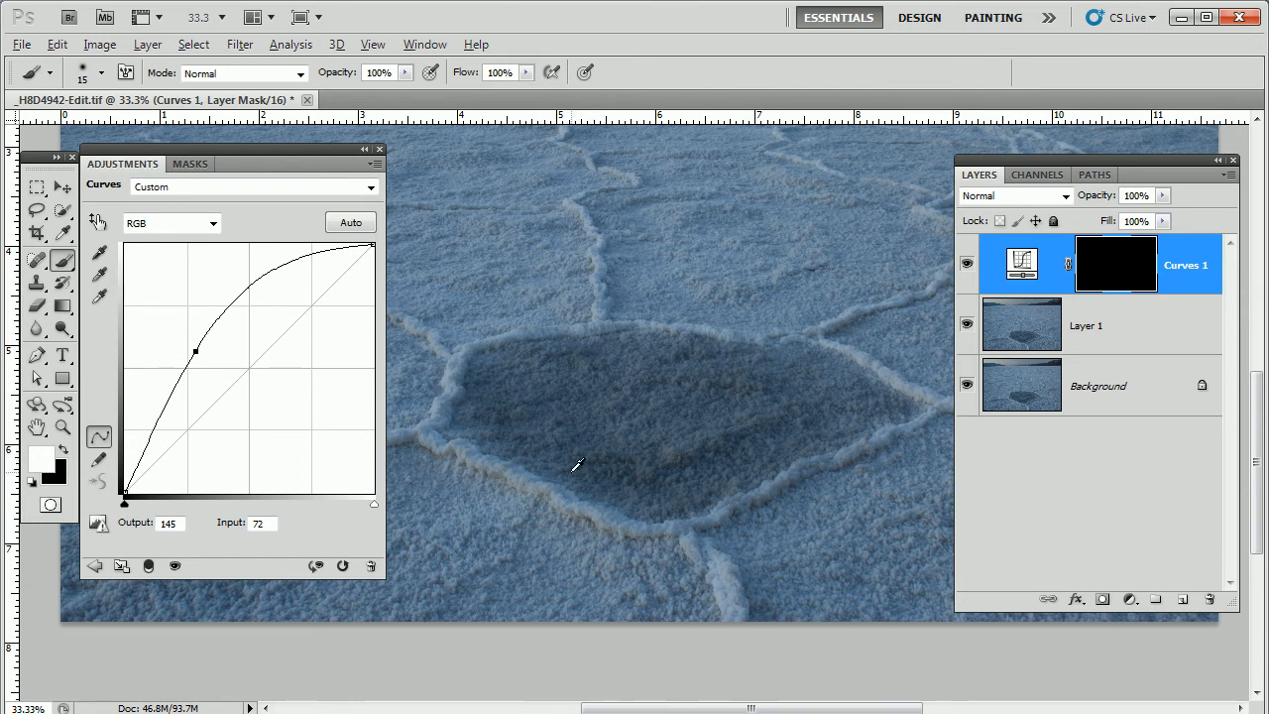
Set brush Transfer opacity and flow jitter to Pen Pressure and collapse the Curves panel.
left_click(543, 450)
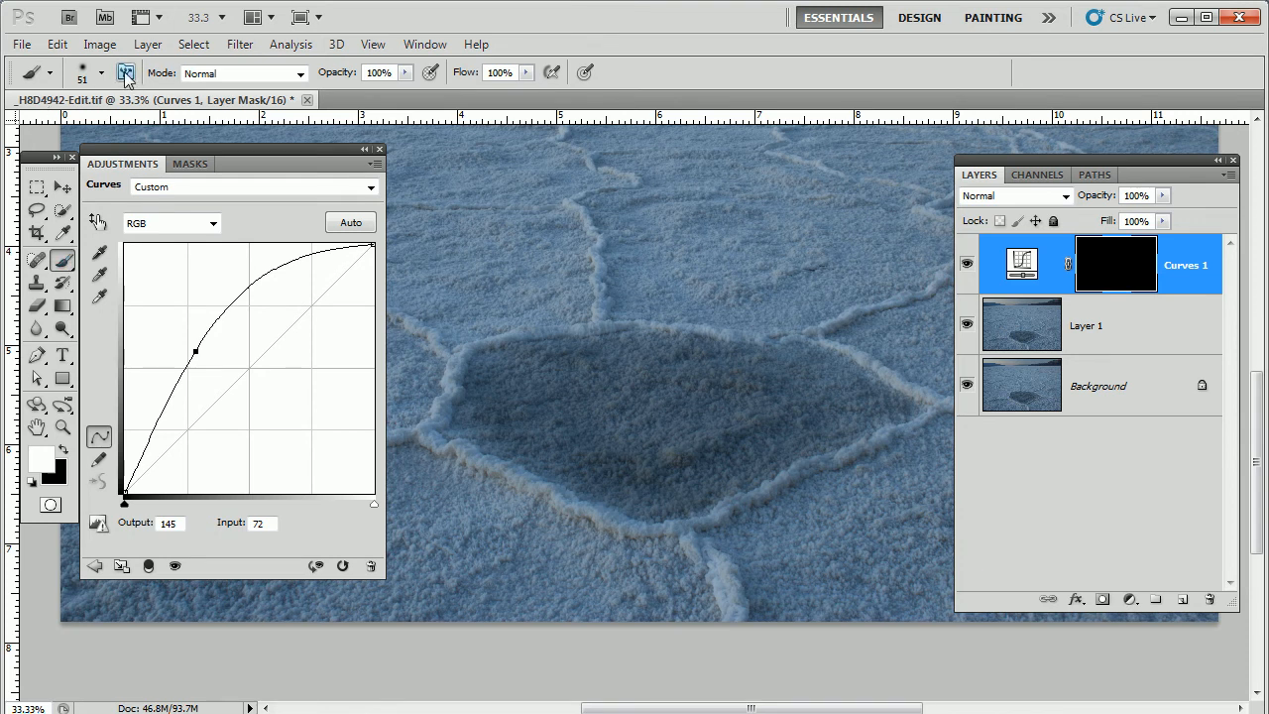
left_click(127, 71)
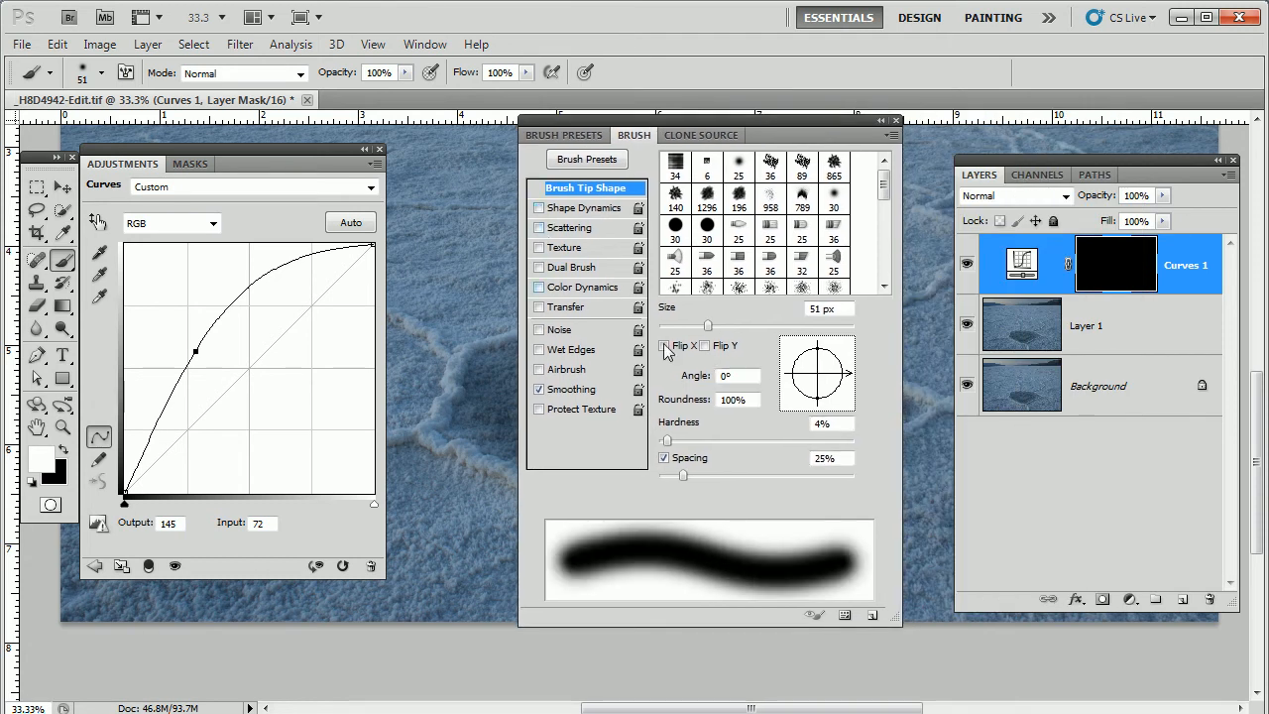
left_click(572, 306)
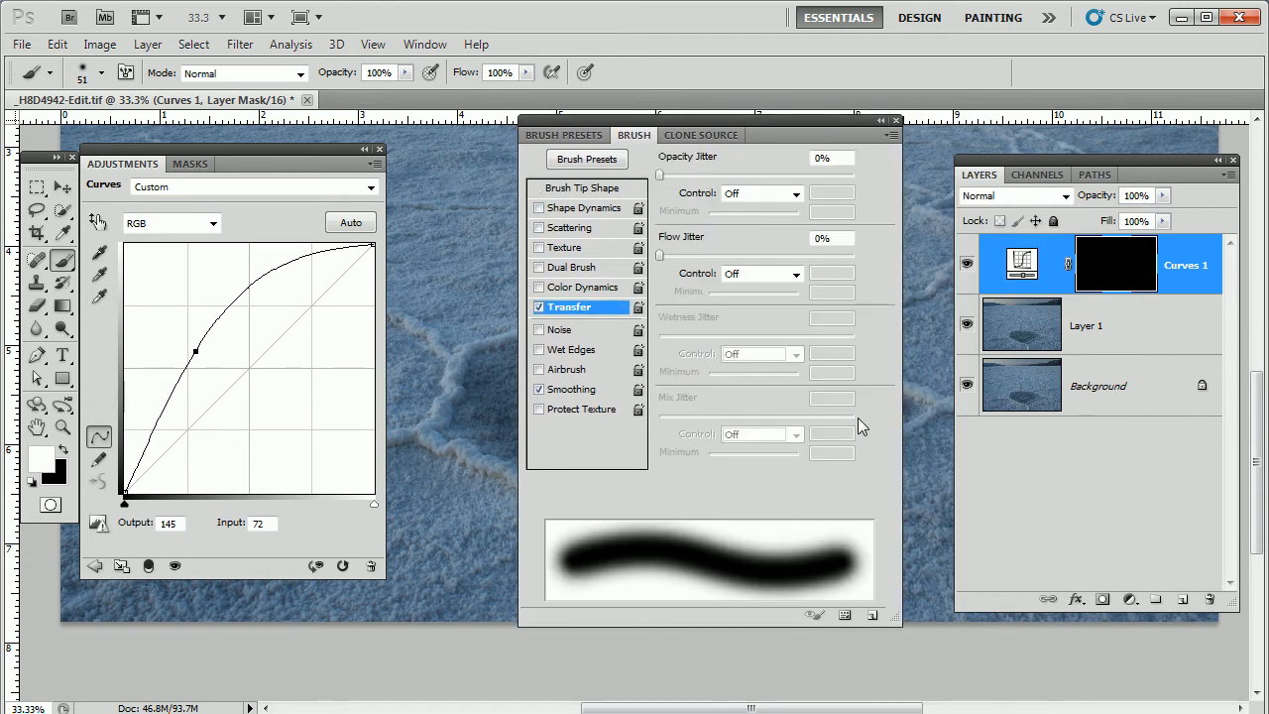
left_click(762, 192)
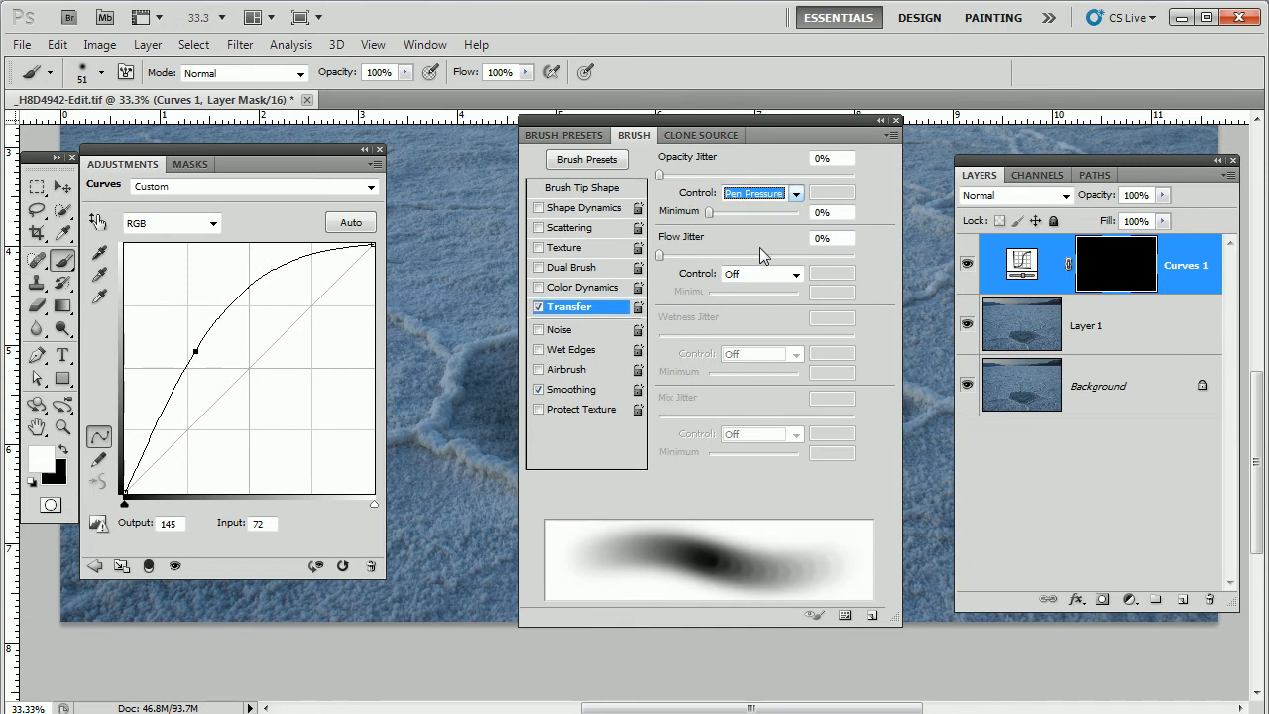
left_click(794, 274)
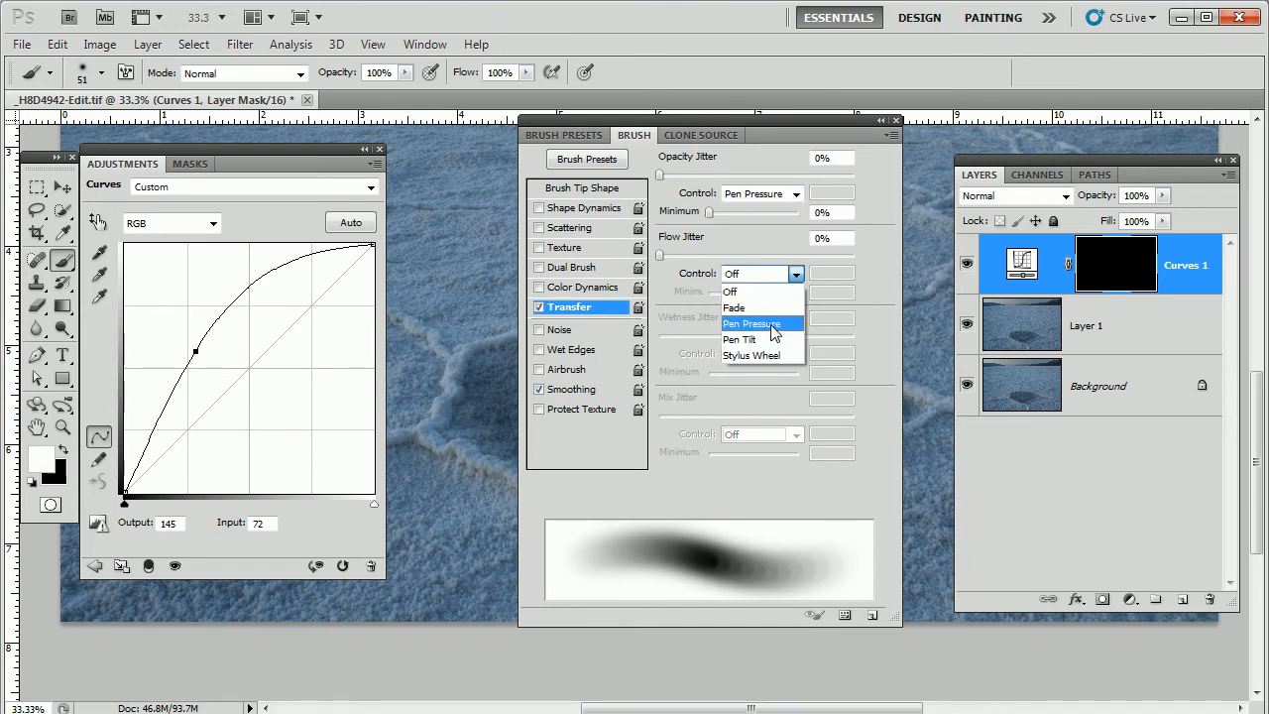
left_click(756, 323)
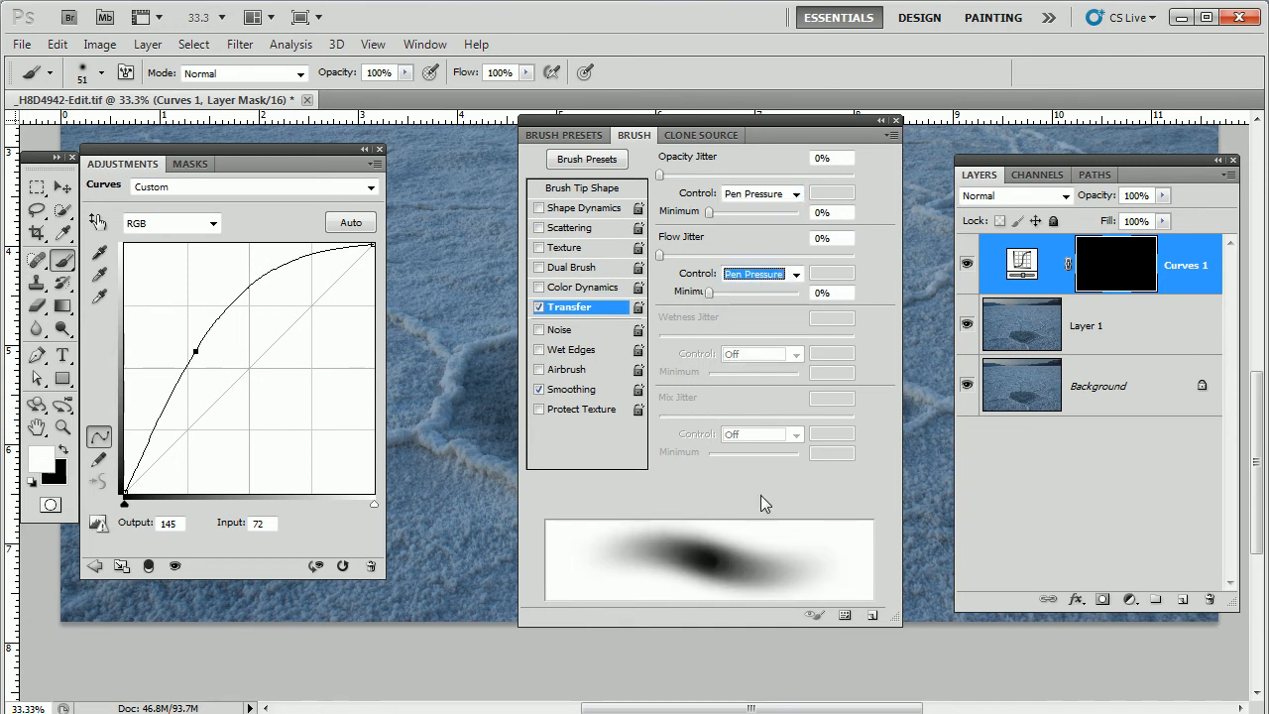
left_click(583, 186)
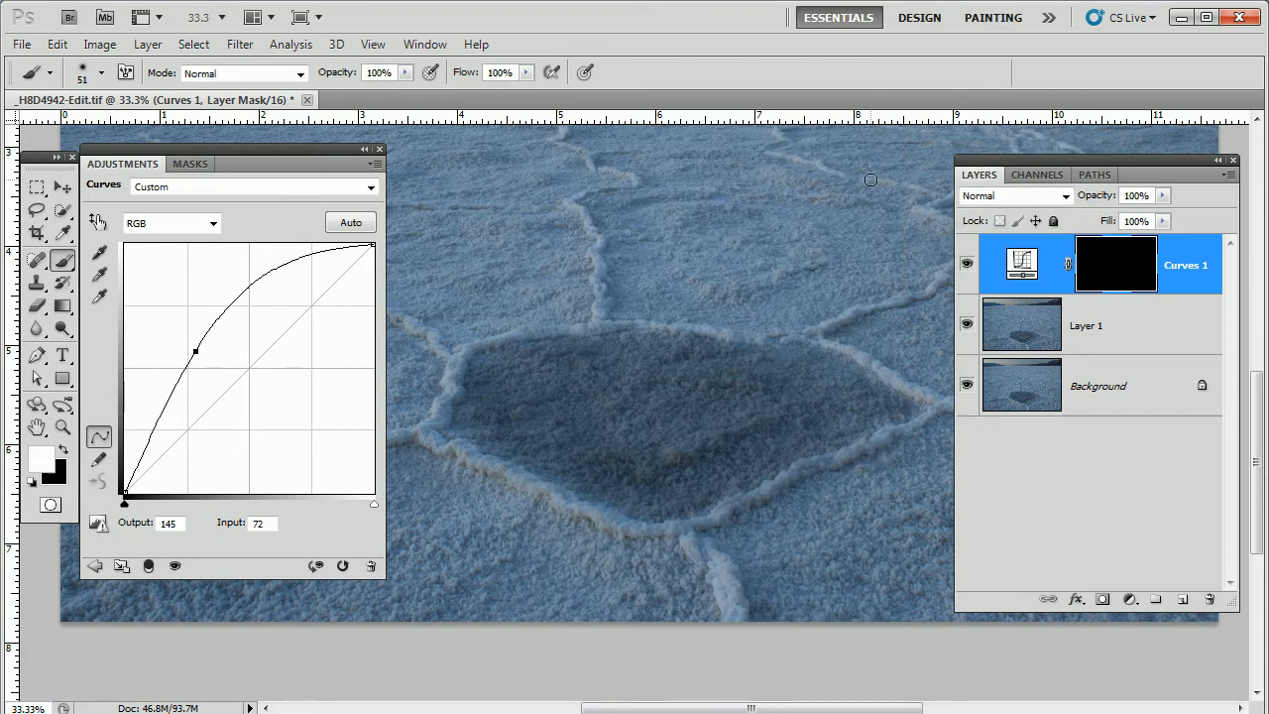
mouse_move(386, 167)
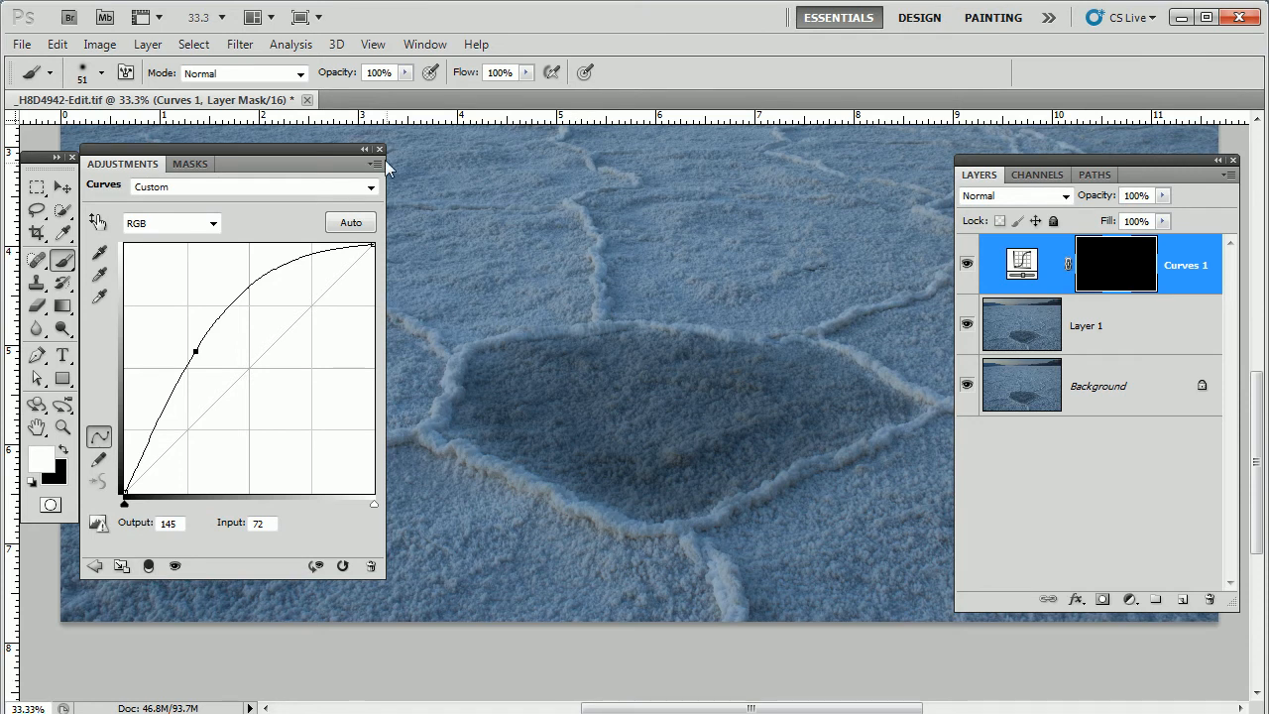
left_click(379, 149)
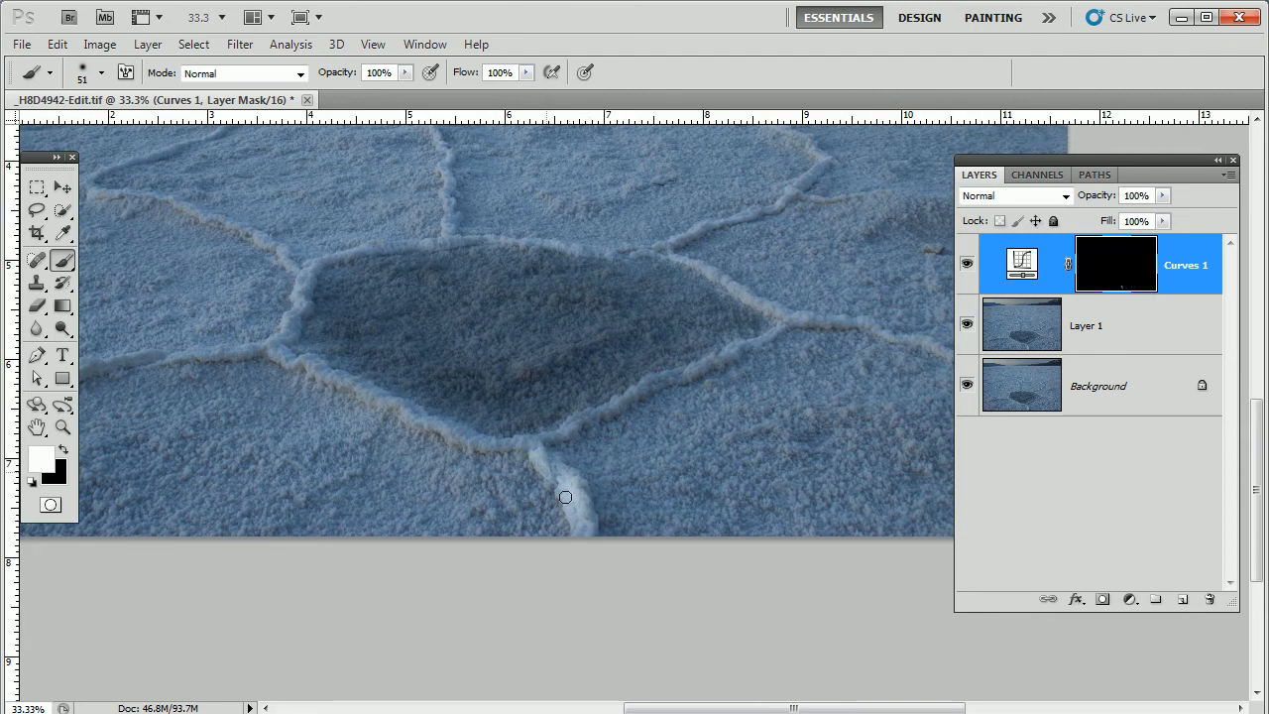
Paint white on the Curves 1 mask along the salt ridges, including those around the dark patch.
left_click_drag(565, 496, 591, 416)
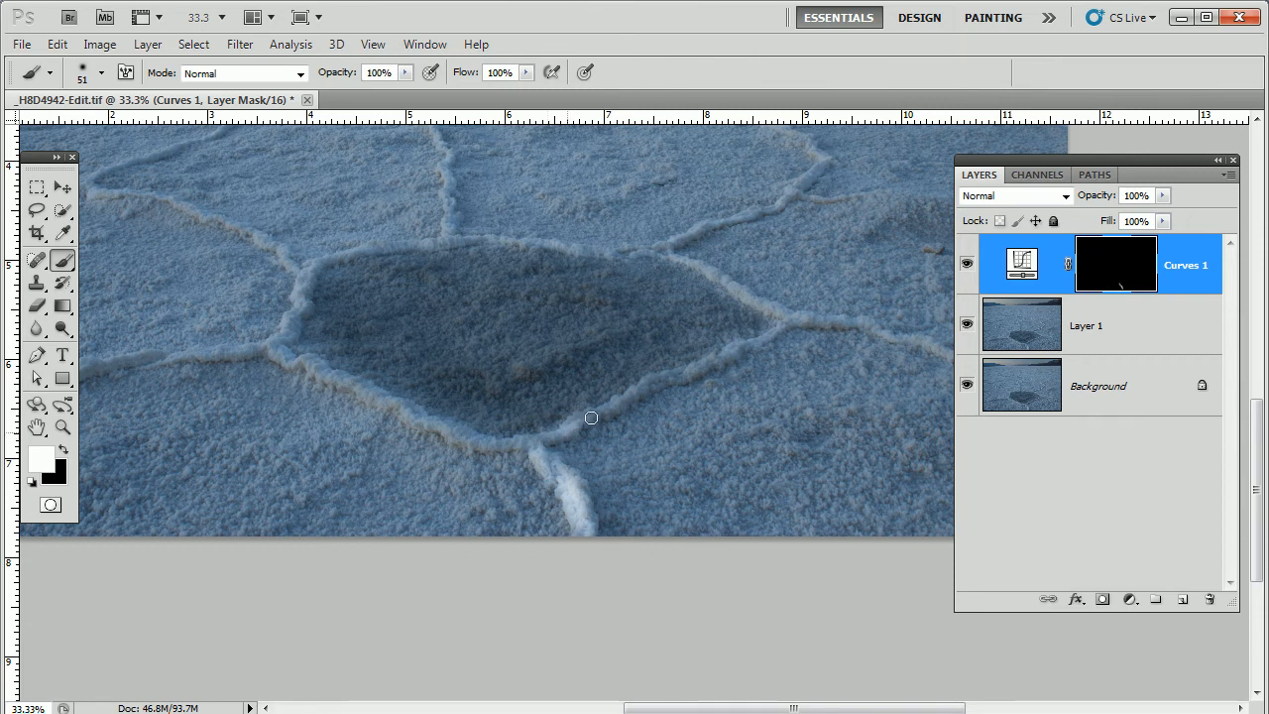
mouse_move(720, 361)
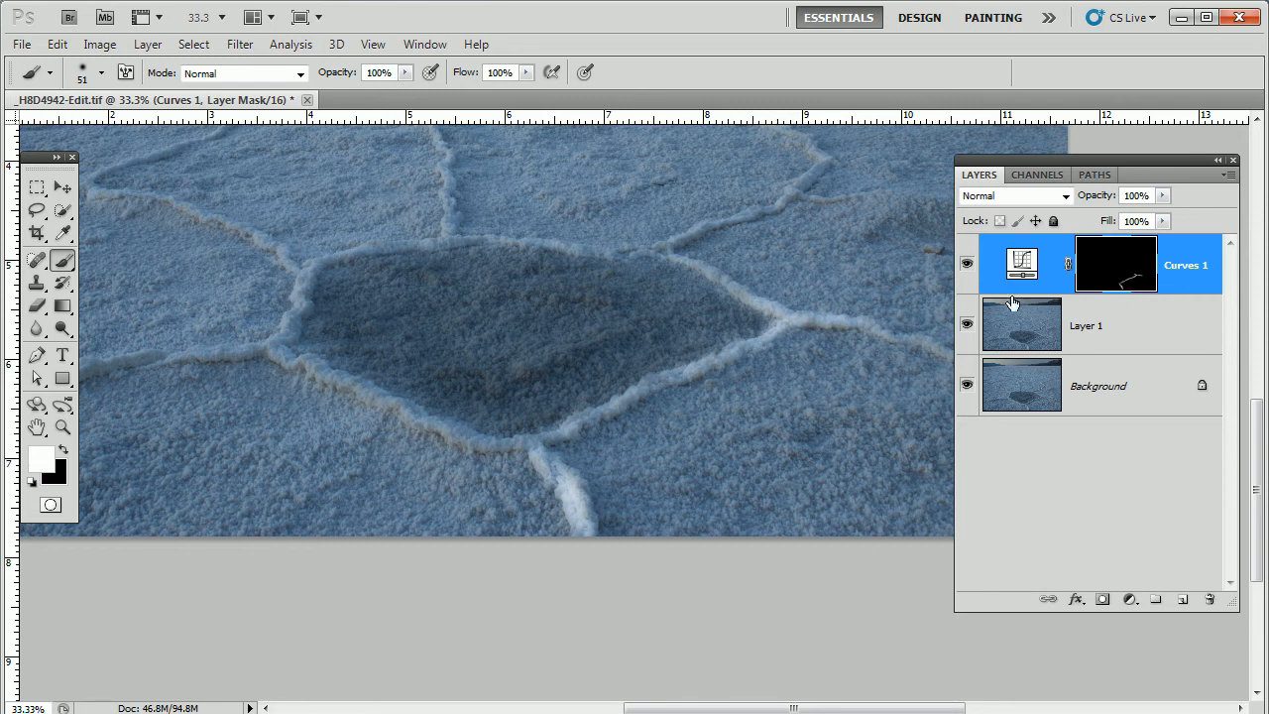
left_click(1115, 262)
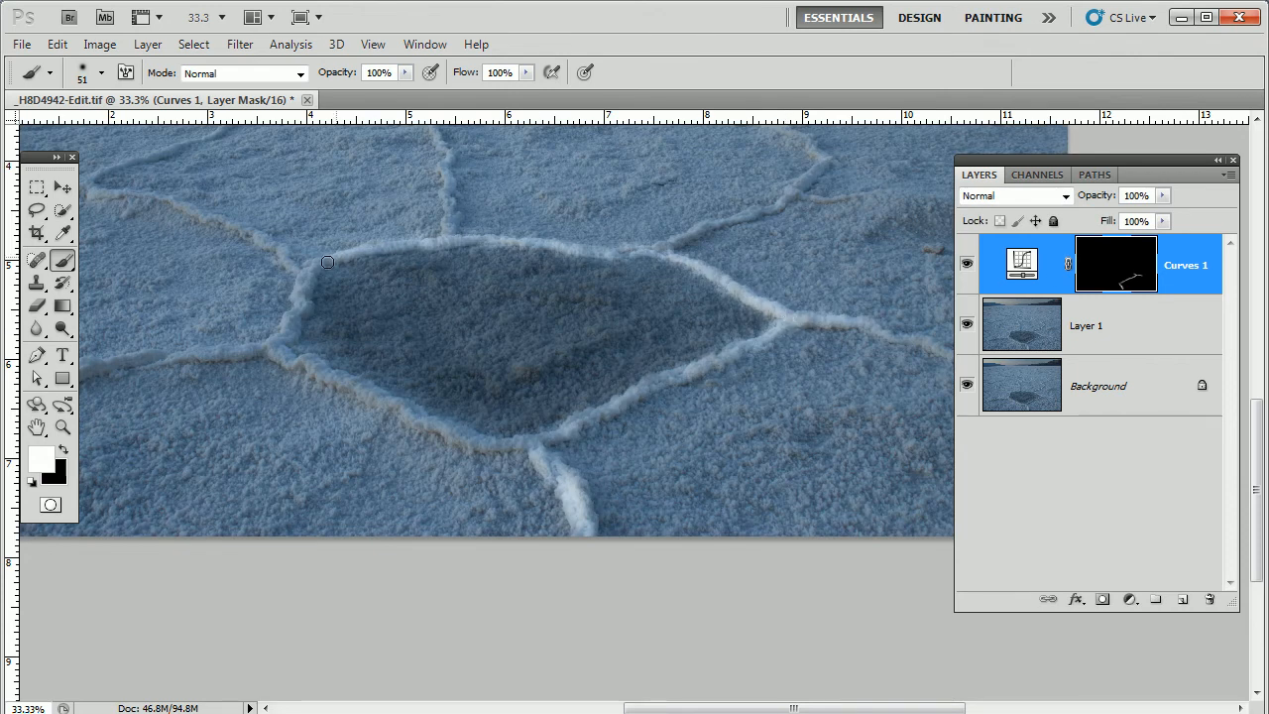
left_click_drag(327, 261, 310, 367)
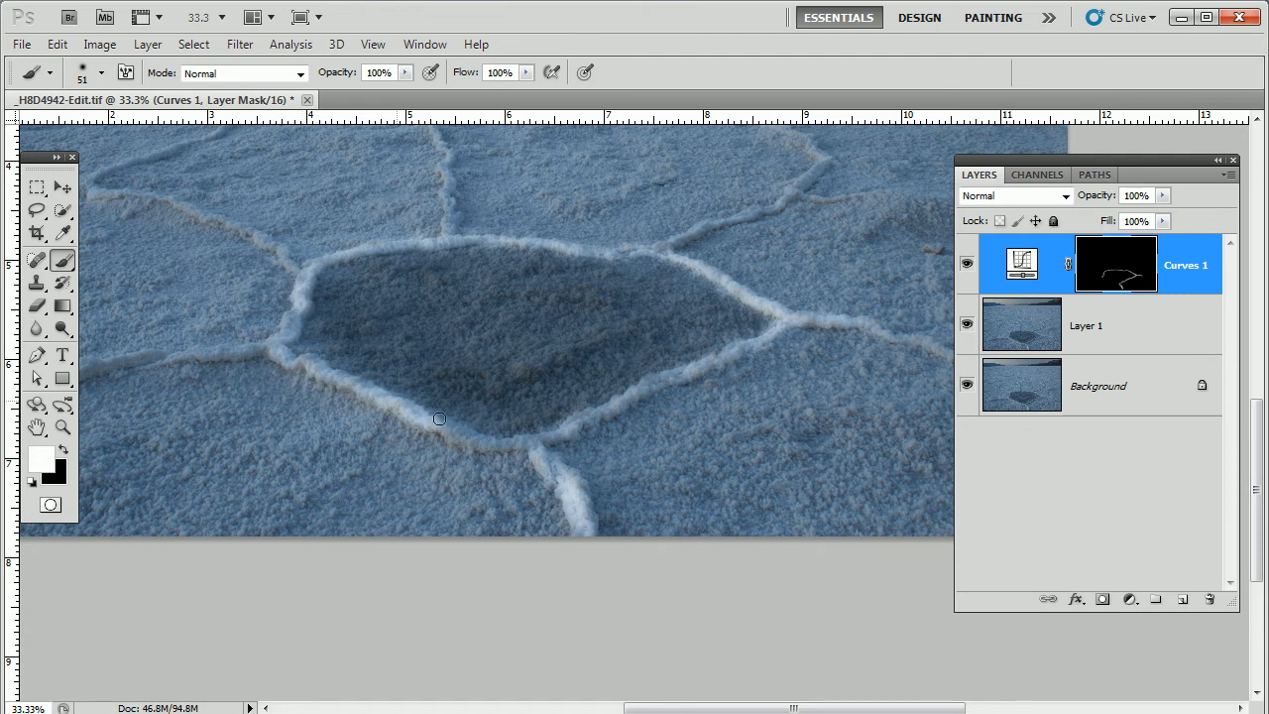
left_click_drag(441, 418, 571, 492)
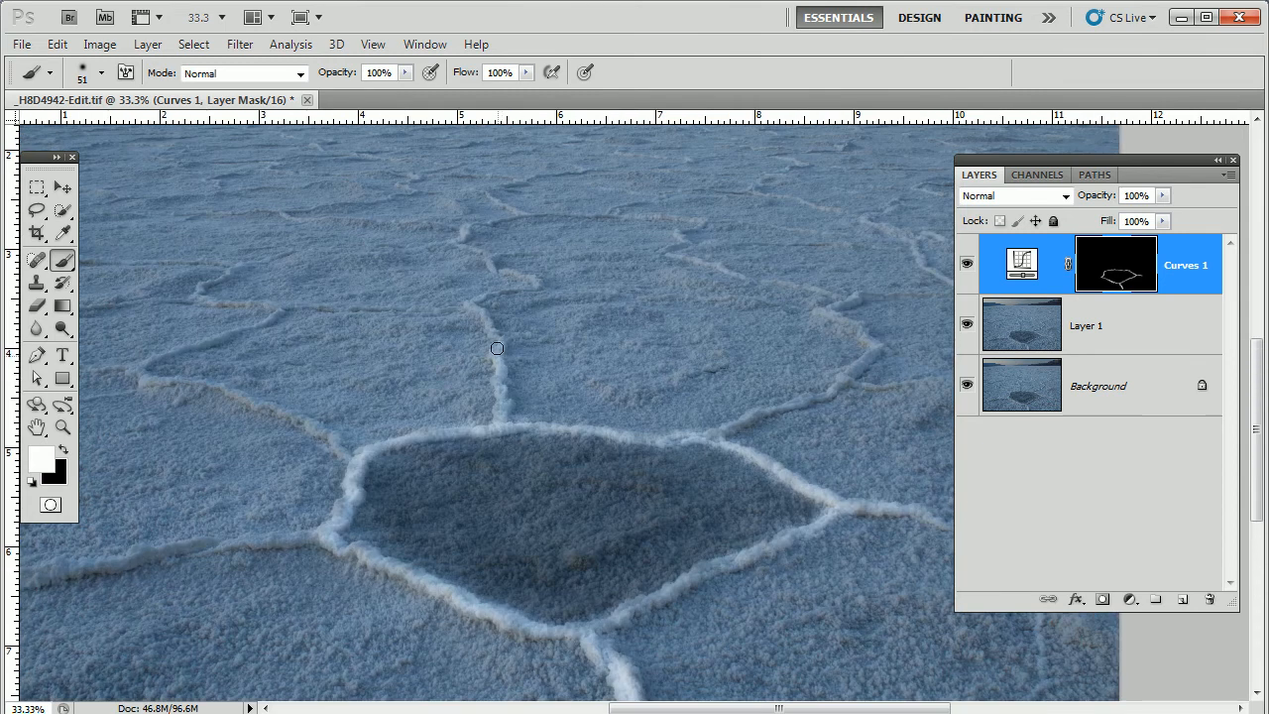
left_click(500, 313)
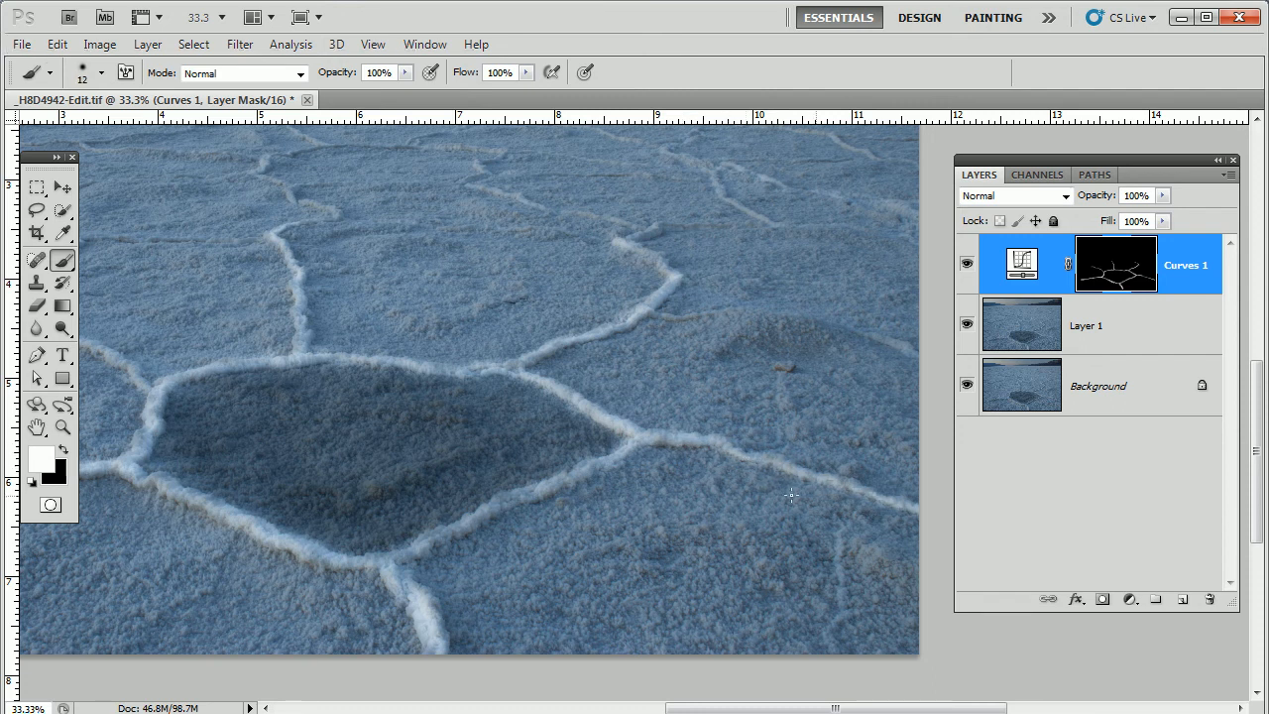
left_click(587, 472)
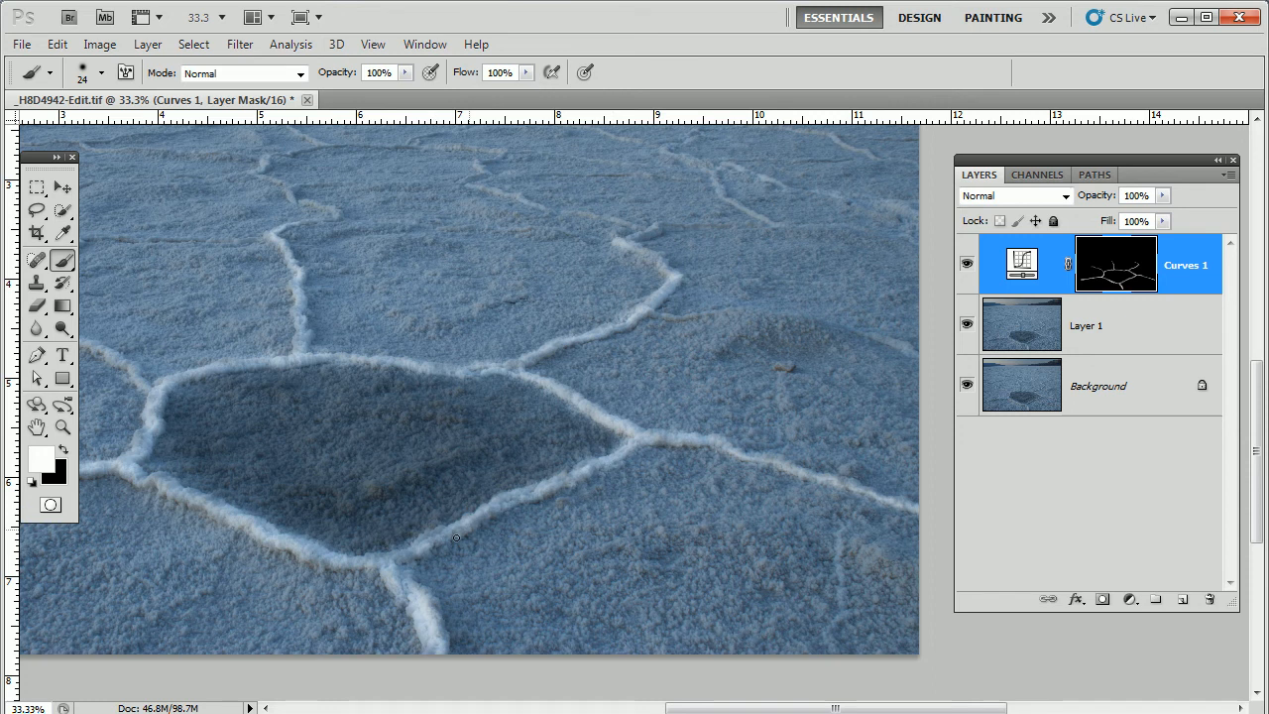
mouse_move(579, 581)
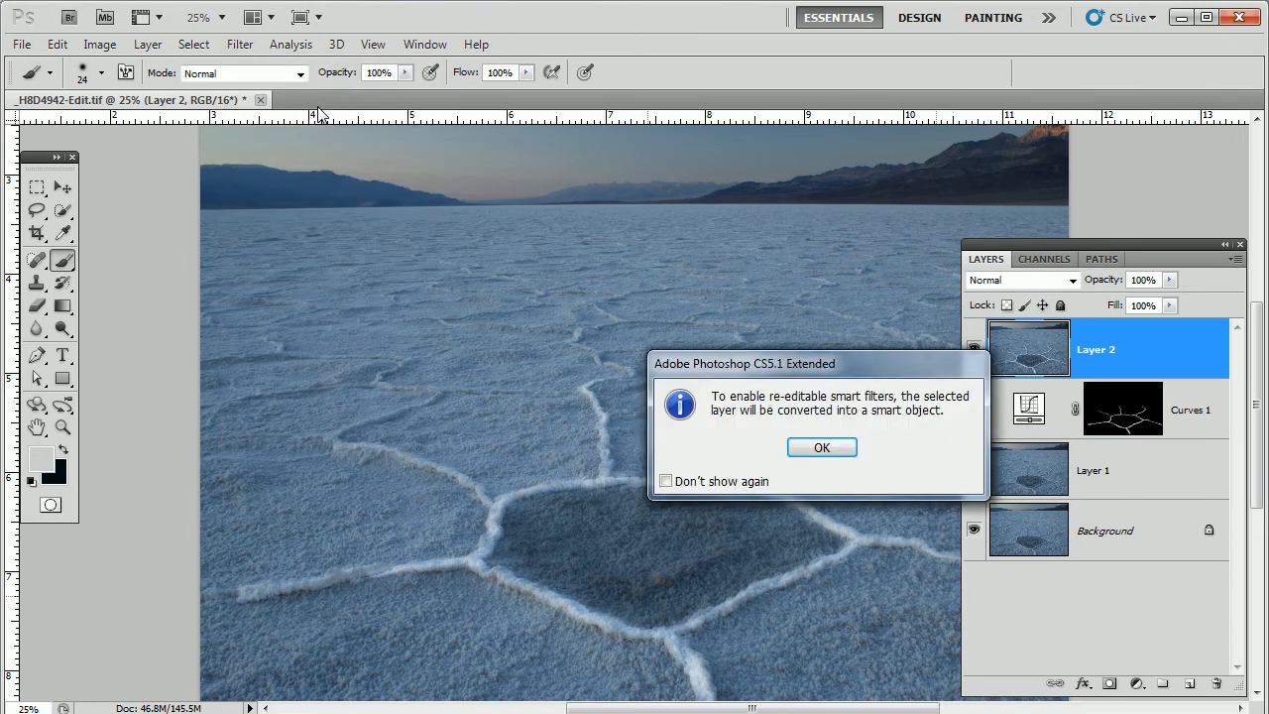
Convert Layer 2 to a smart object and apply a Gaussian Blur with an increased radius.
left_click(821, 449)
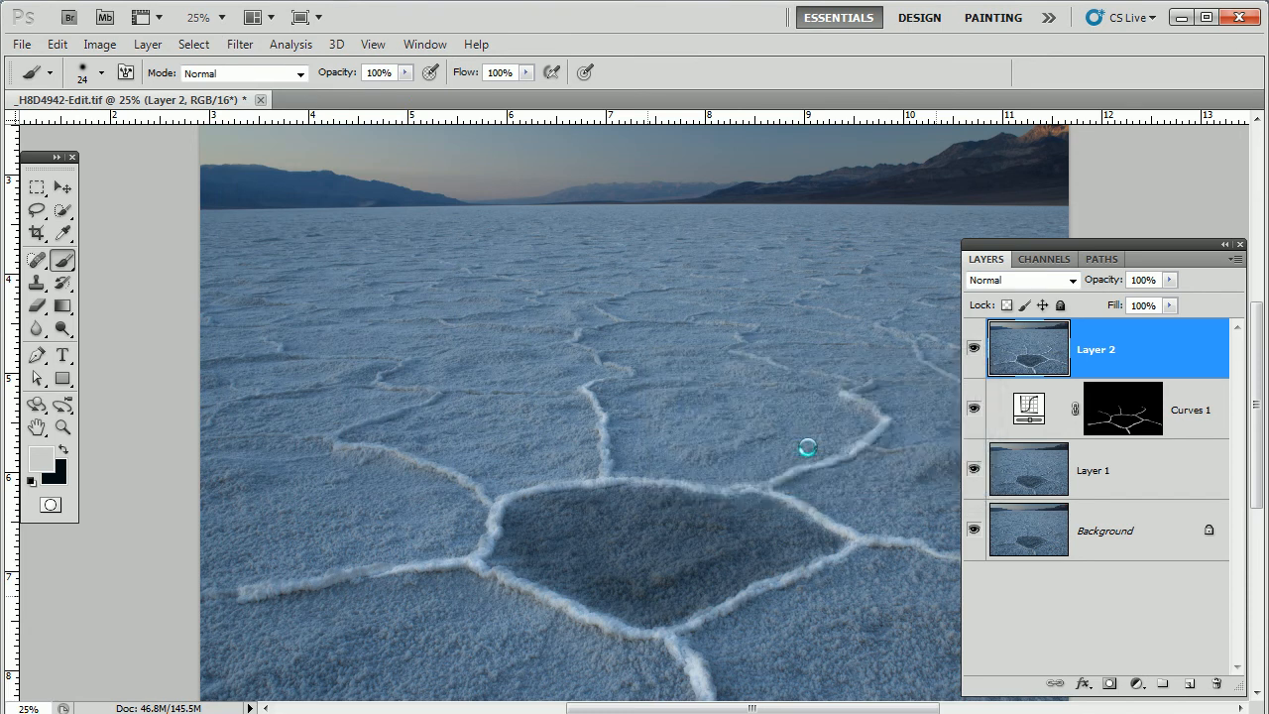
mouse_move(260, 139)
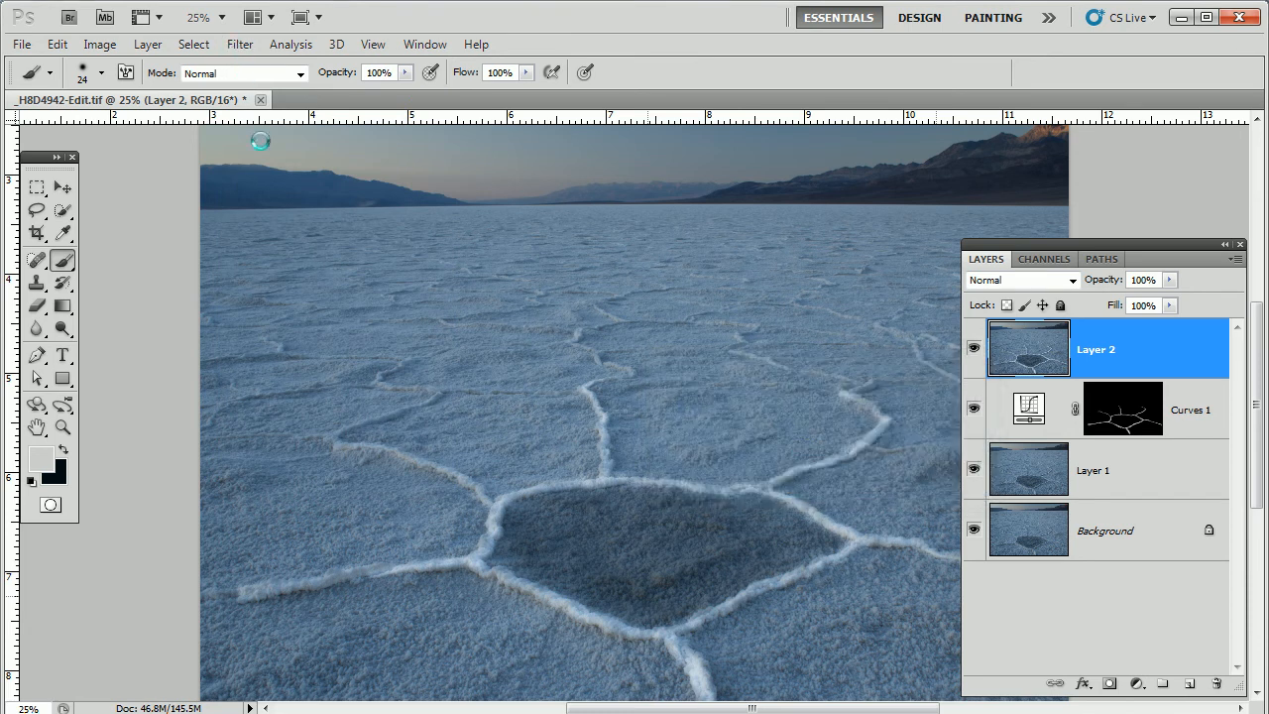
left_click(238, 43)
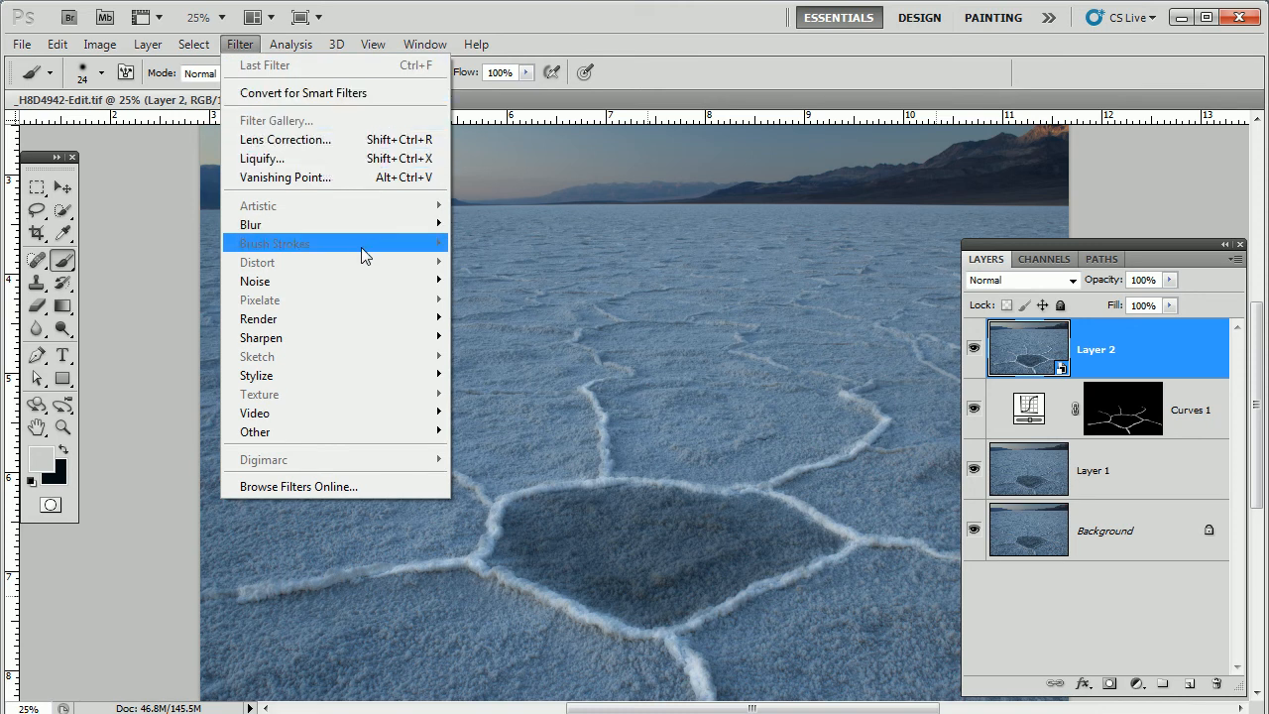
mouse_move(250, 224)
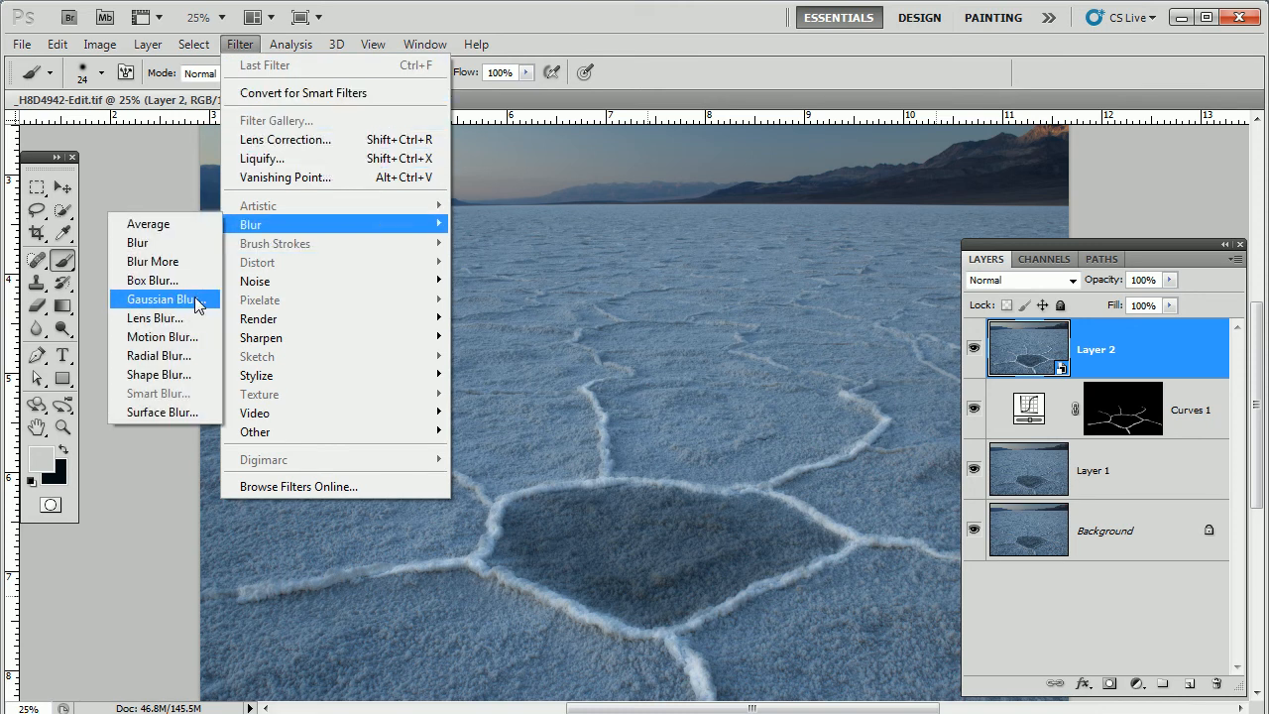
left_click(163, 297)
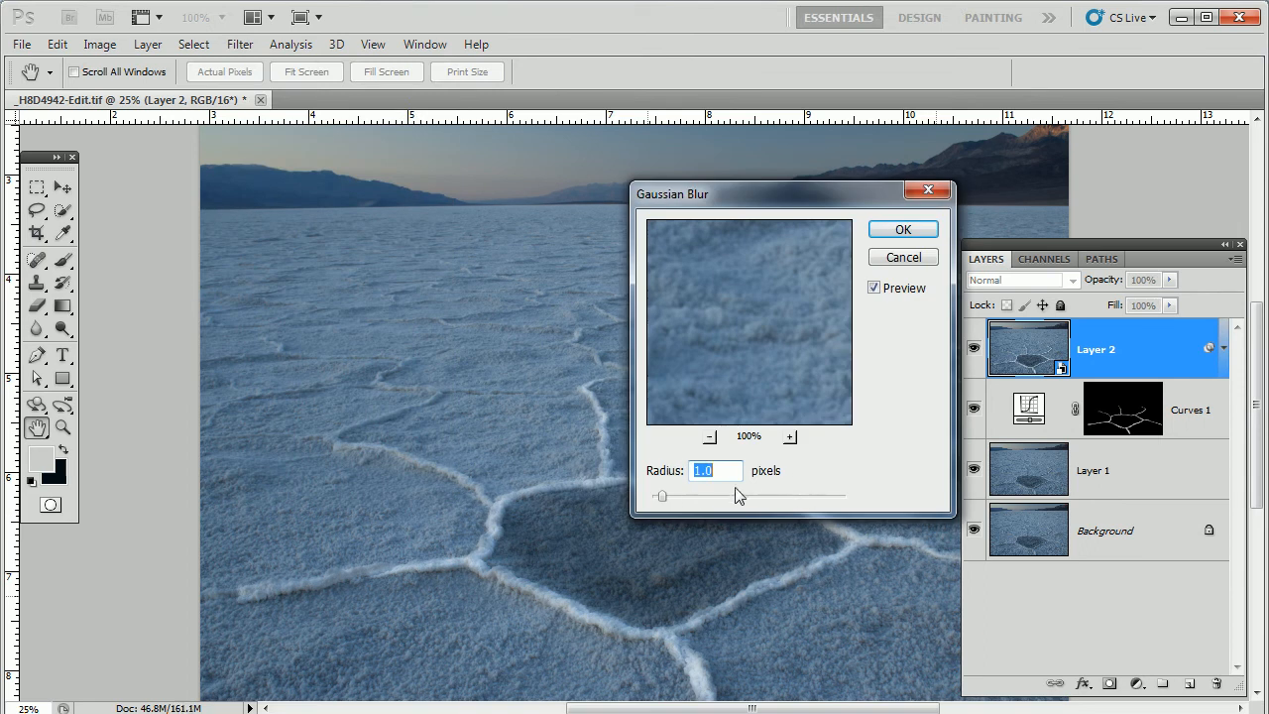
left_click_drag(663, 496, 678, 496)
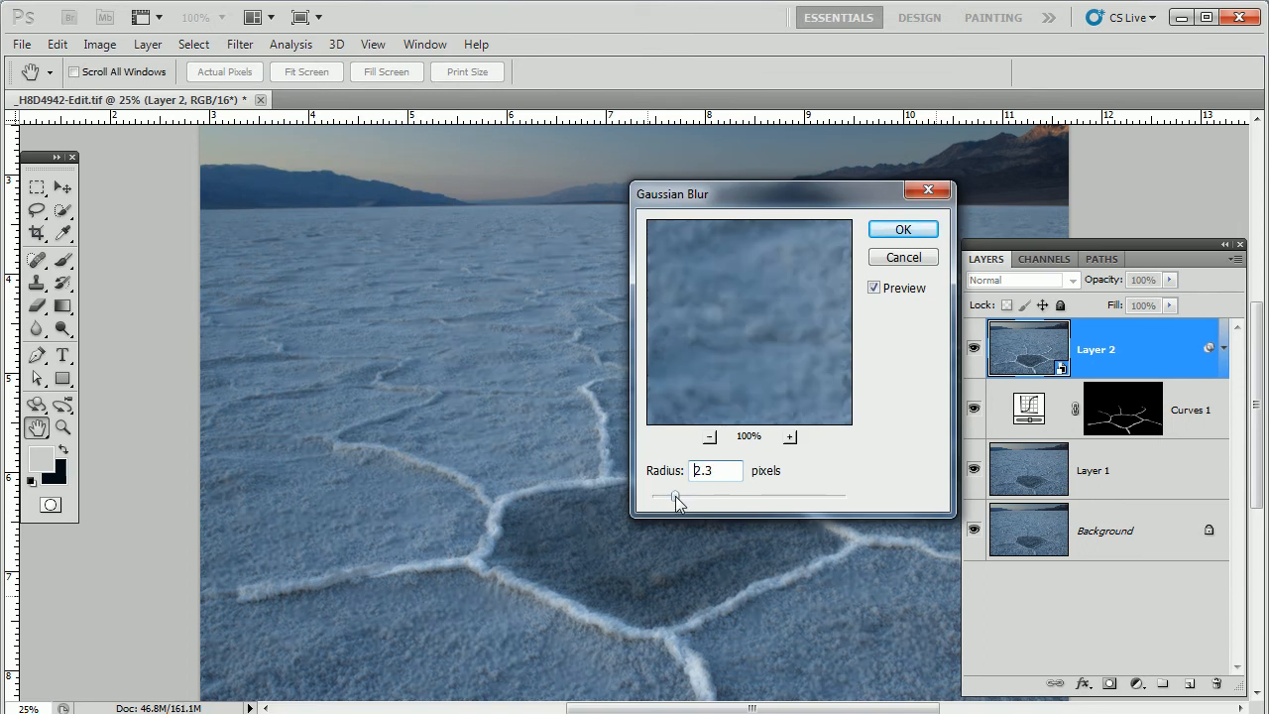
left_click_drag(675, 496, 711, 496)
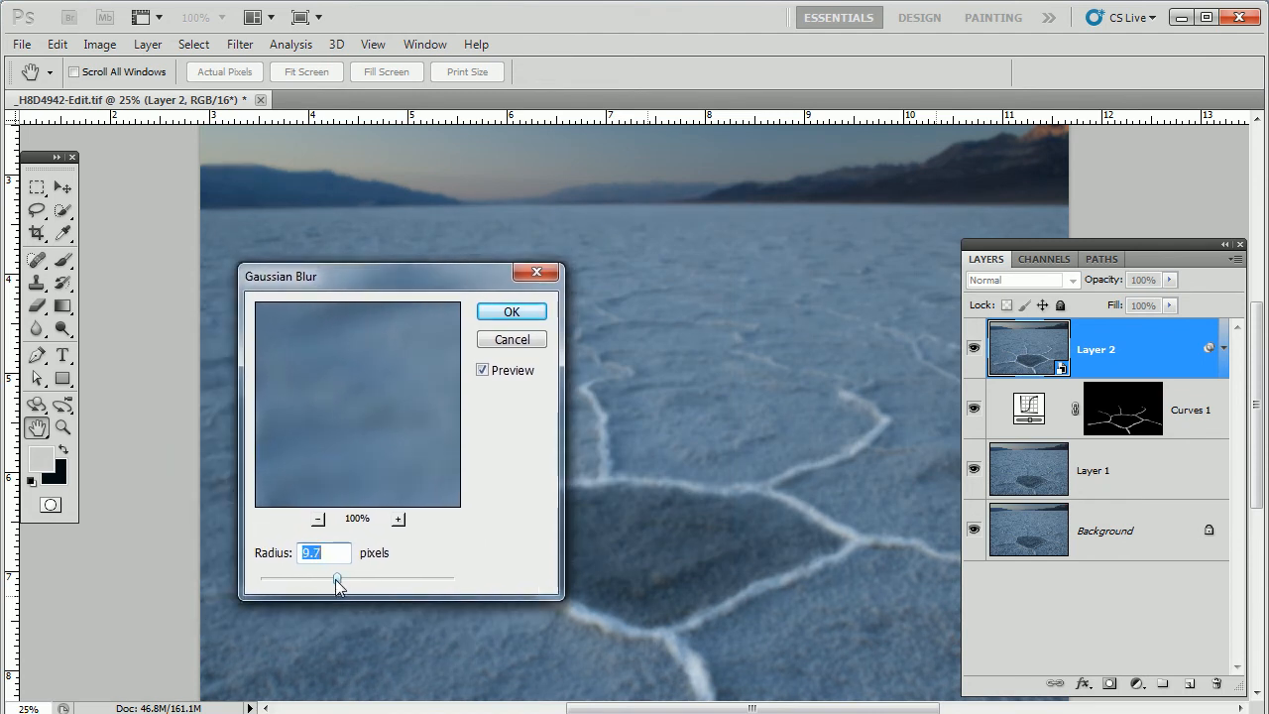
left_click(512, 309)
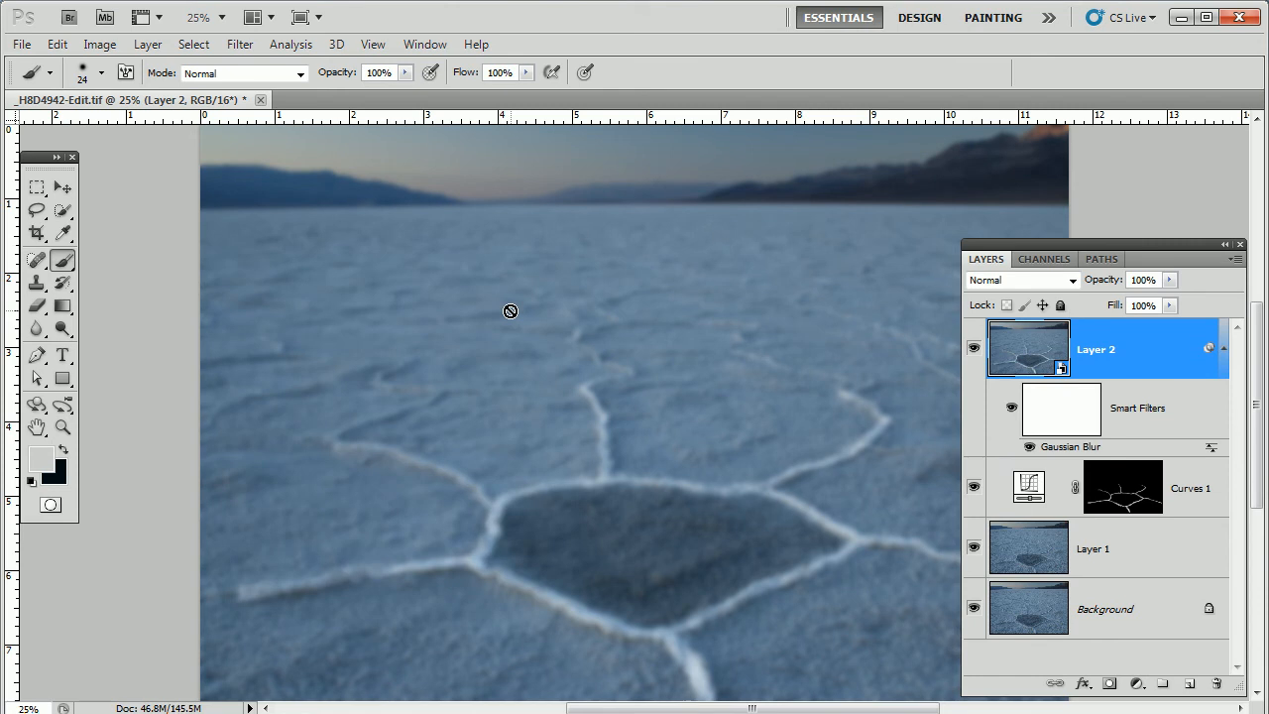
left_click(1011, 408)
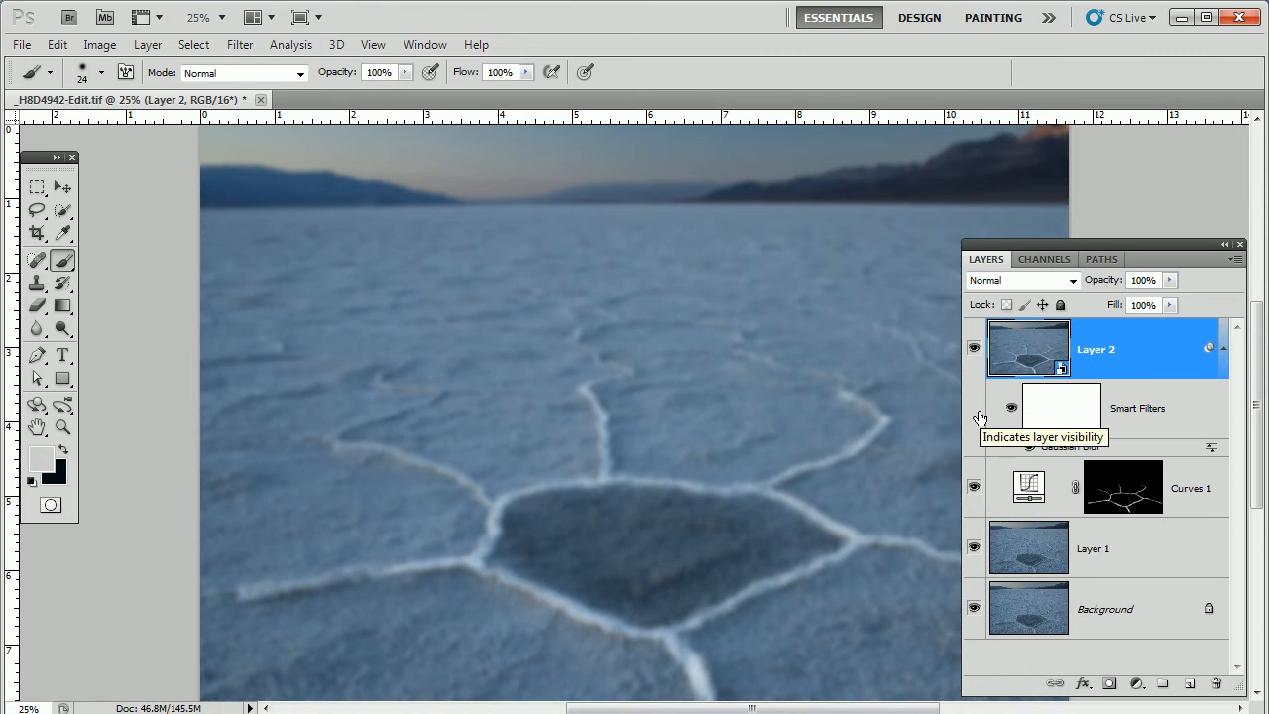
mouse_move(1031, 551)
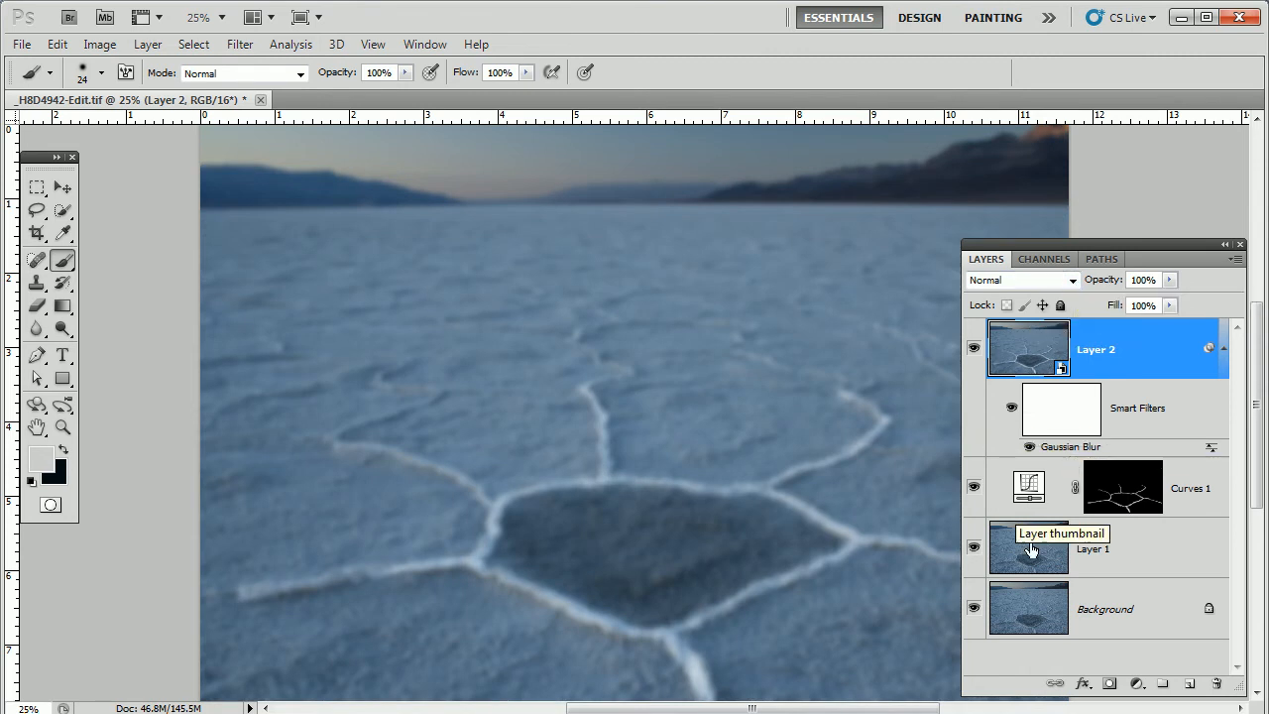
mouse_move(932, 458)
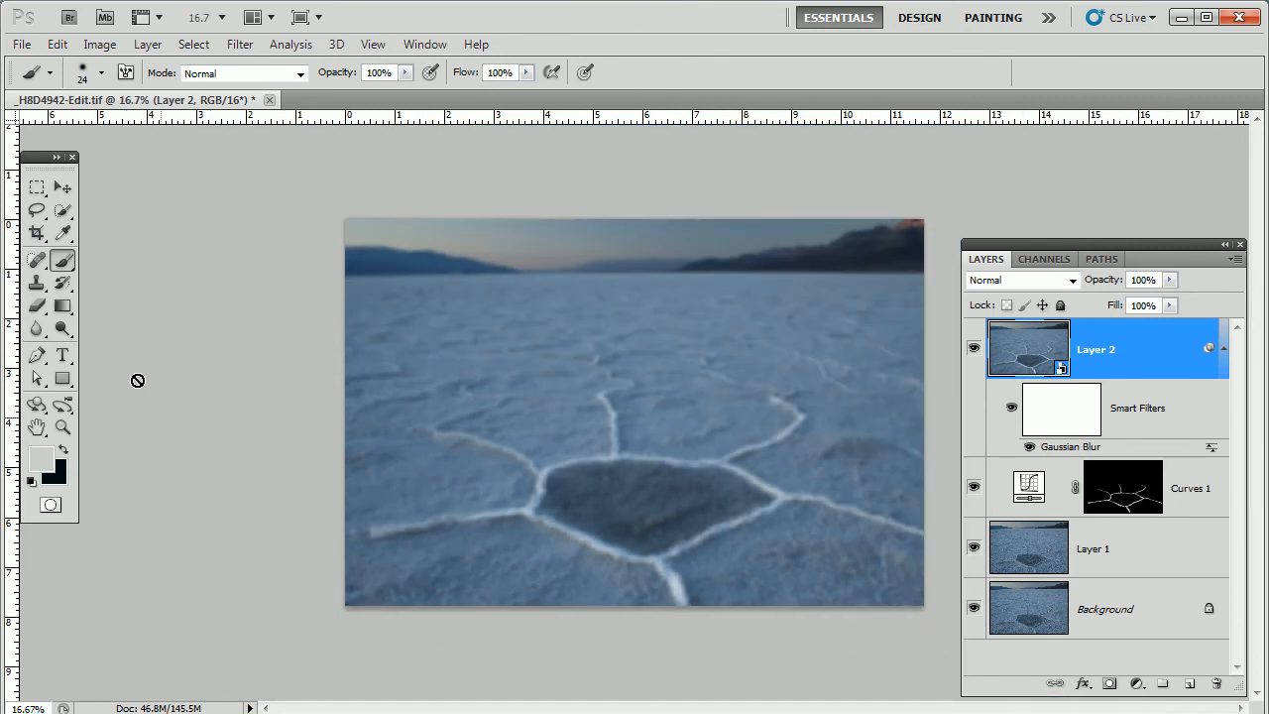
Ready the Gradient tool with default black-and-white colours and the panels moved nearer the image.
left_click(36, 305)
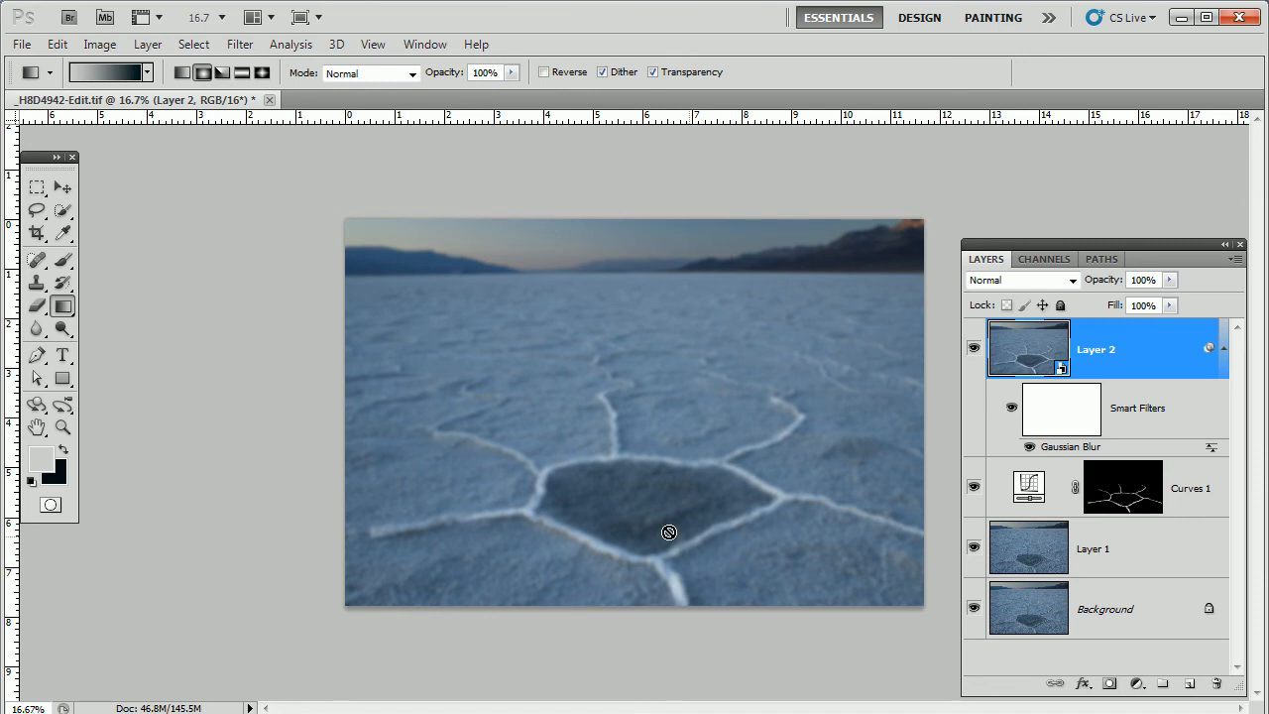
left_click_drag(48, 157, 264, 203)
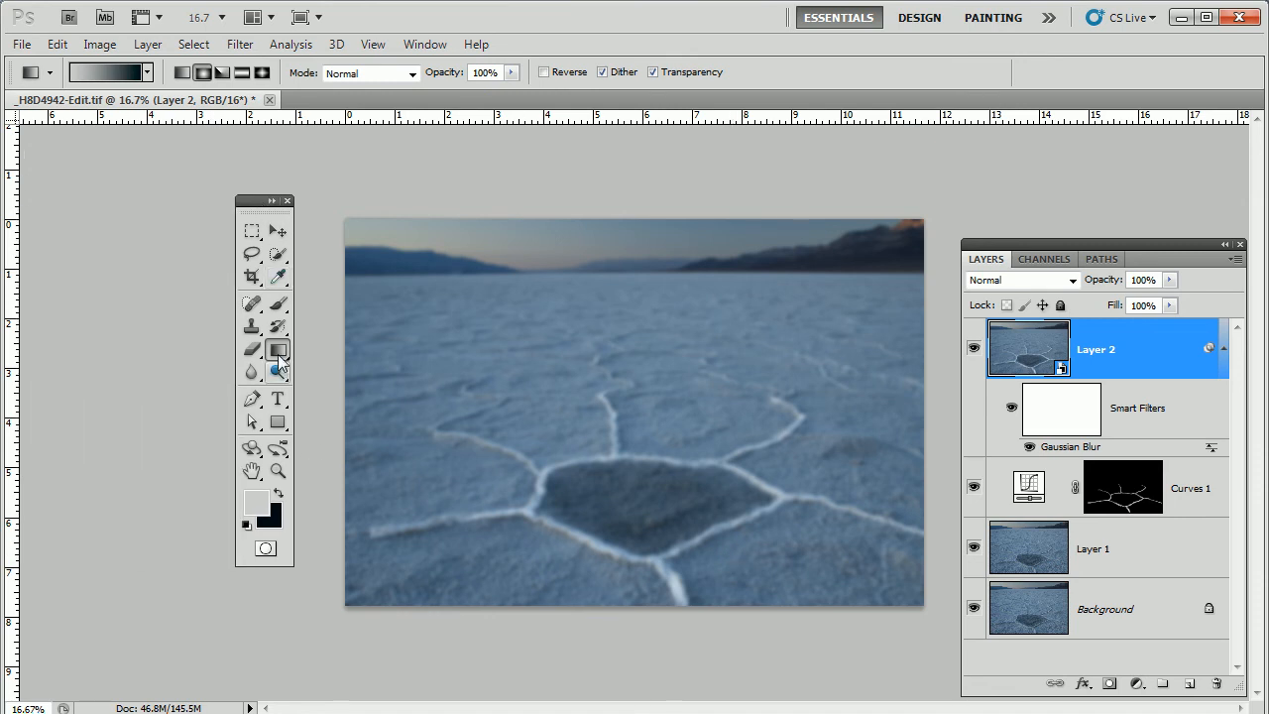
left_click(278, 353)
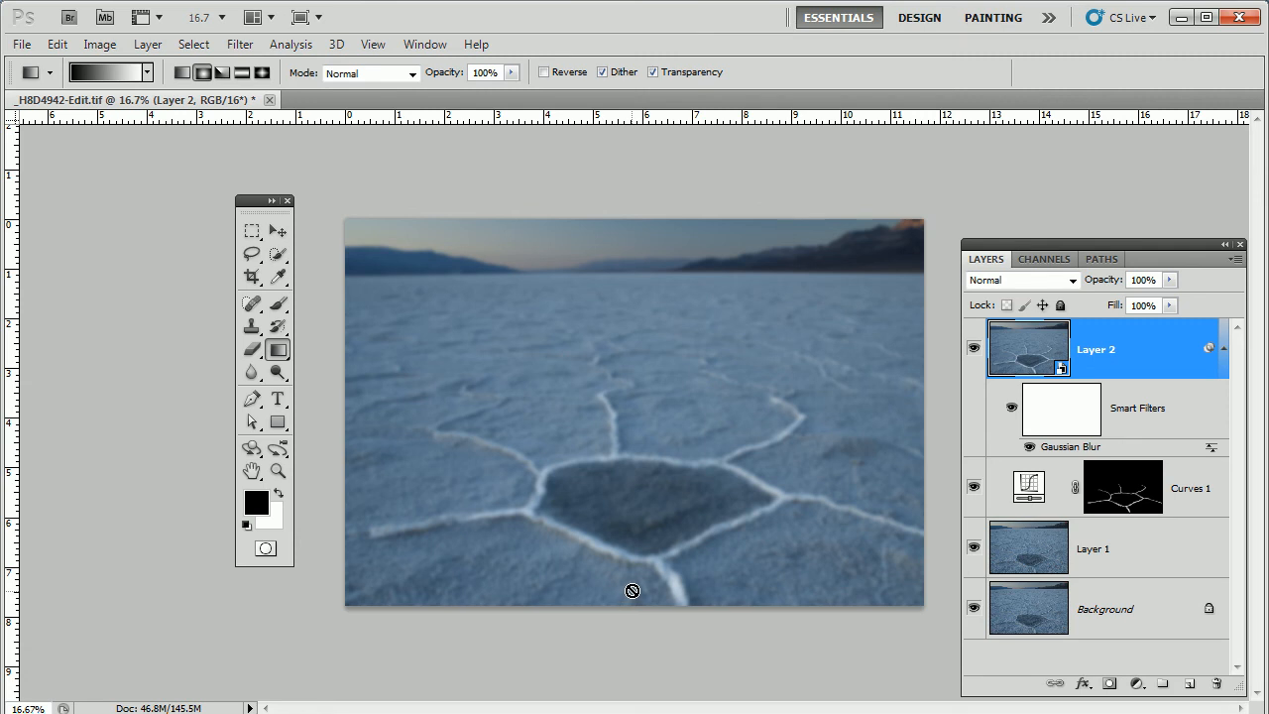
Draw a vertical gradient on the Smart Filters mask so the blur fades toward the foreground.
left_click(1061, 409)
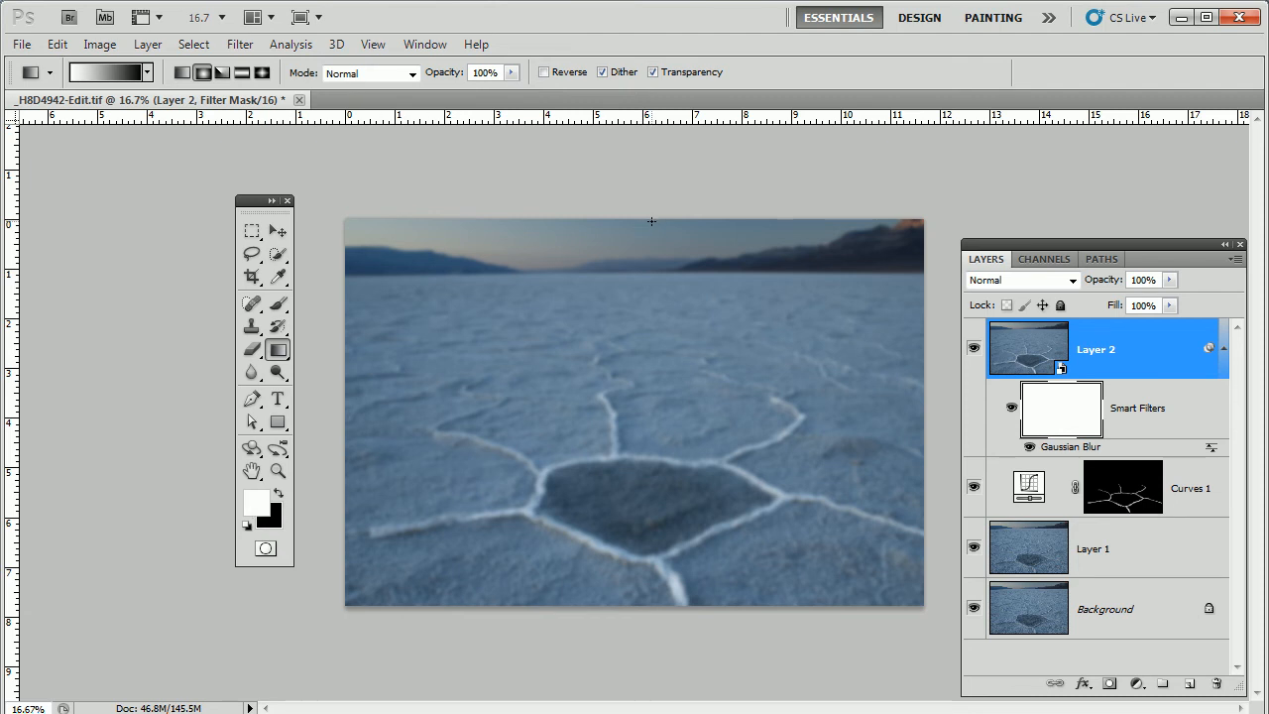
mouse_move(636, 253)
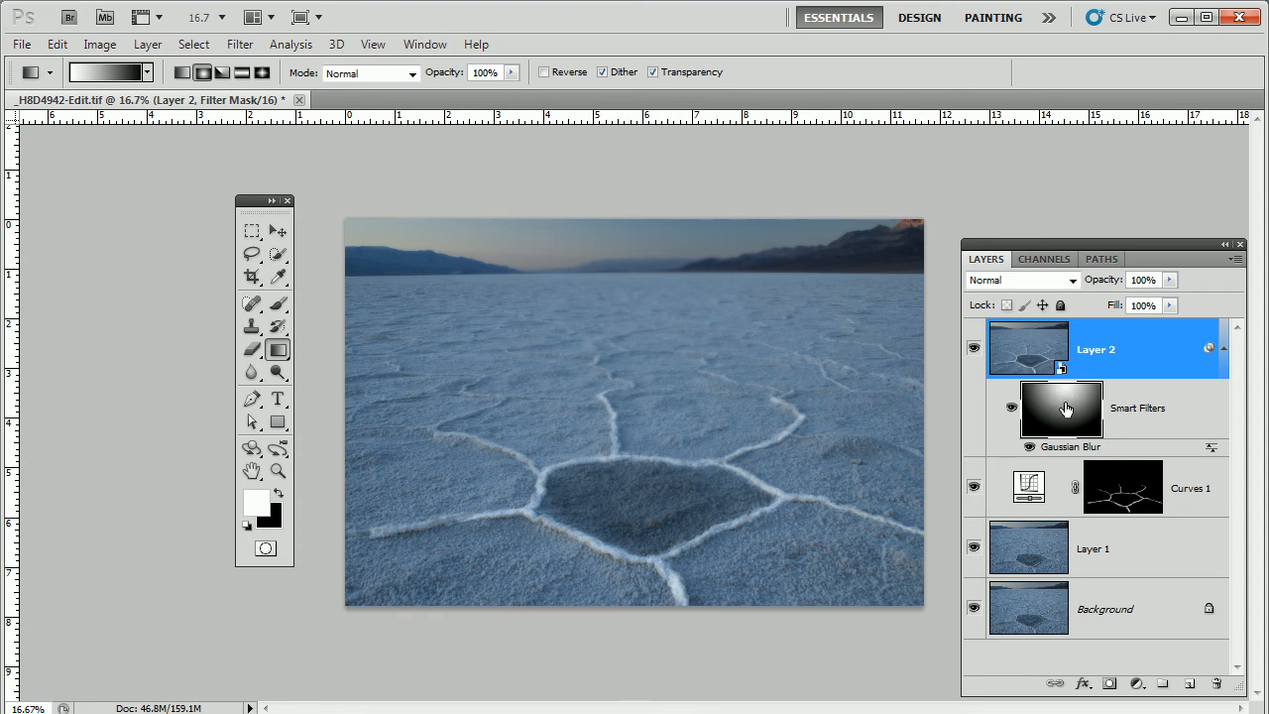
left_click(1061, 408)
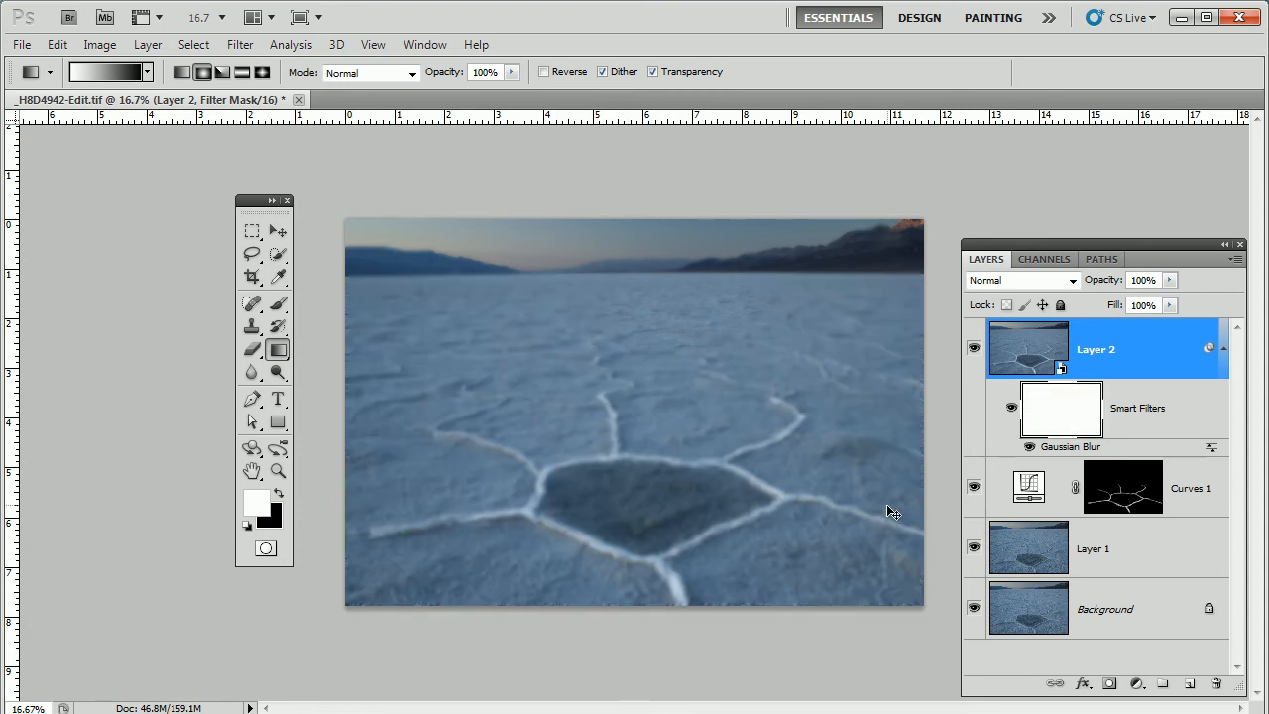
left_click(182, 72)
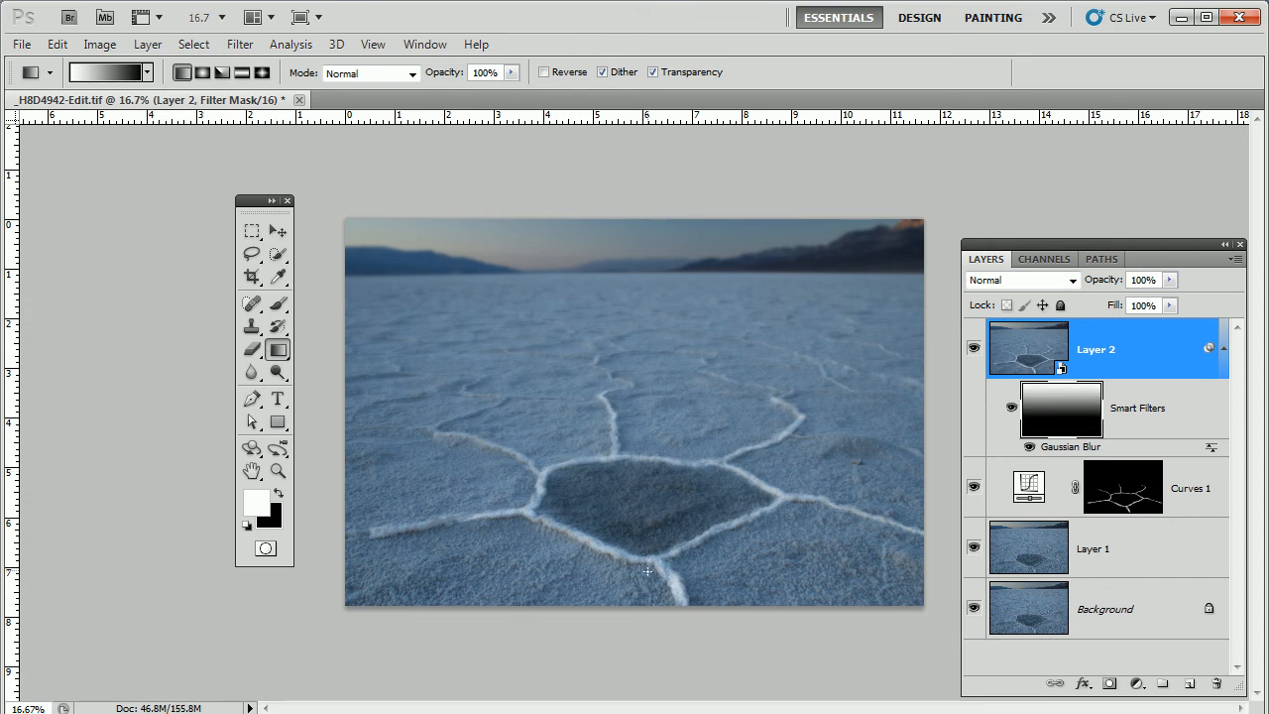
mouse_move(767, 452)
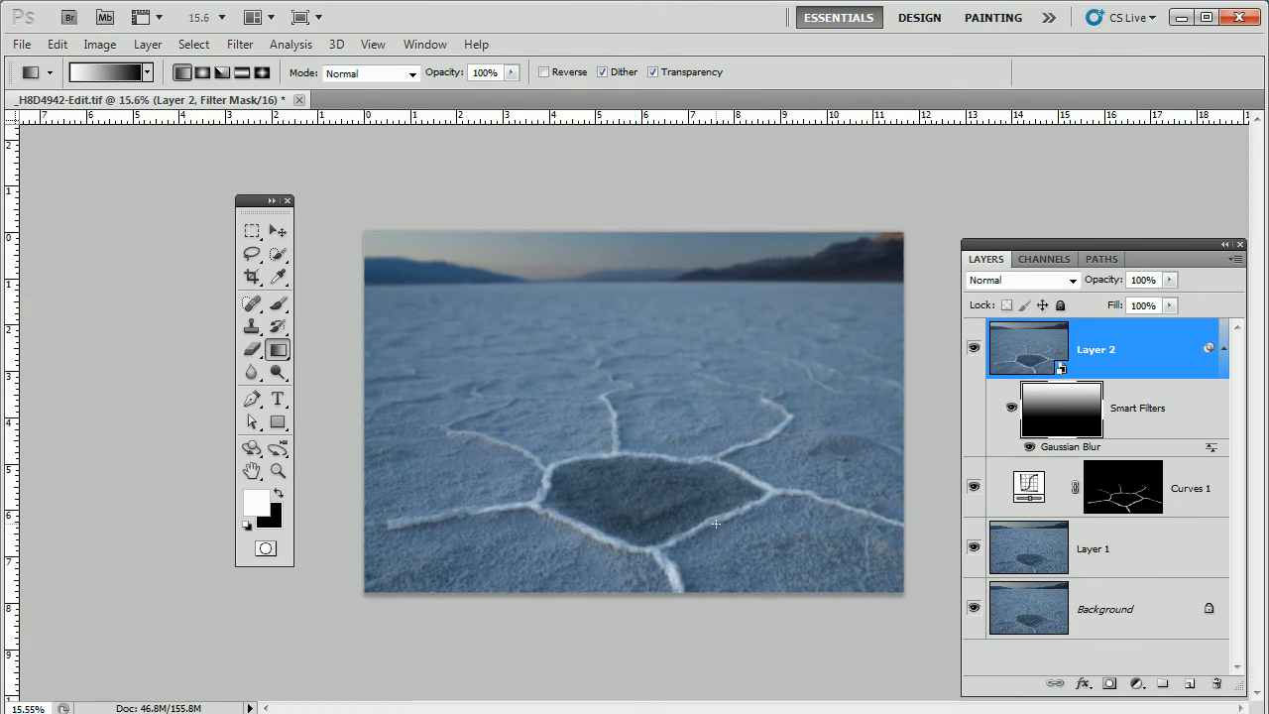
mouse_move(718, 528)
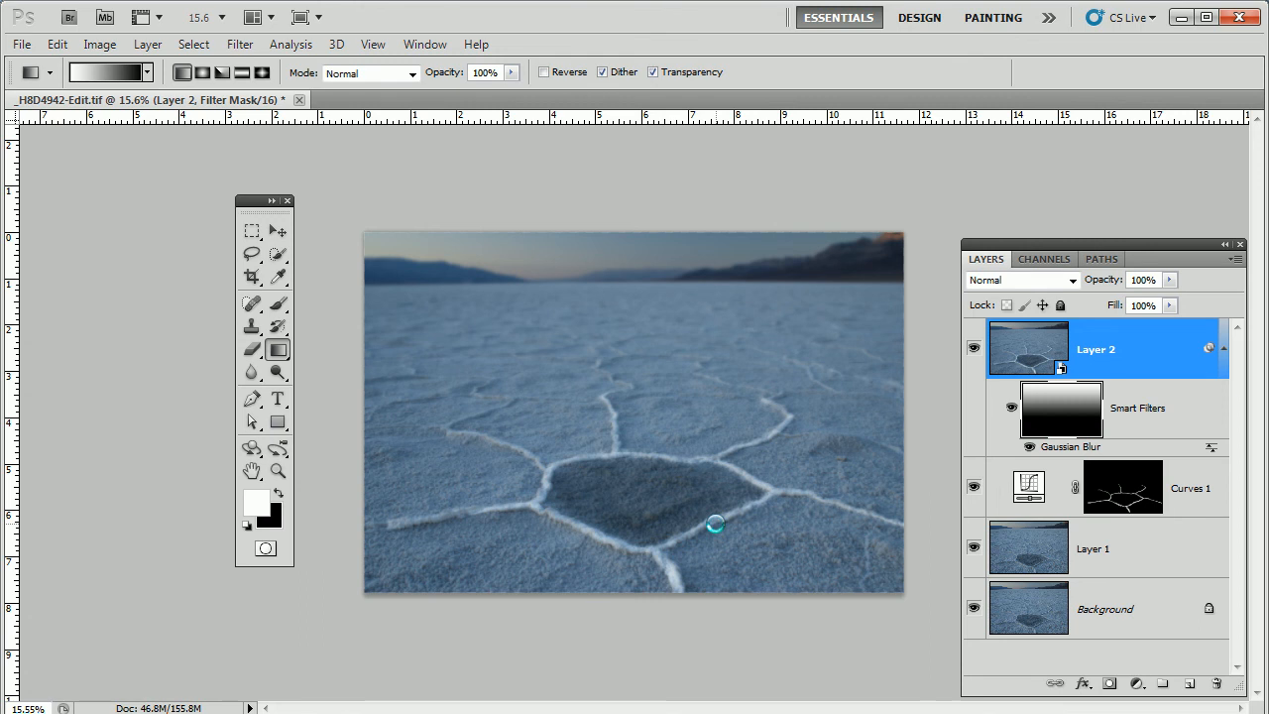
mouse_move(706, 492)
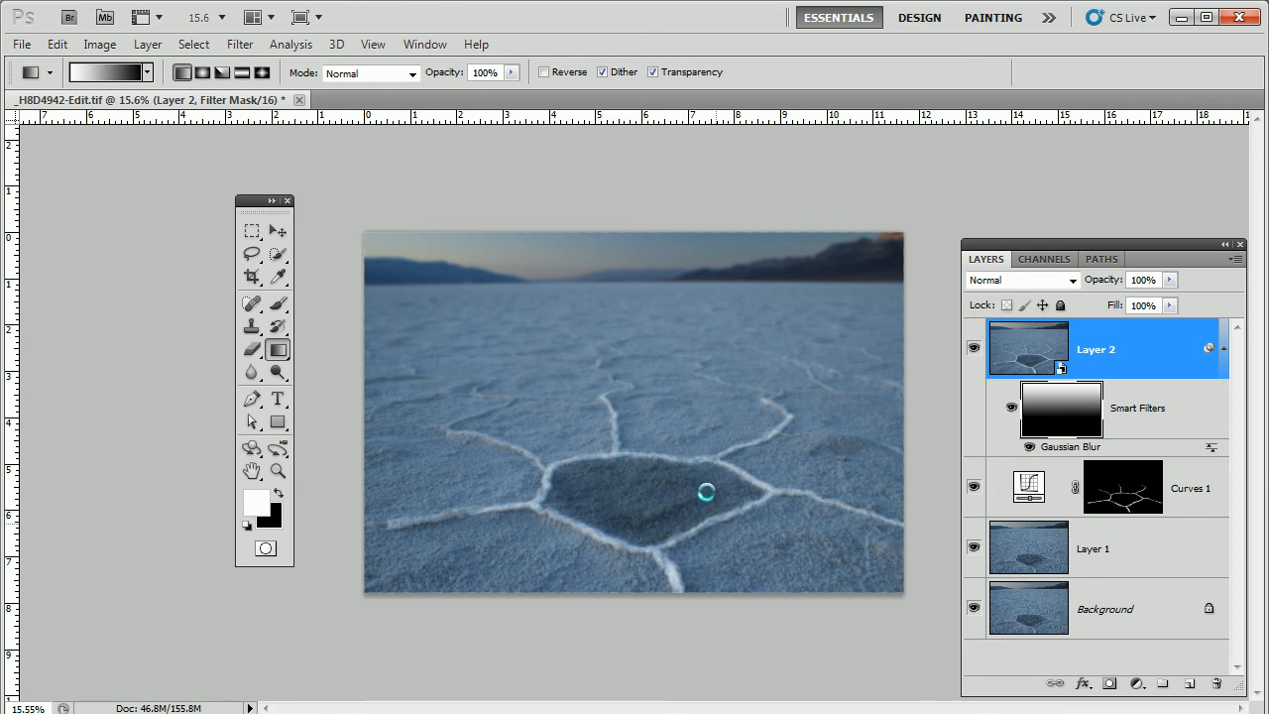
mouse_move(627, 429)
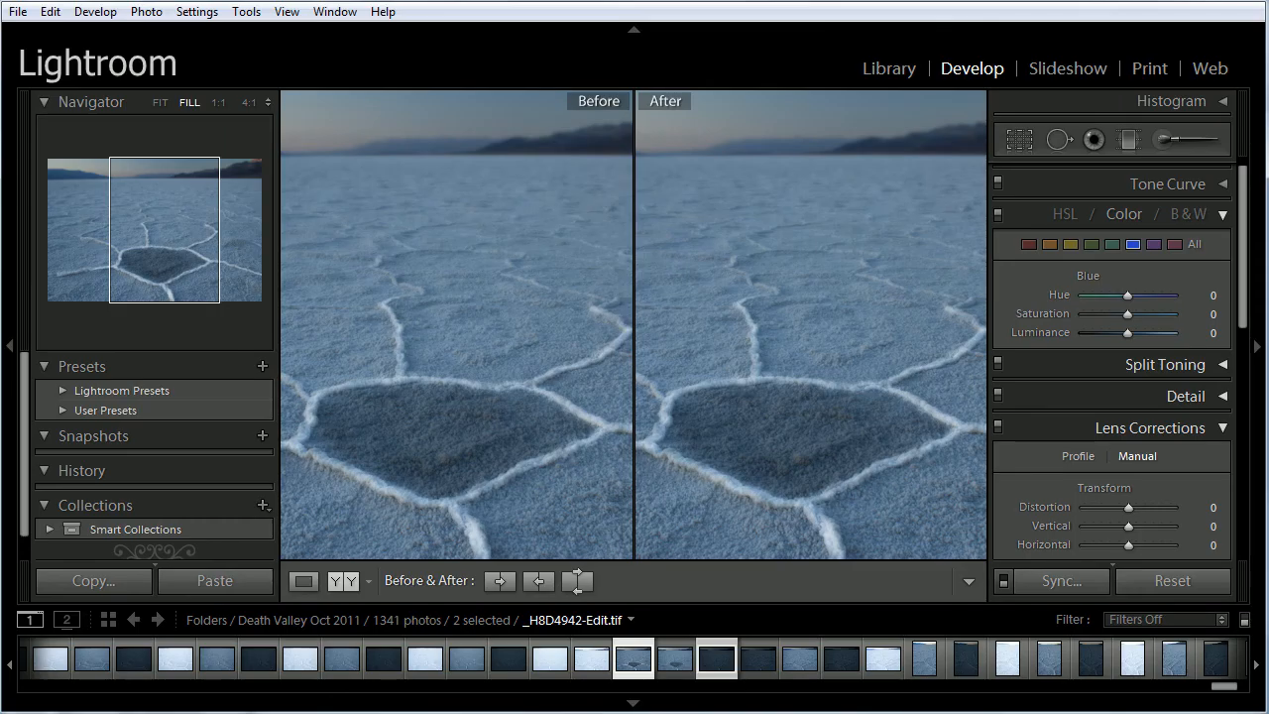
Compare the edited TIFF with the original raw, then view it in the Library module.
left_click(675, 658)
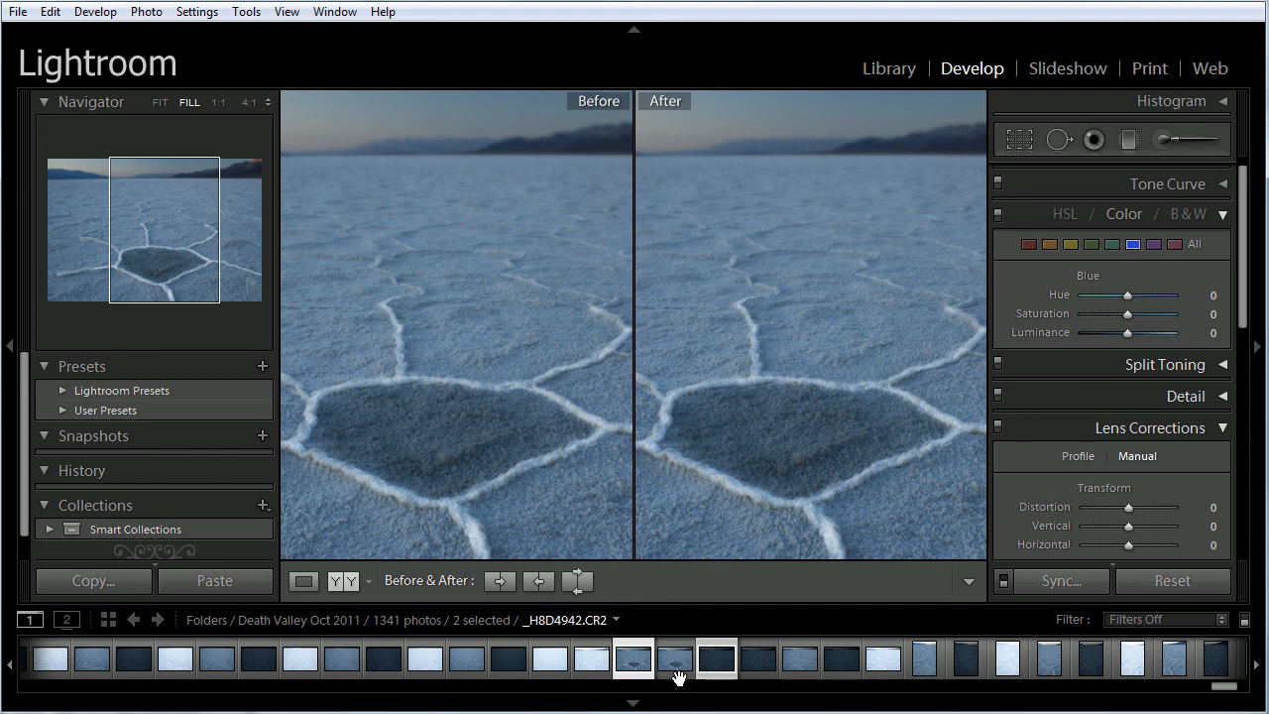
left_click(674, 658)
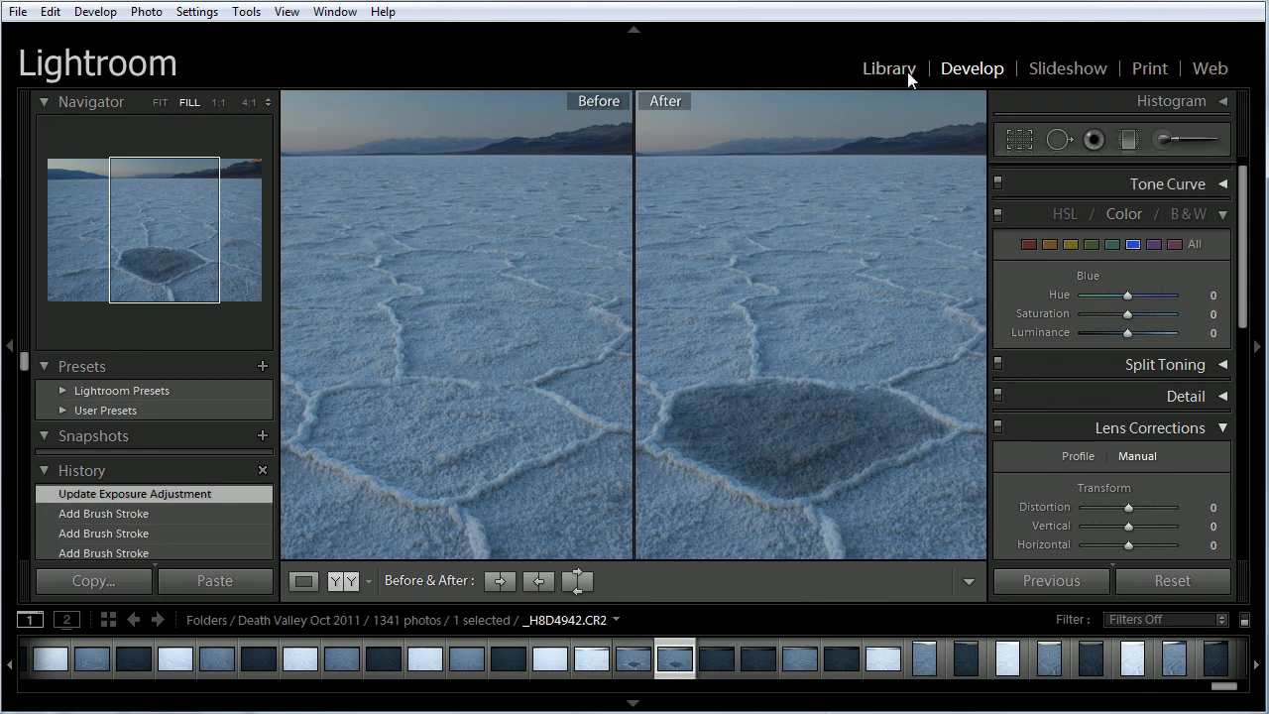
left_click(888, 67)
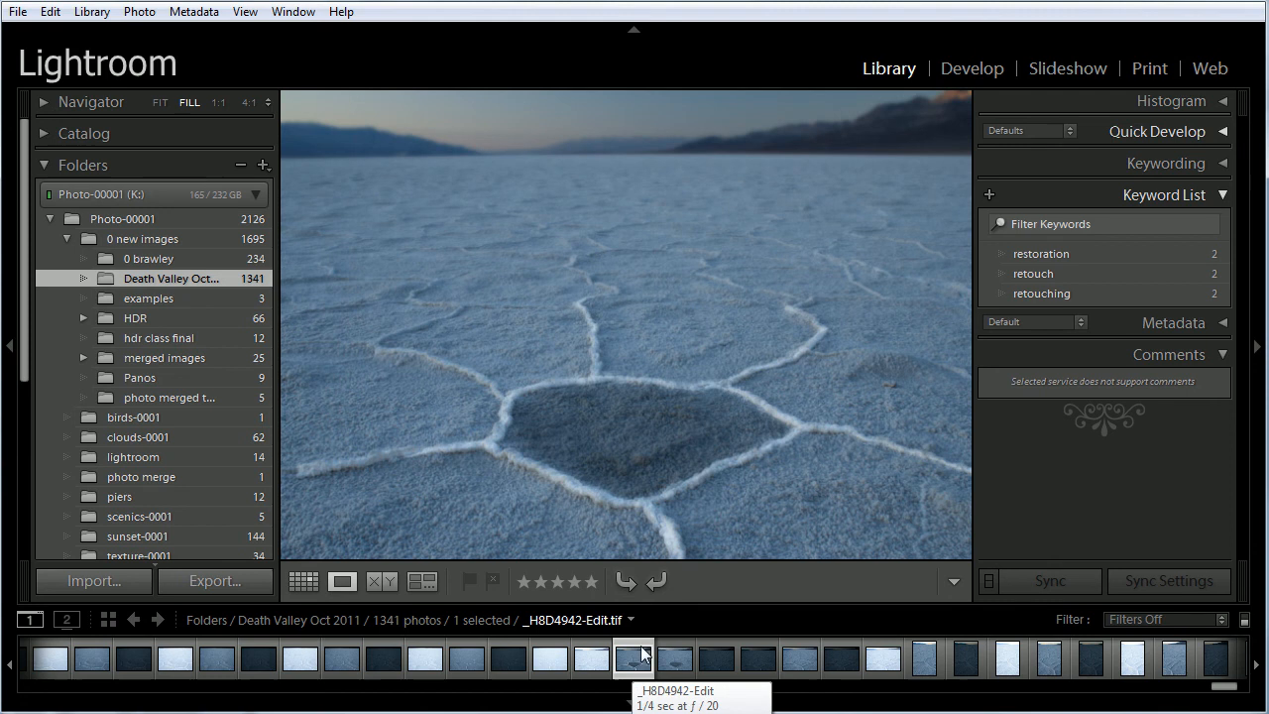
Reveal the edited photo's file in its Death Valley Oct 2011 folder via Show in Explorer.
right_click(632, 658)
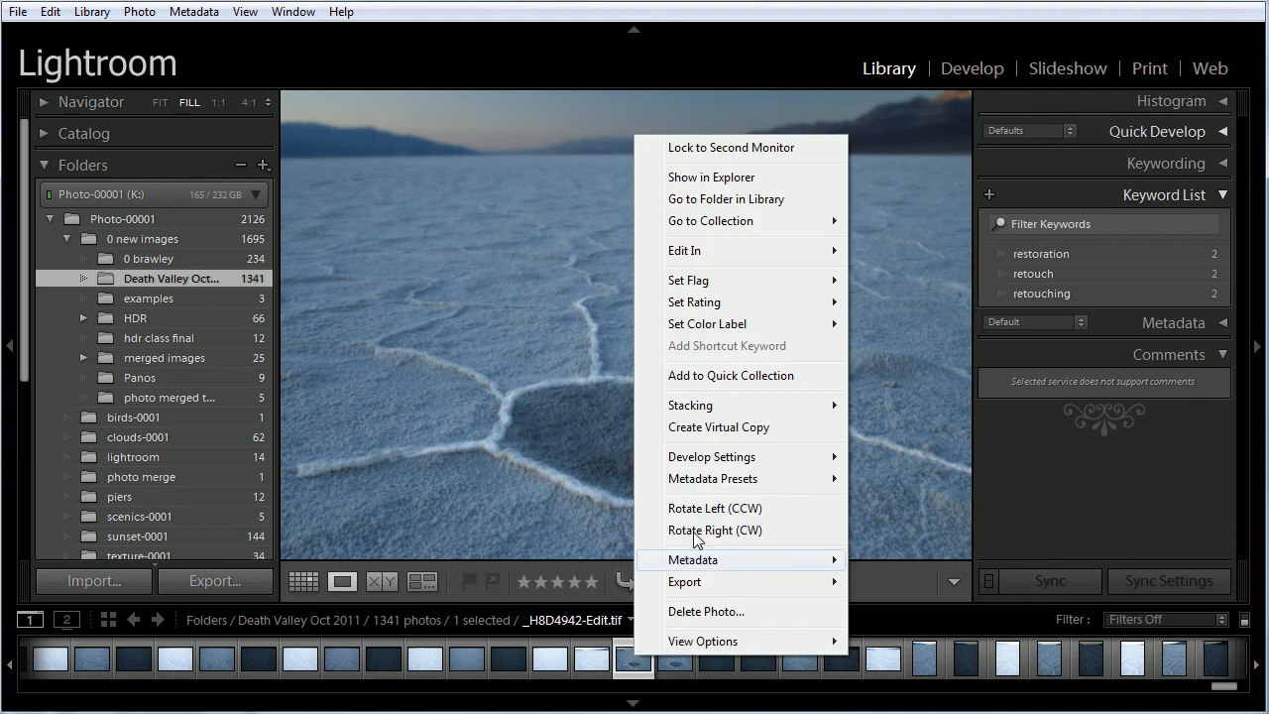
mouse_move(761, 179)
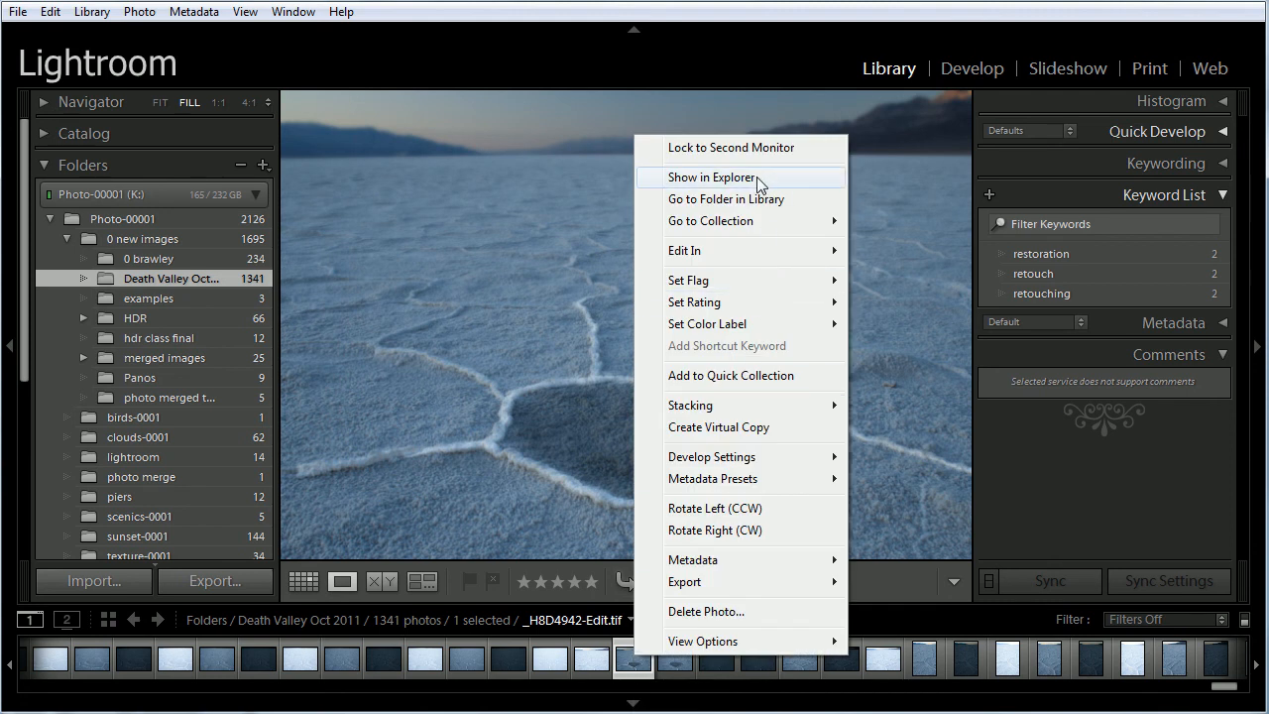
left_click(712, 177)
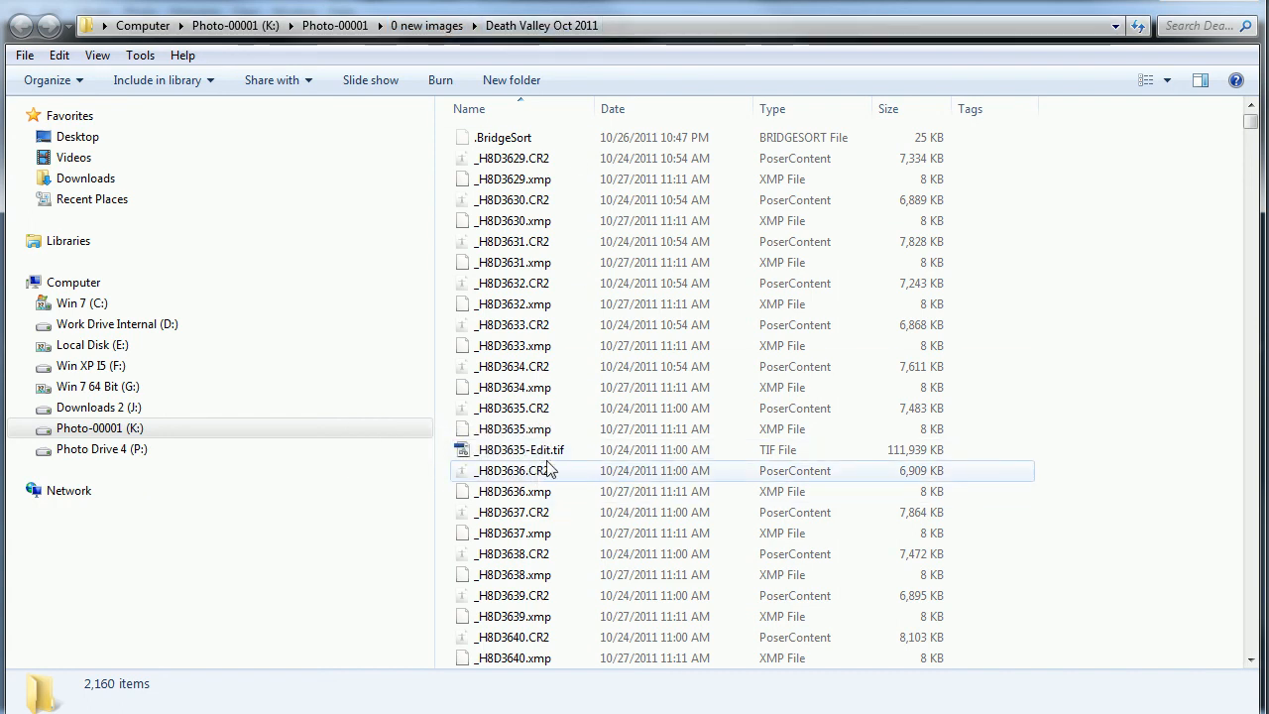
mouse_move(575, 345)
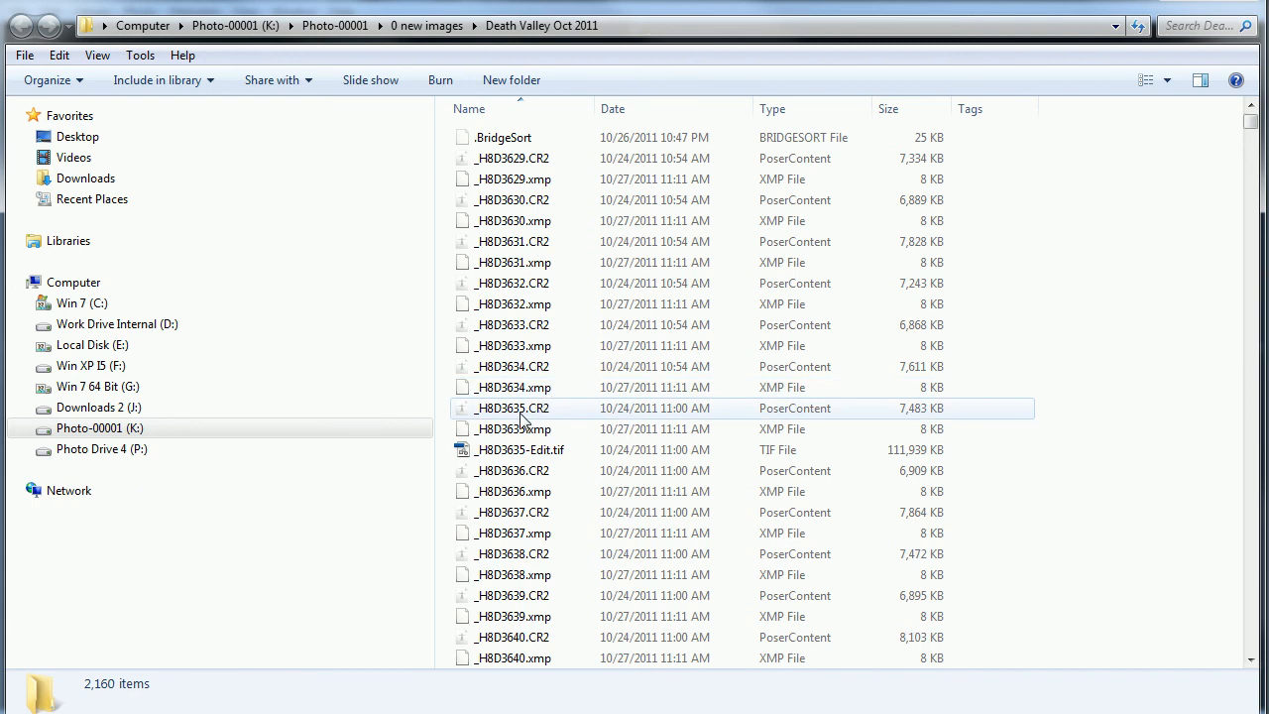
mouse_move(526, 416)
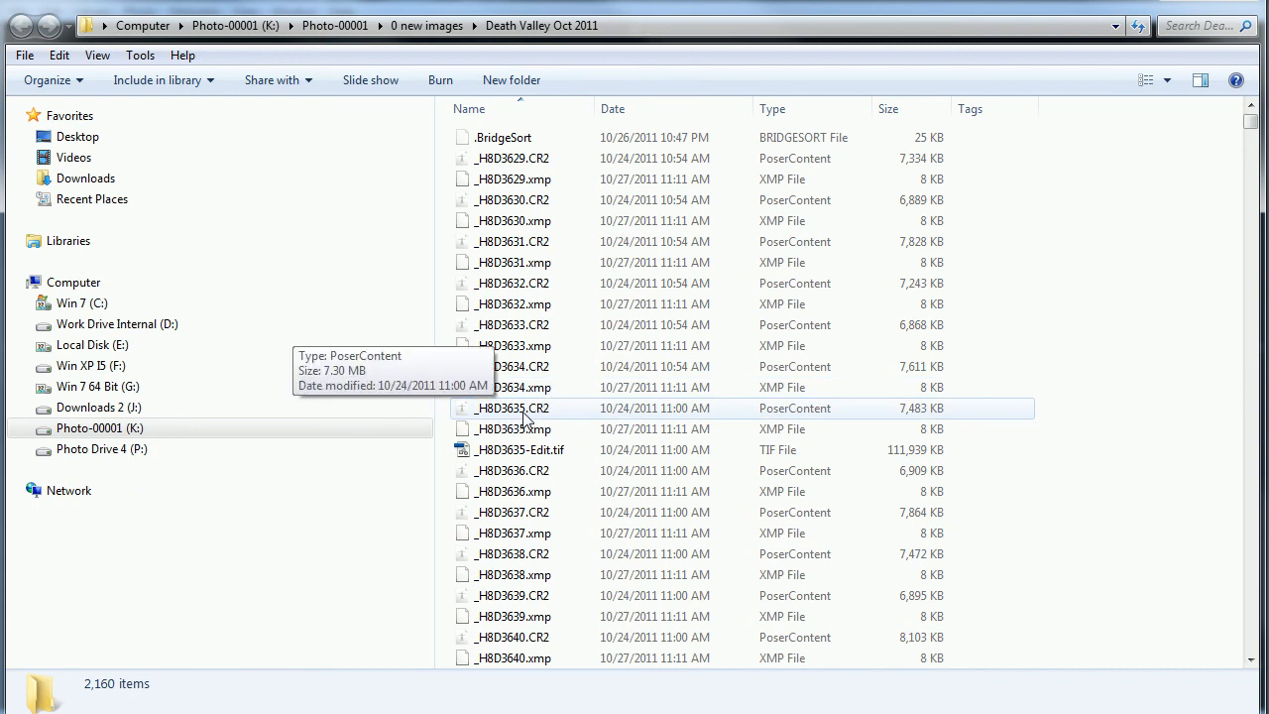